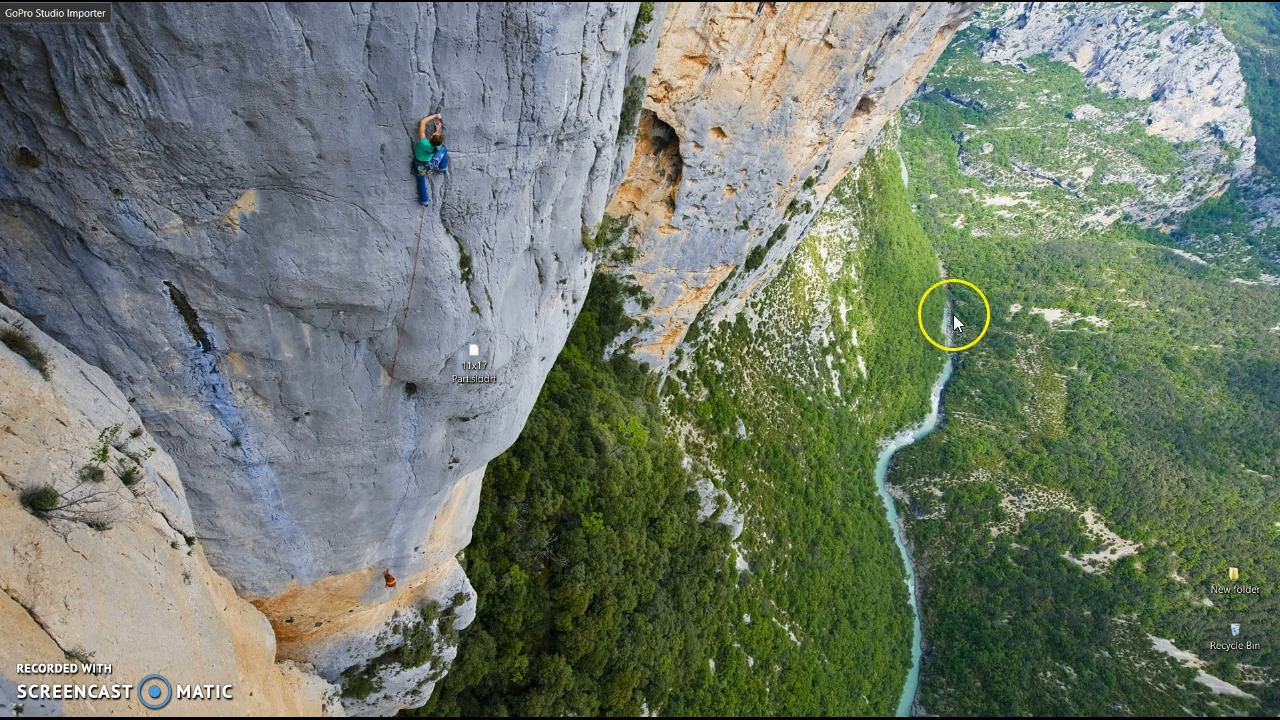
mouse_move(570, 428)
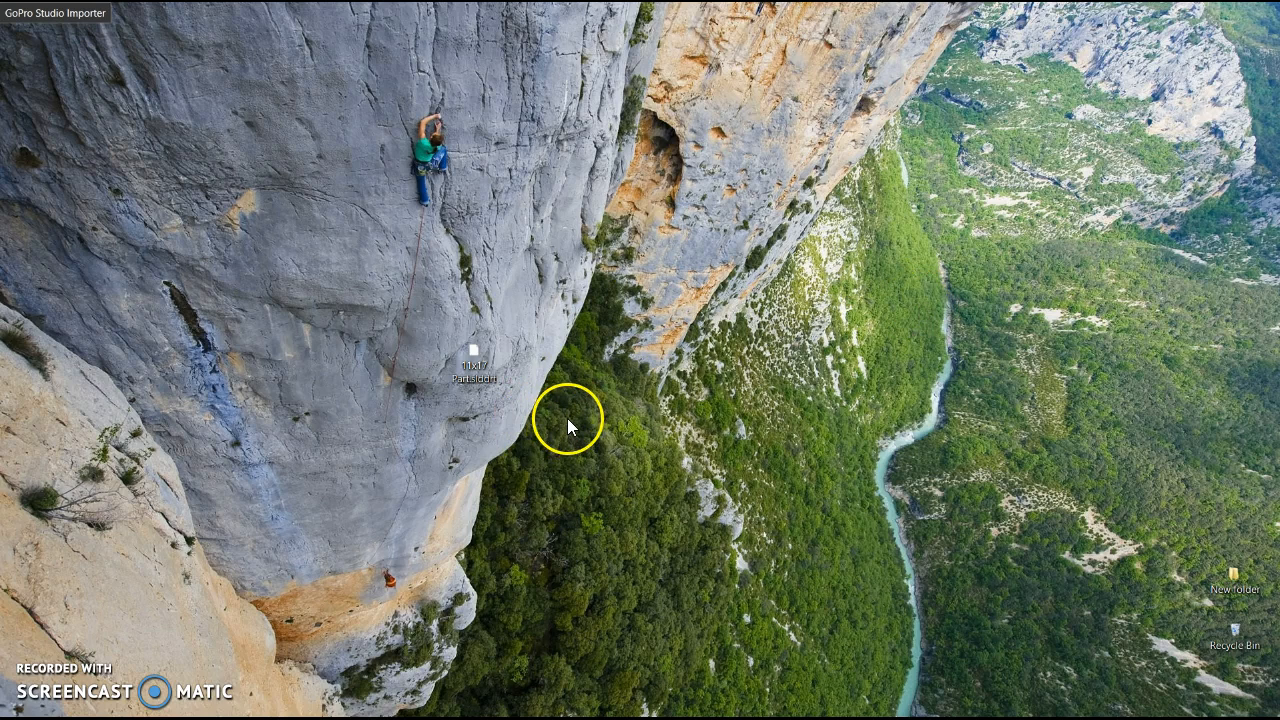
mouse_move(604, 384)
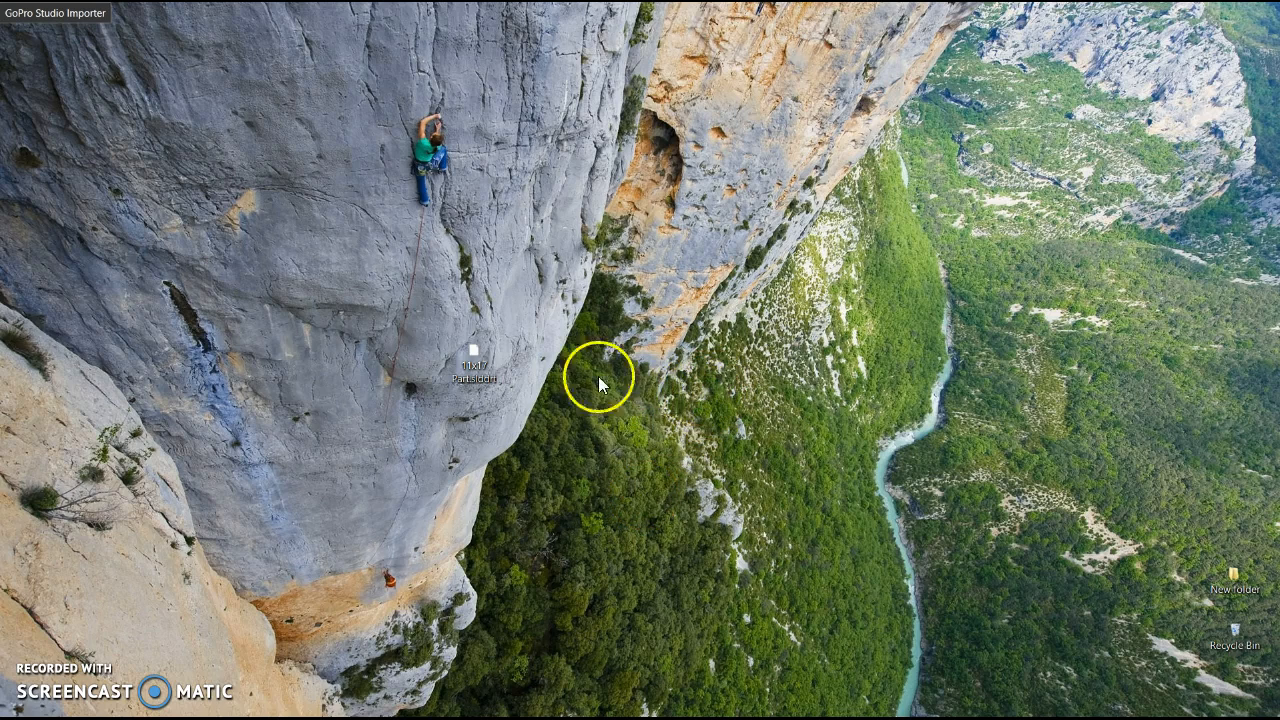
mouse_move(478, 372)
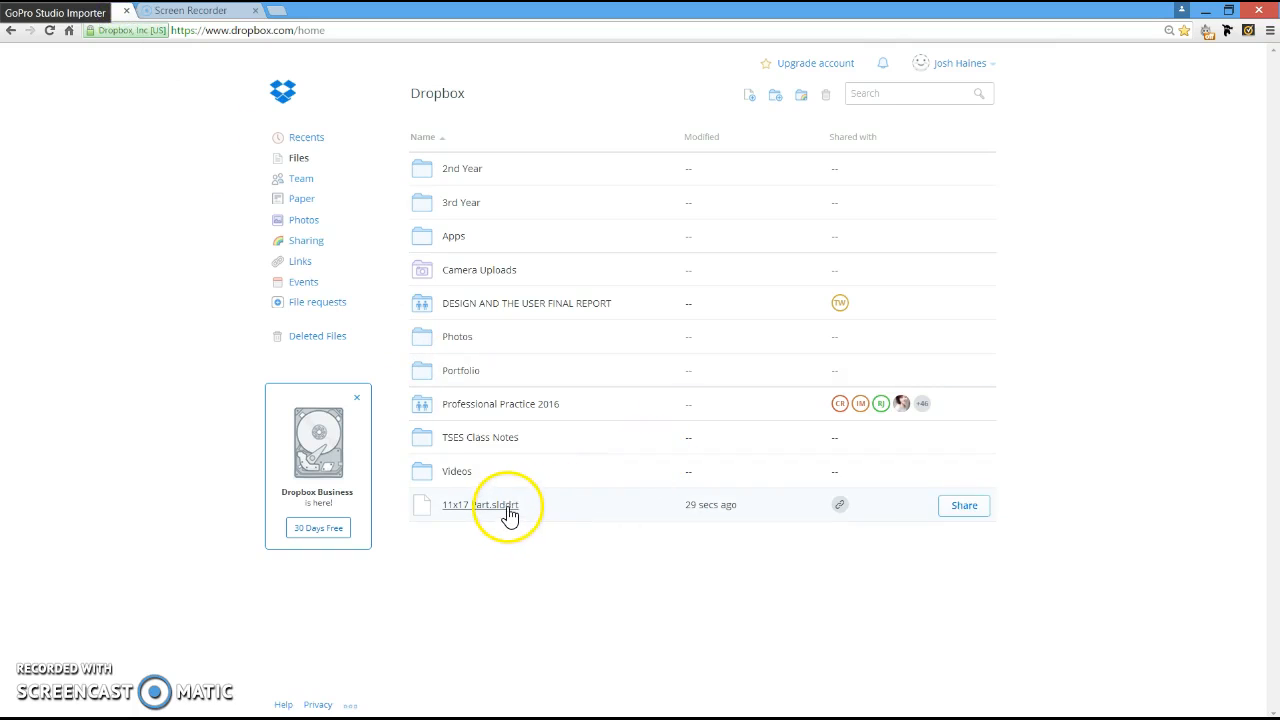
mouse_move(444, 616)
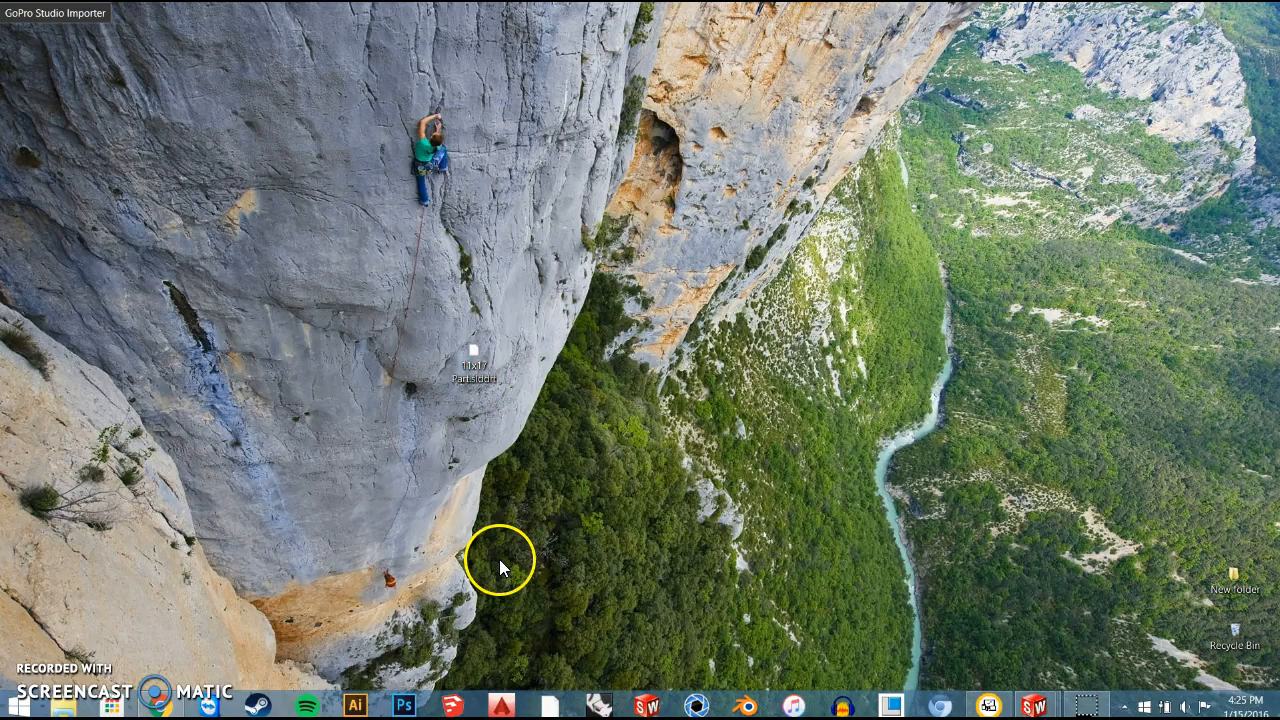
mouse_move(490, 550)
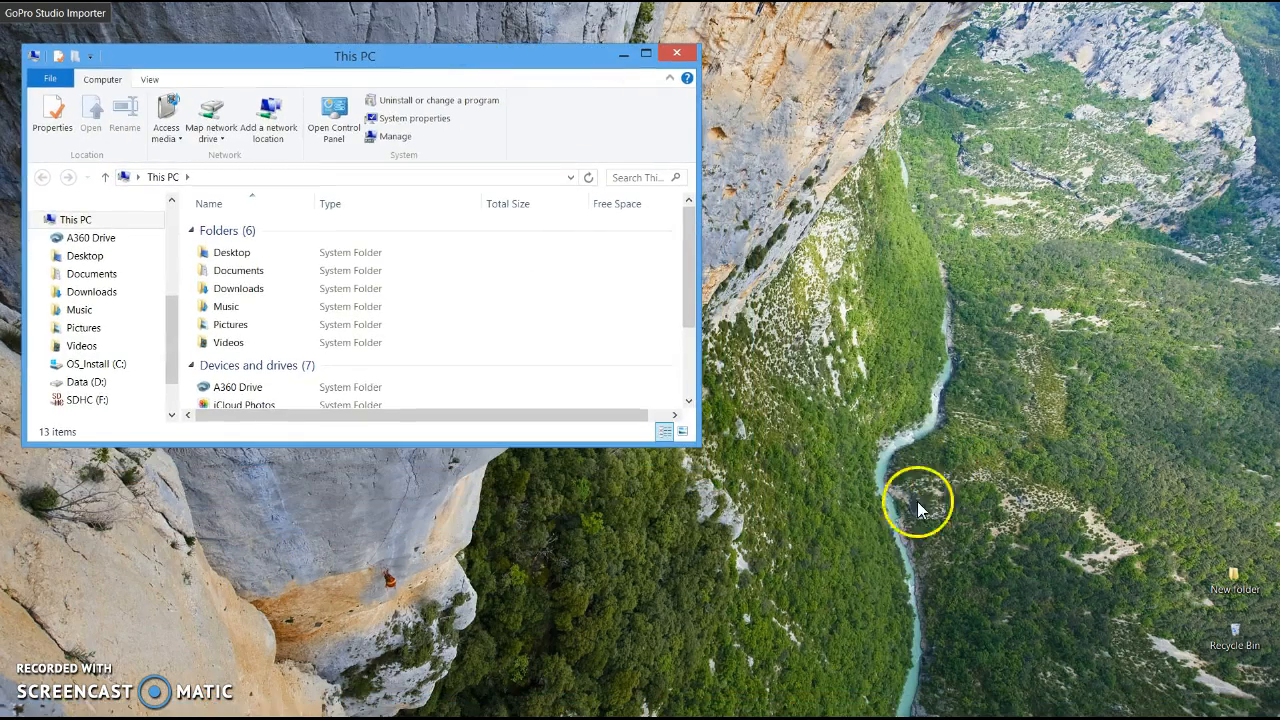
mouse_move(504, 358)
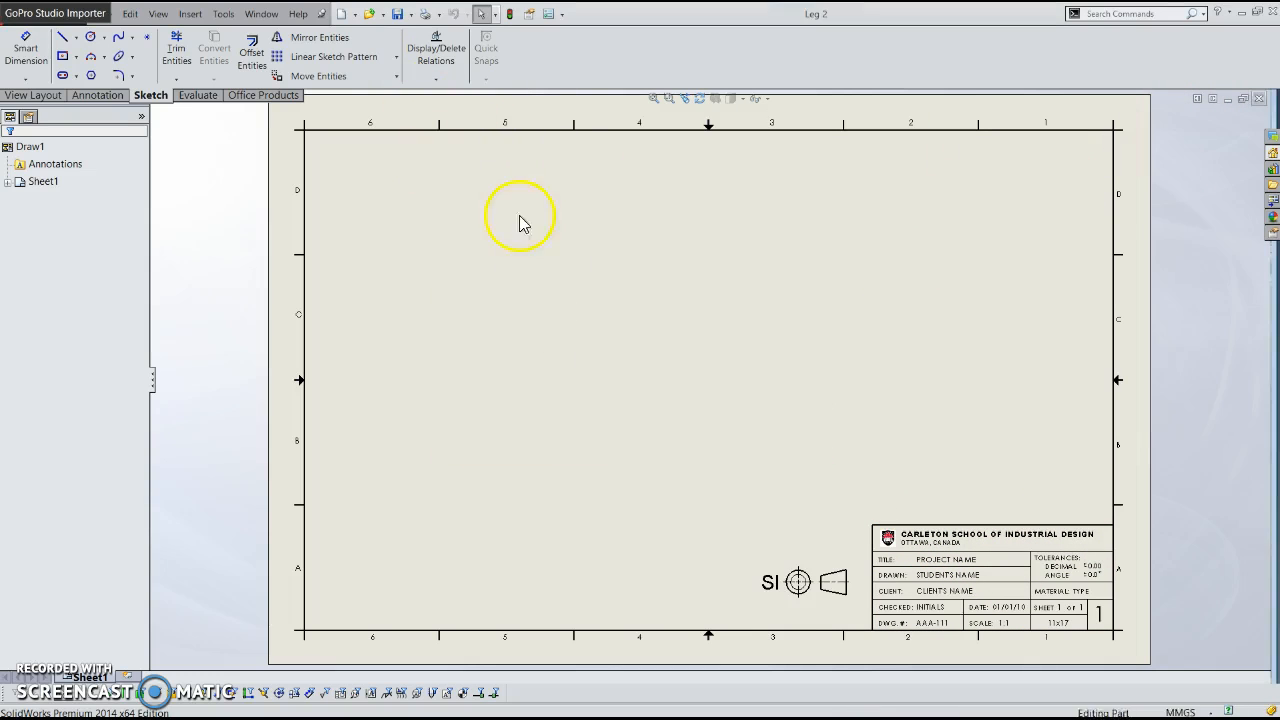
Create a new Drawing document from the Leg 2 part via File > New
click(380, 14)
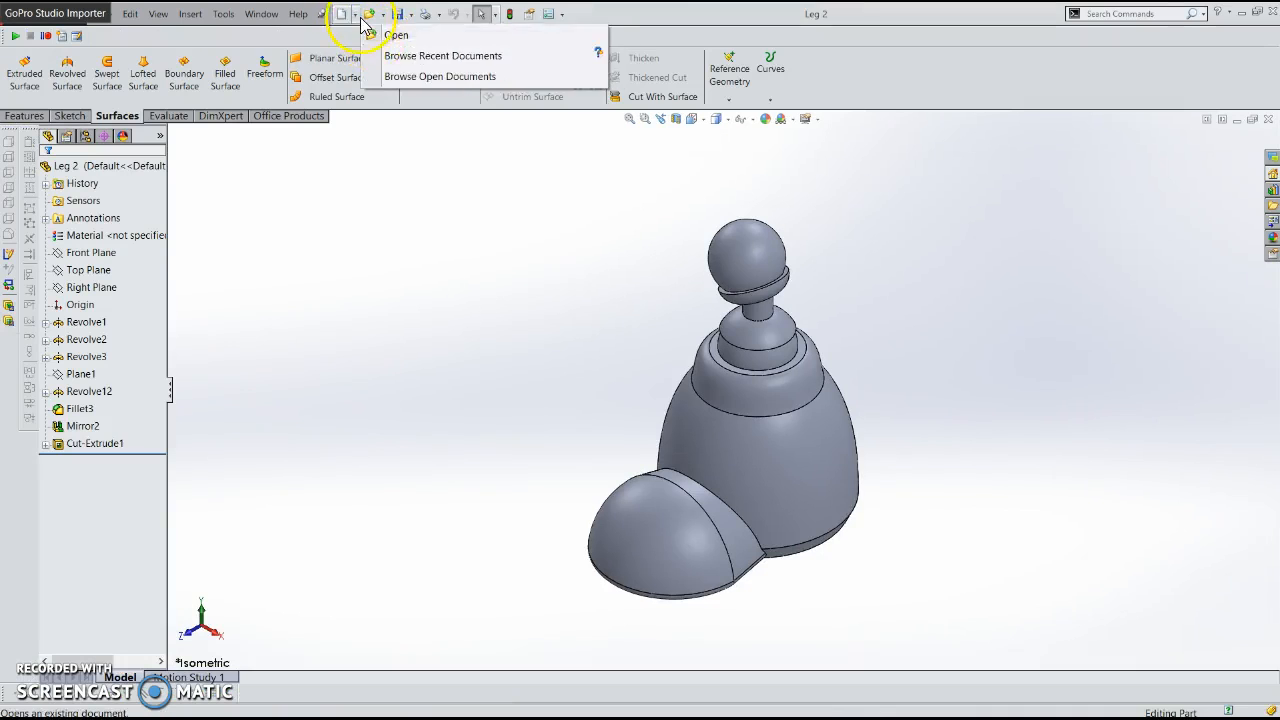
click(342, 12)
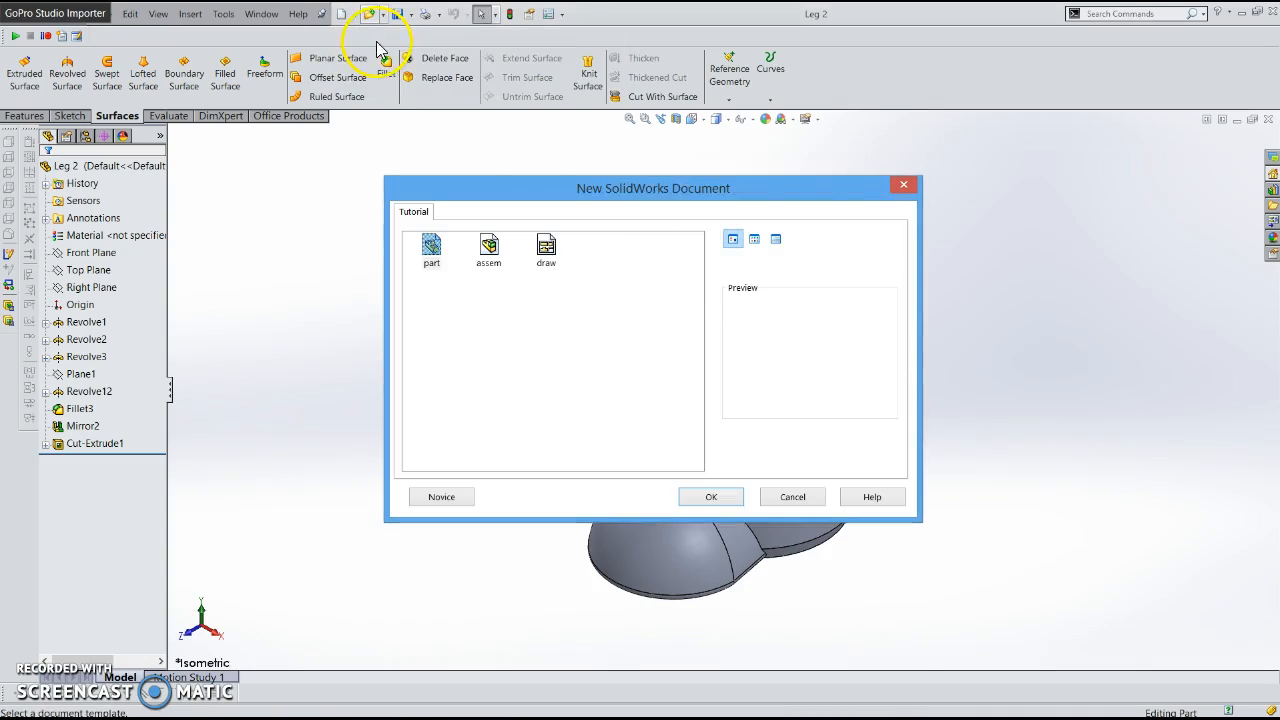
click(710, 496)
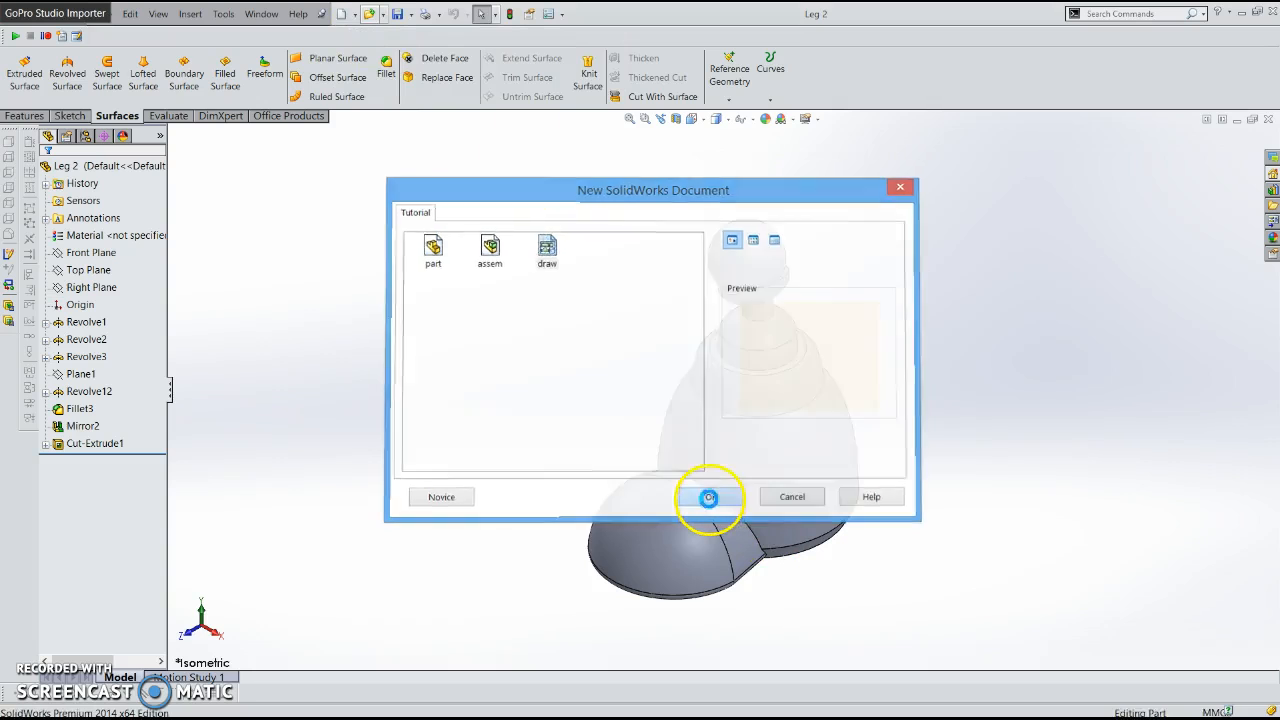
click(708, 496)
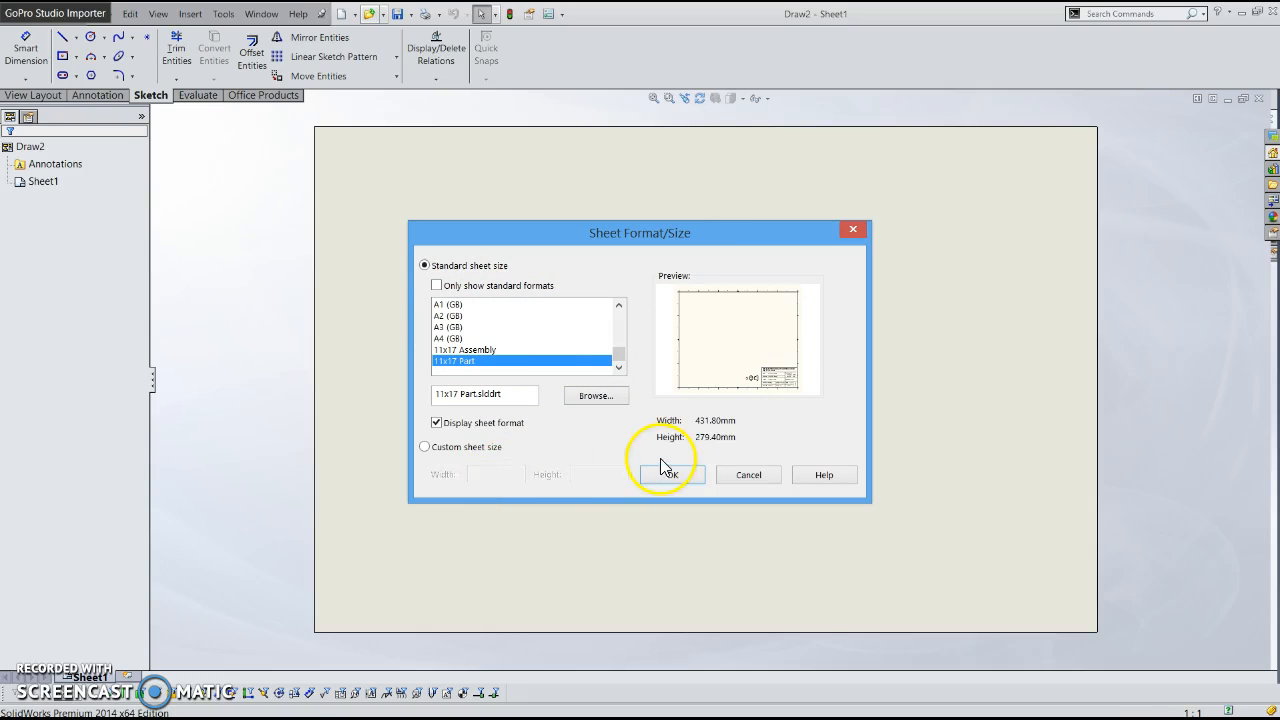
click(668, 474)
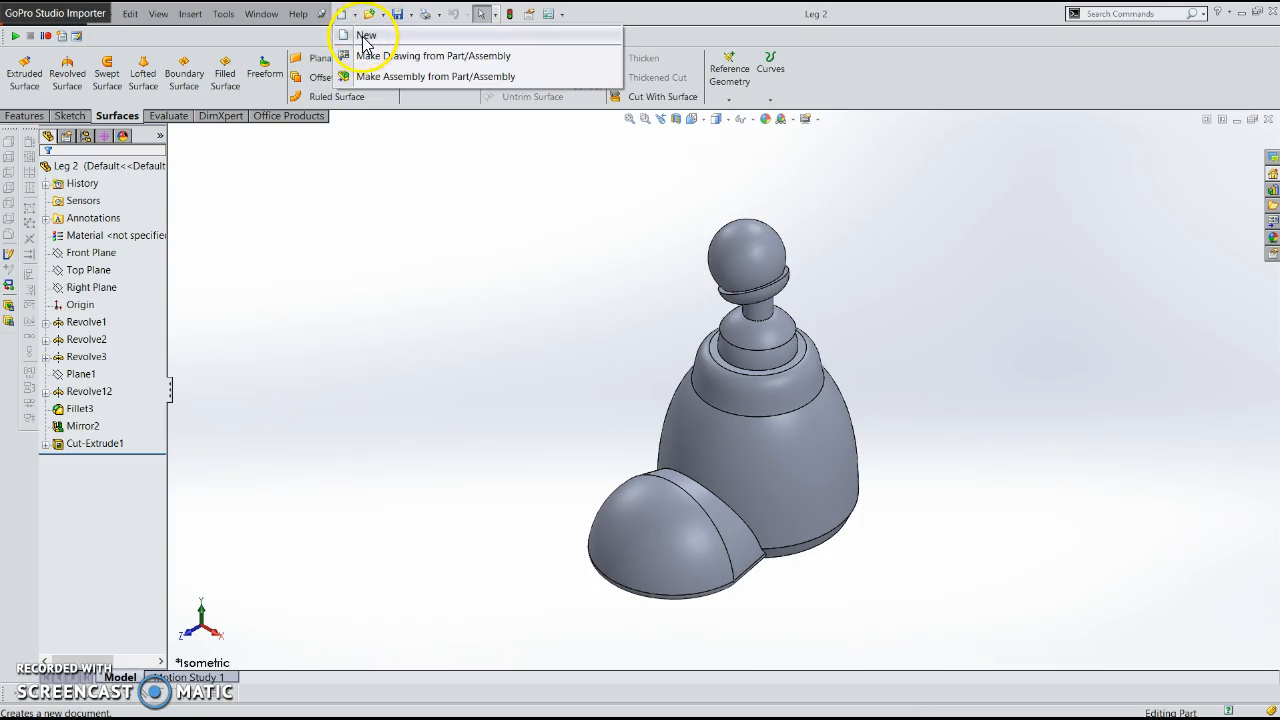
Start another new Drawing document and reach the Sheet Format/Size chooser
click(366, 36)
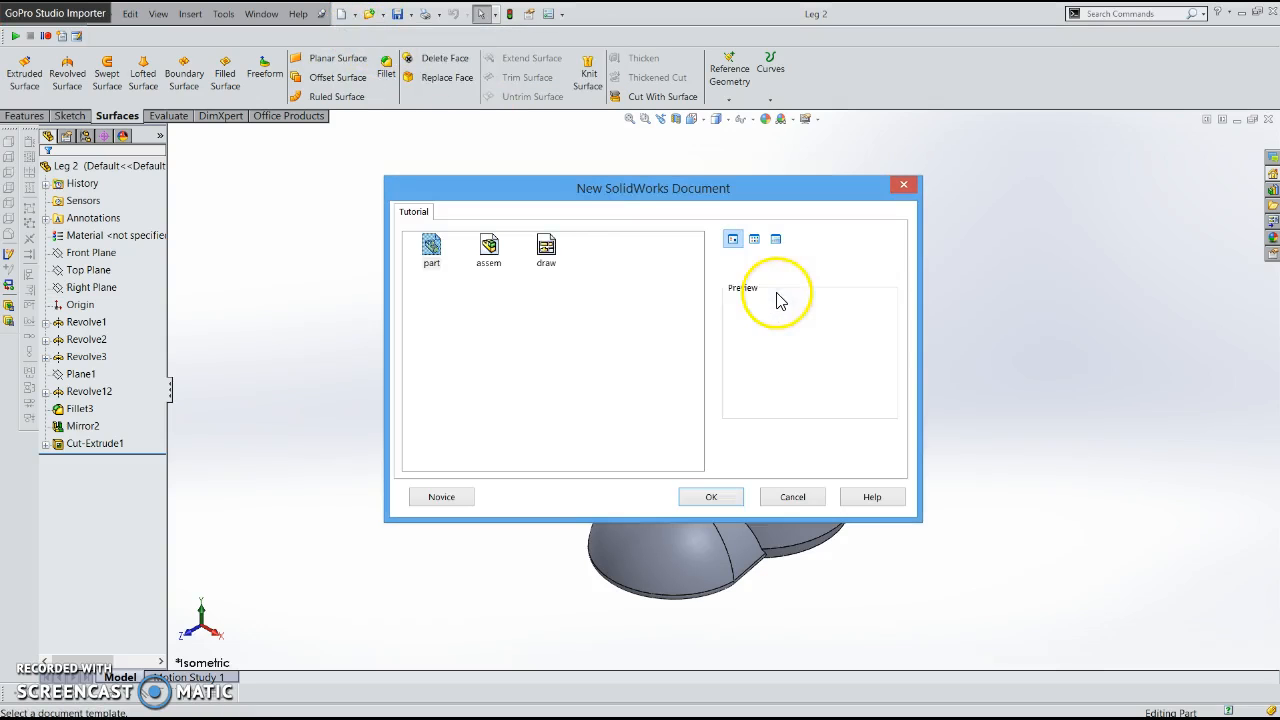
click(712, 496)
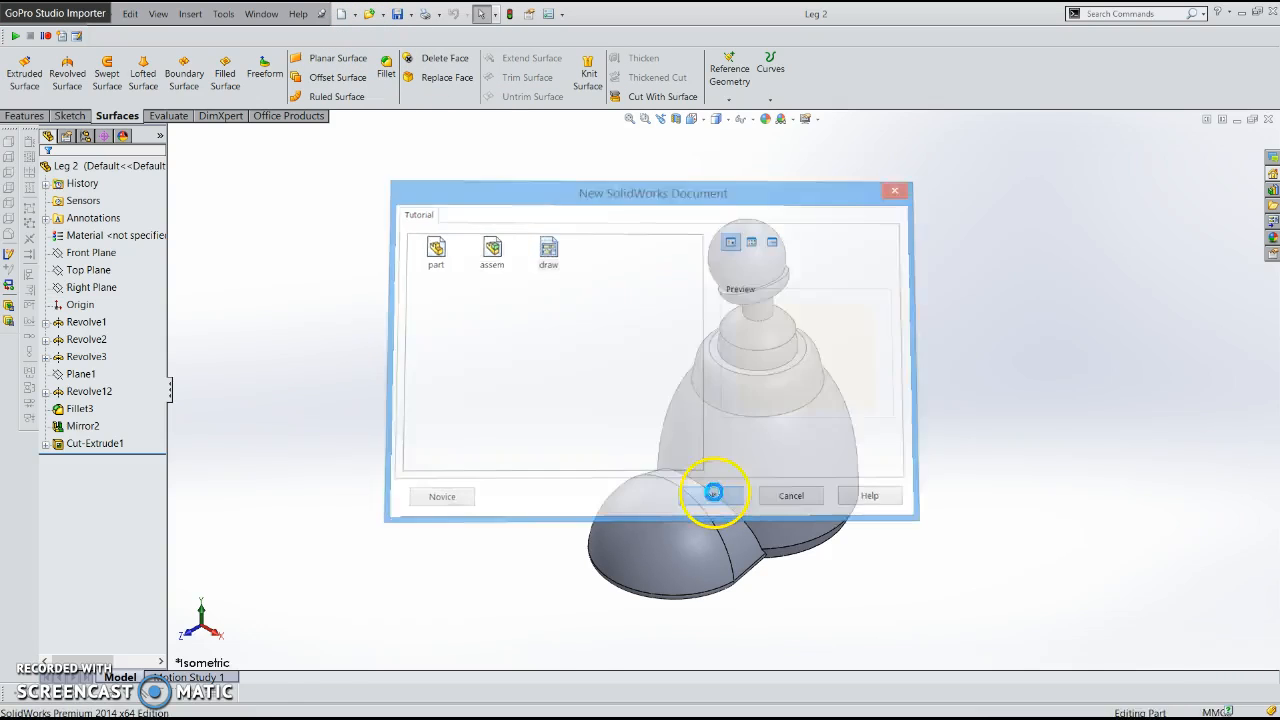
click(548, 250)
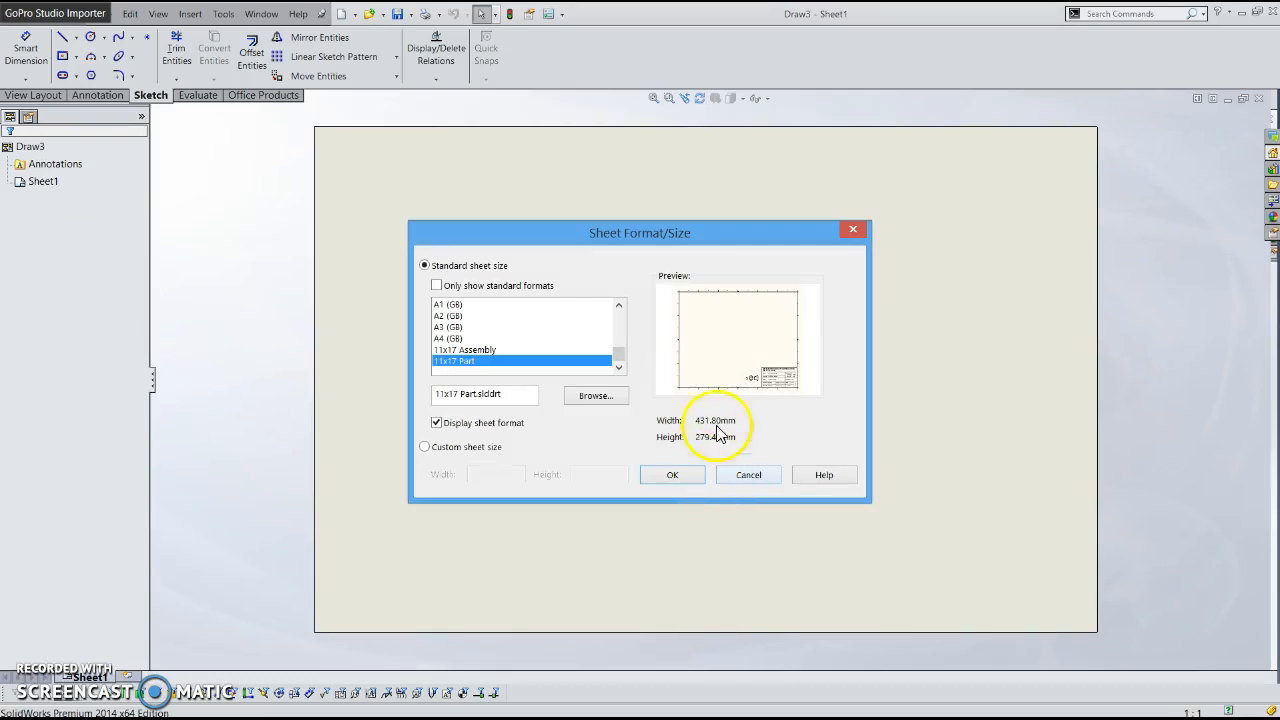
mouse_move(620, 430)
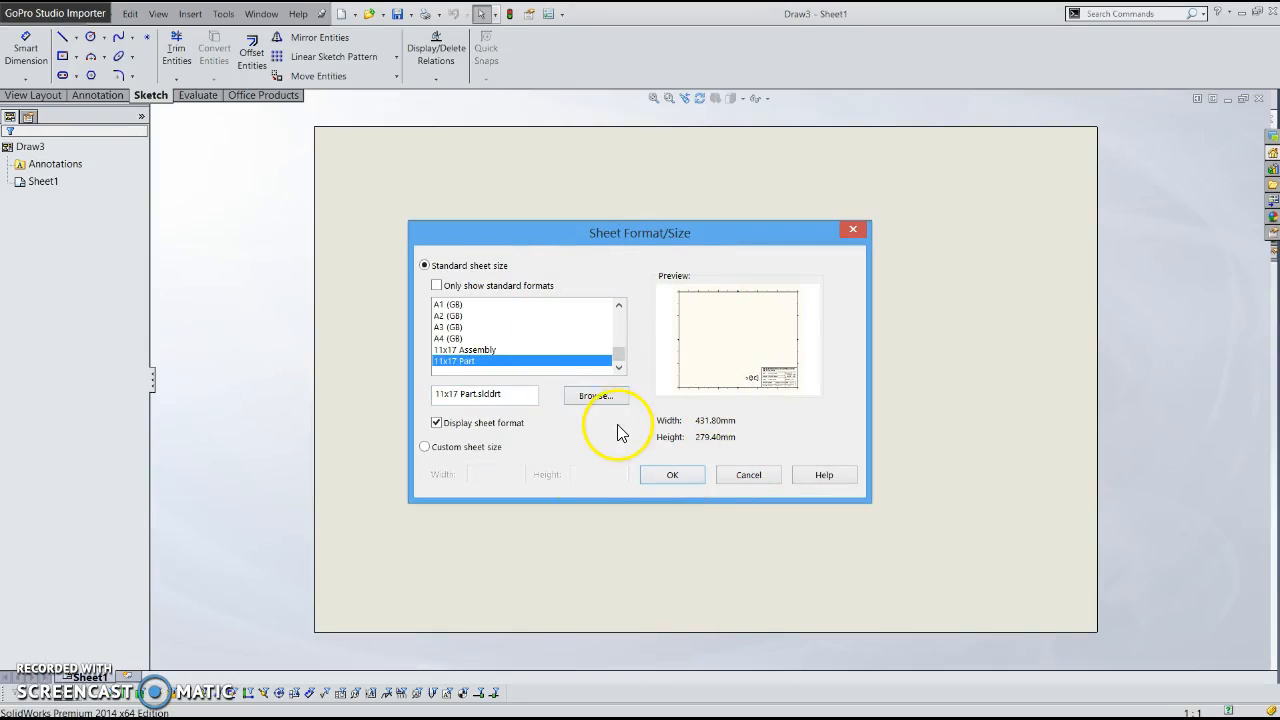
mouse_move(596, 396)
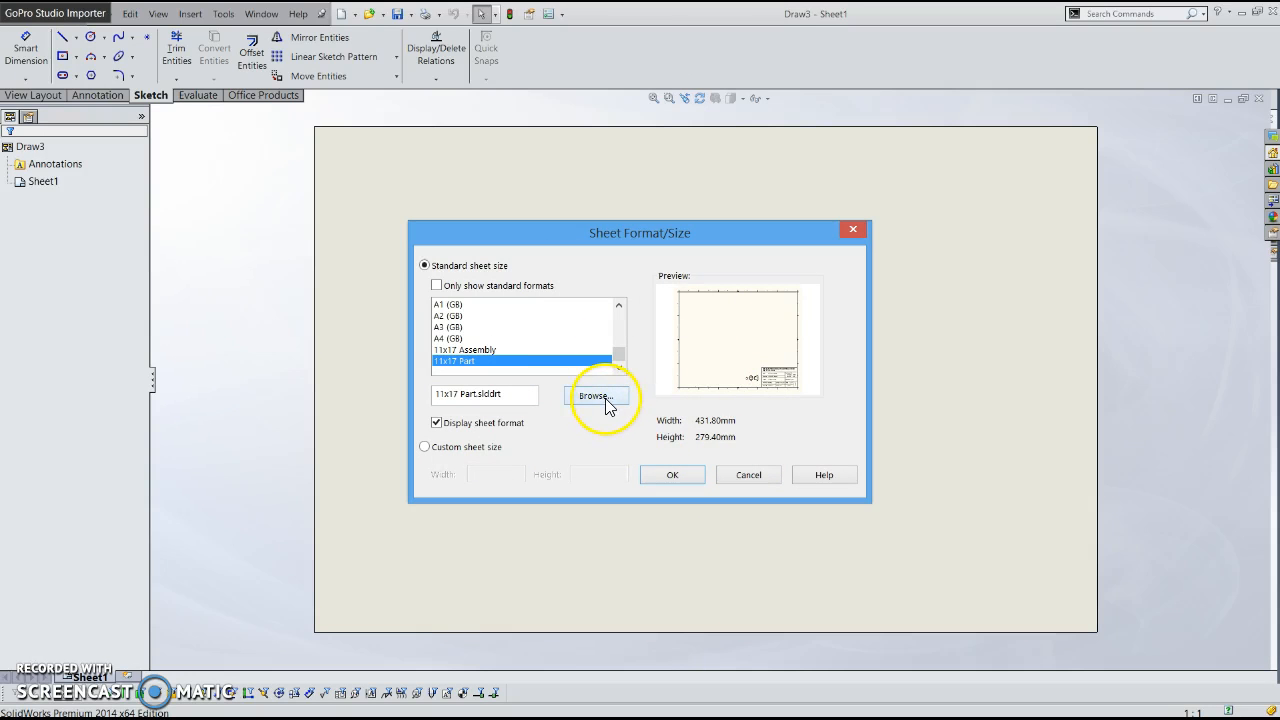
click(596, 396)
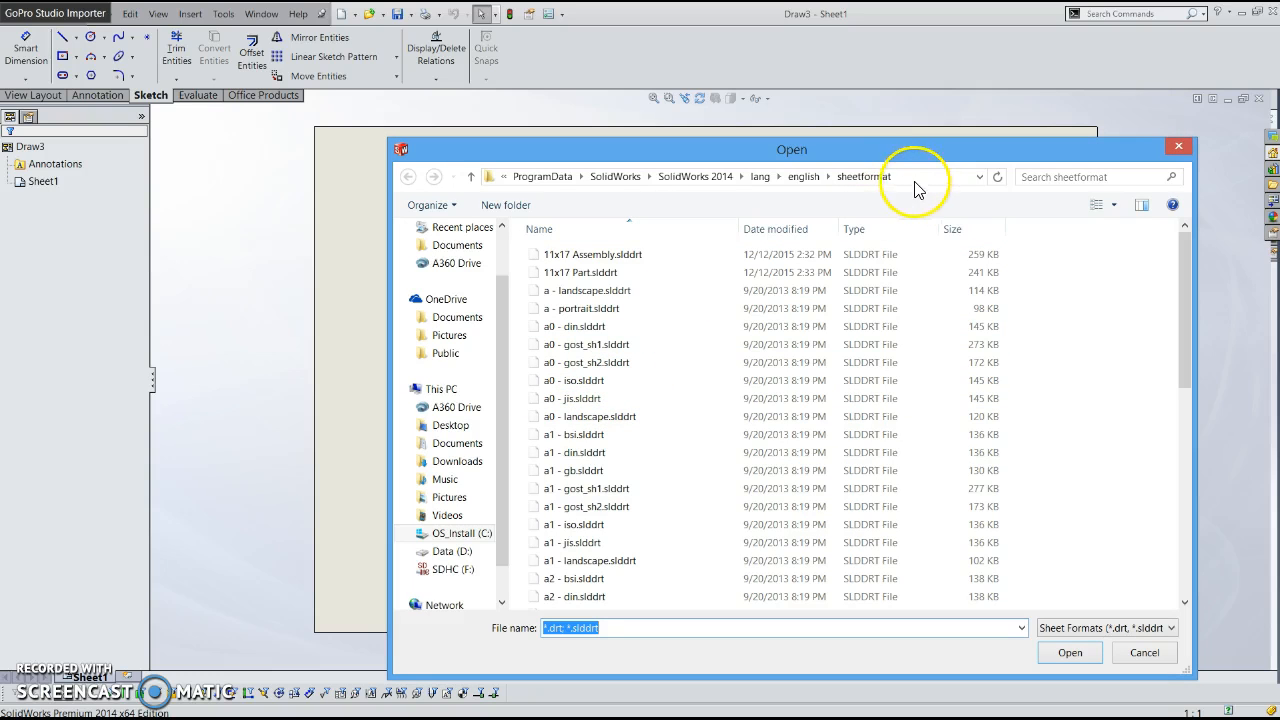
click(900, 176)
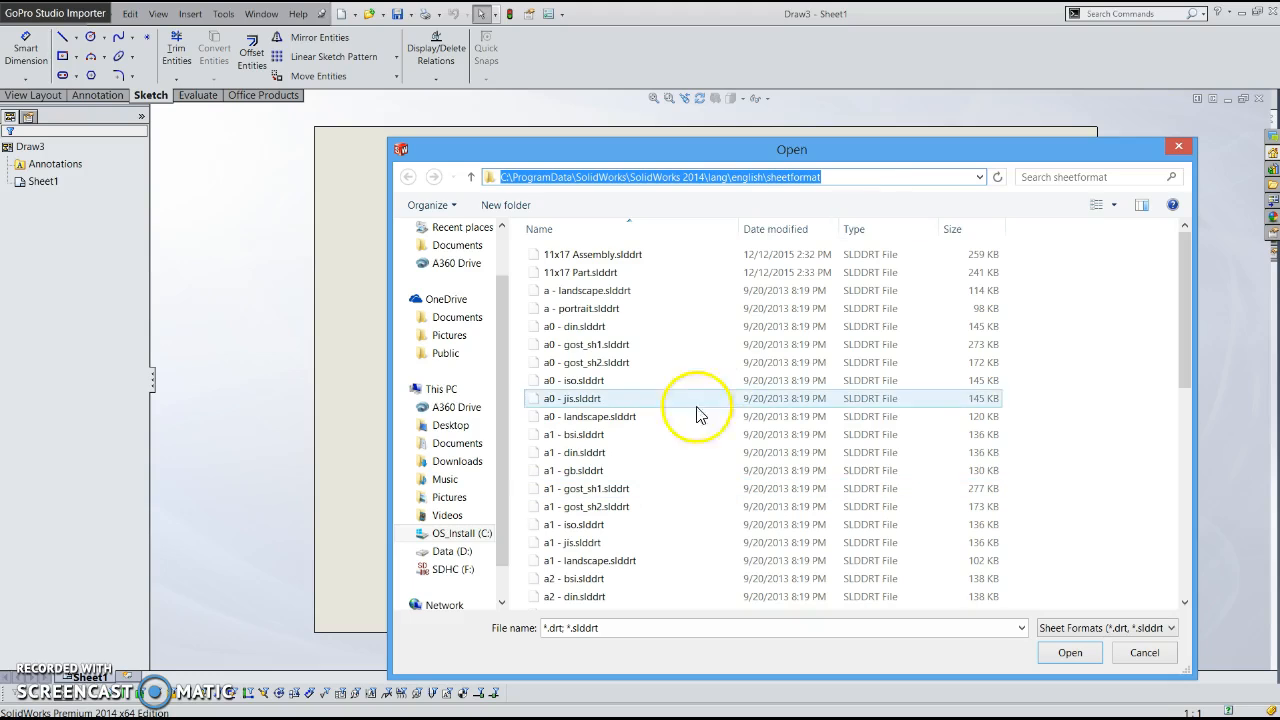
mouse_move(1144, 74)
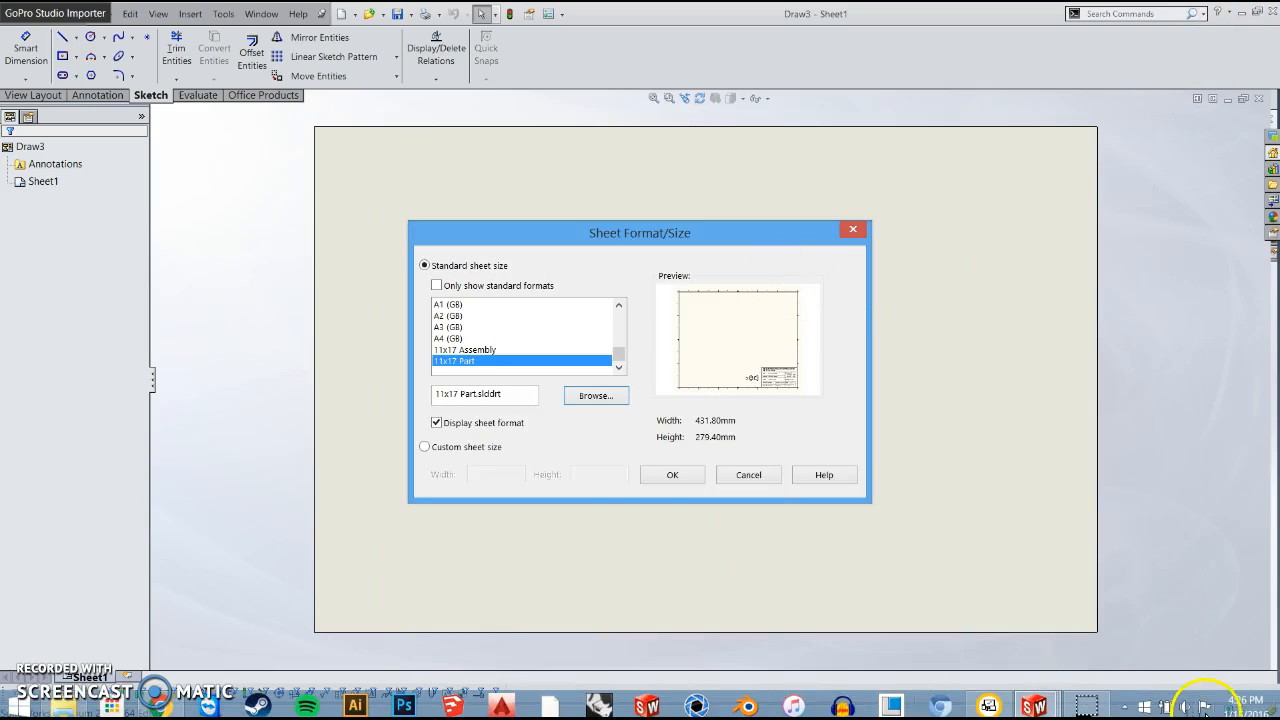
click(596, 396)
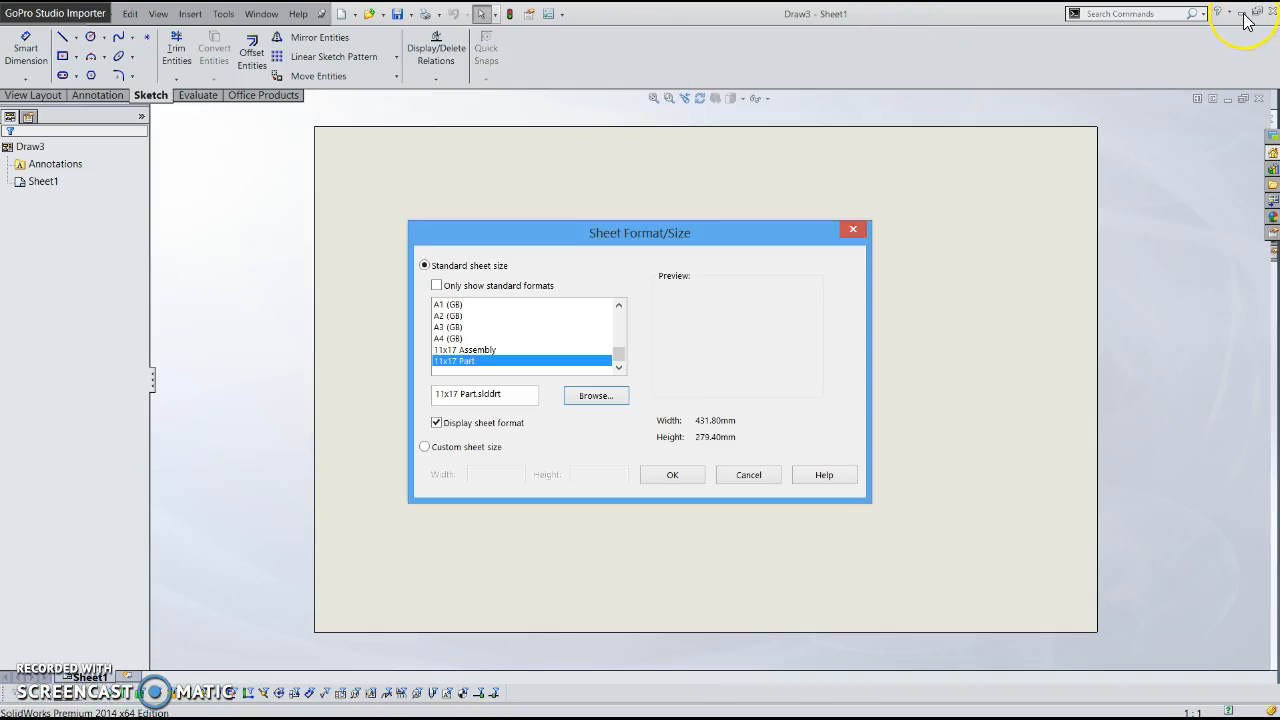
mouse_move(924, 206)
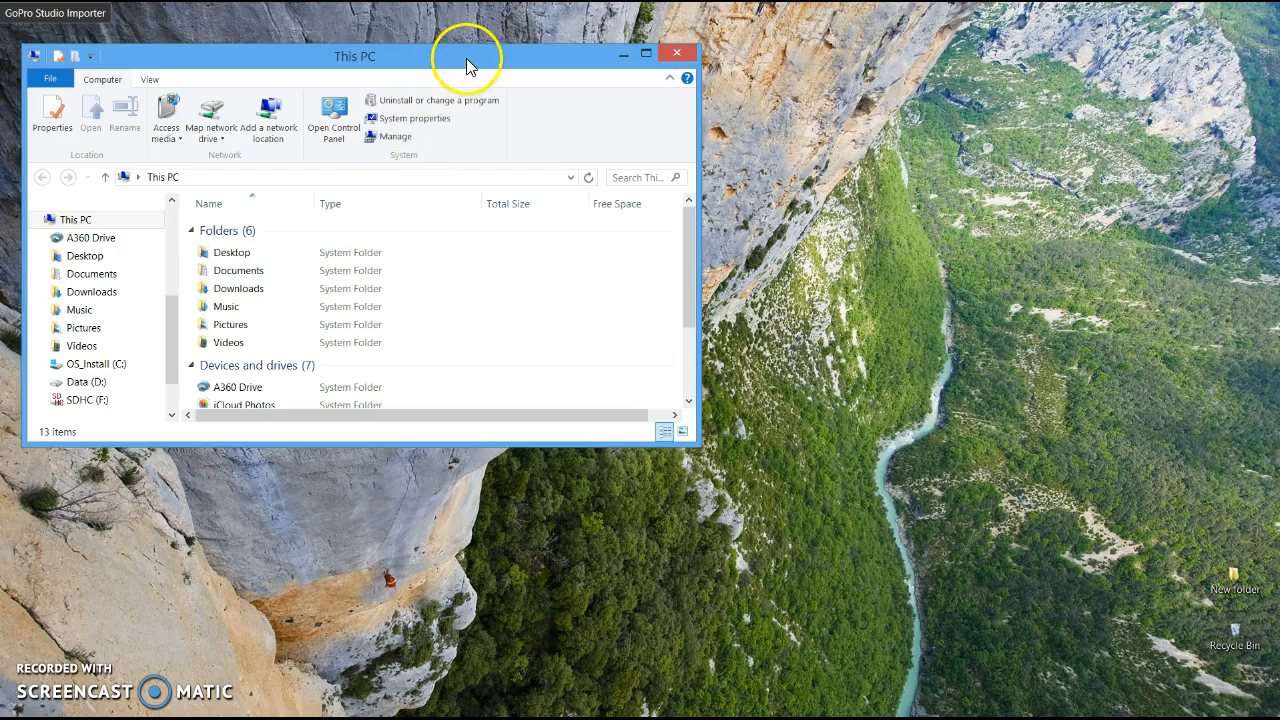
Navigate File Explorer to C:\ProgramData\SolidWorks\SolidWorks 2014\lang\english\sheetformat
drag(464, 56, 924, 212)
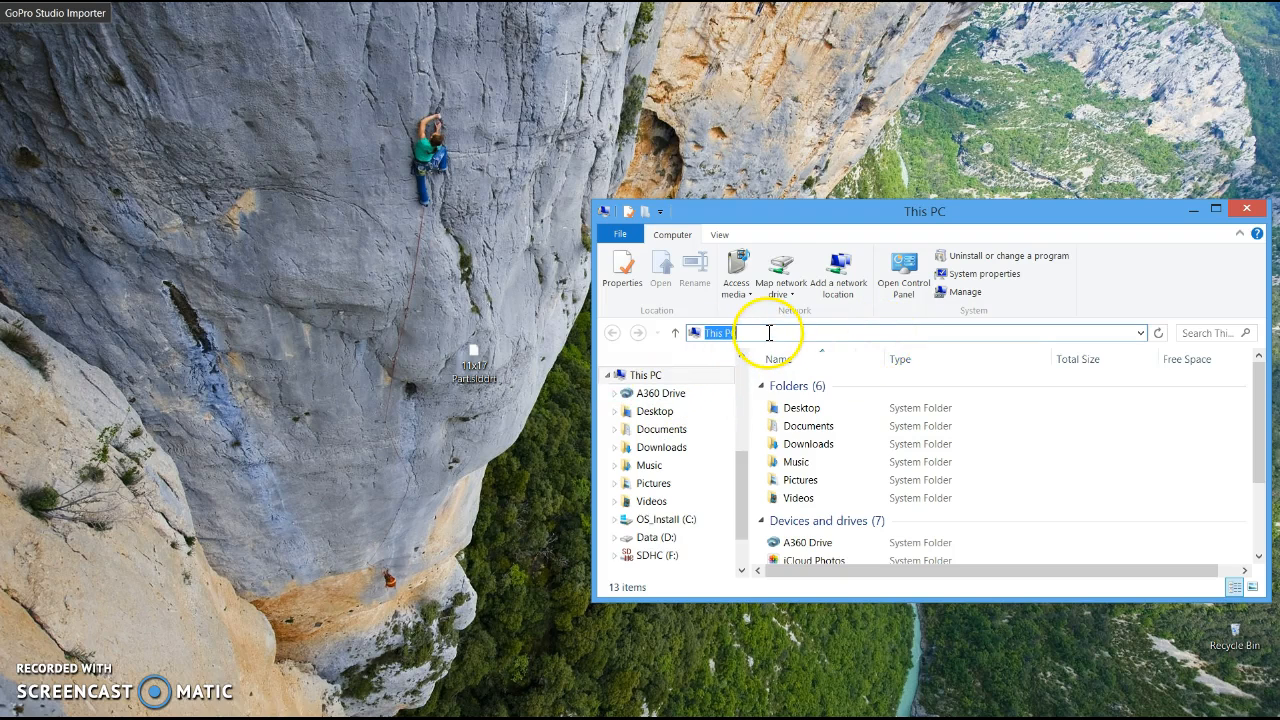
text(C:\ProgramData\SolidWorks\SolidWorks 2014\lang\english\sheetformat)
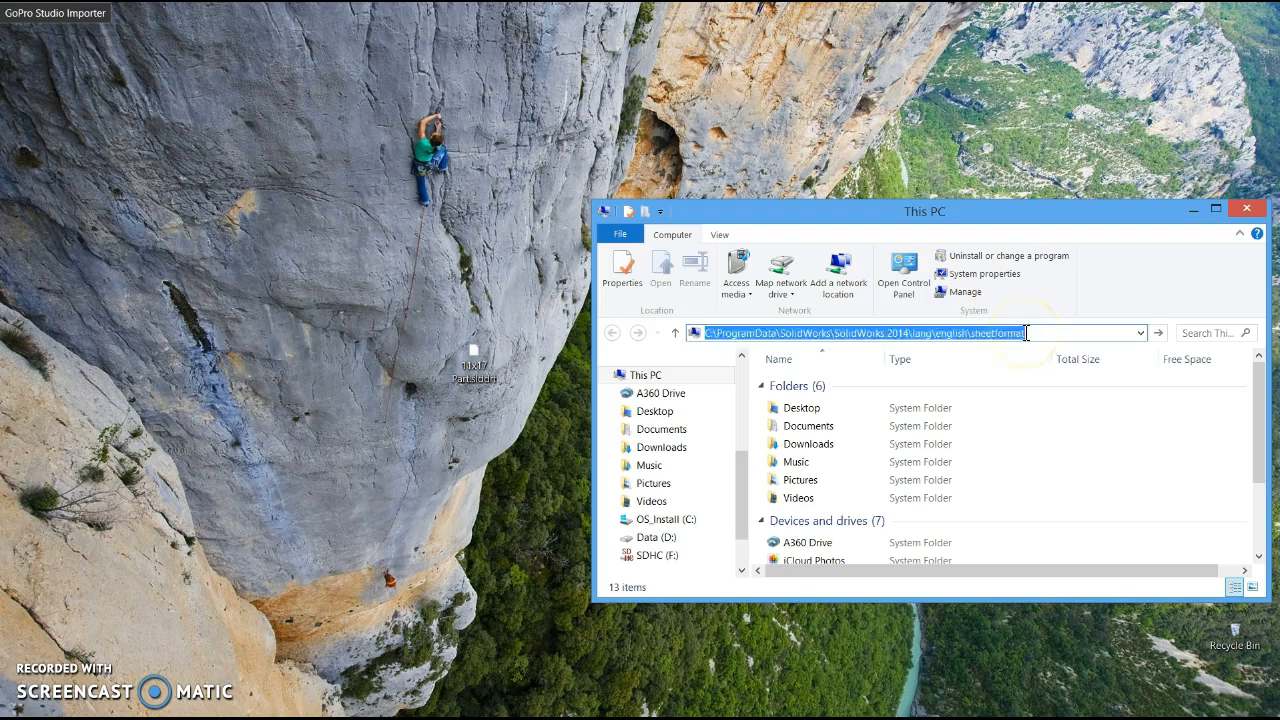
key(Return)
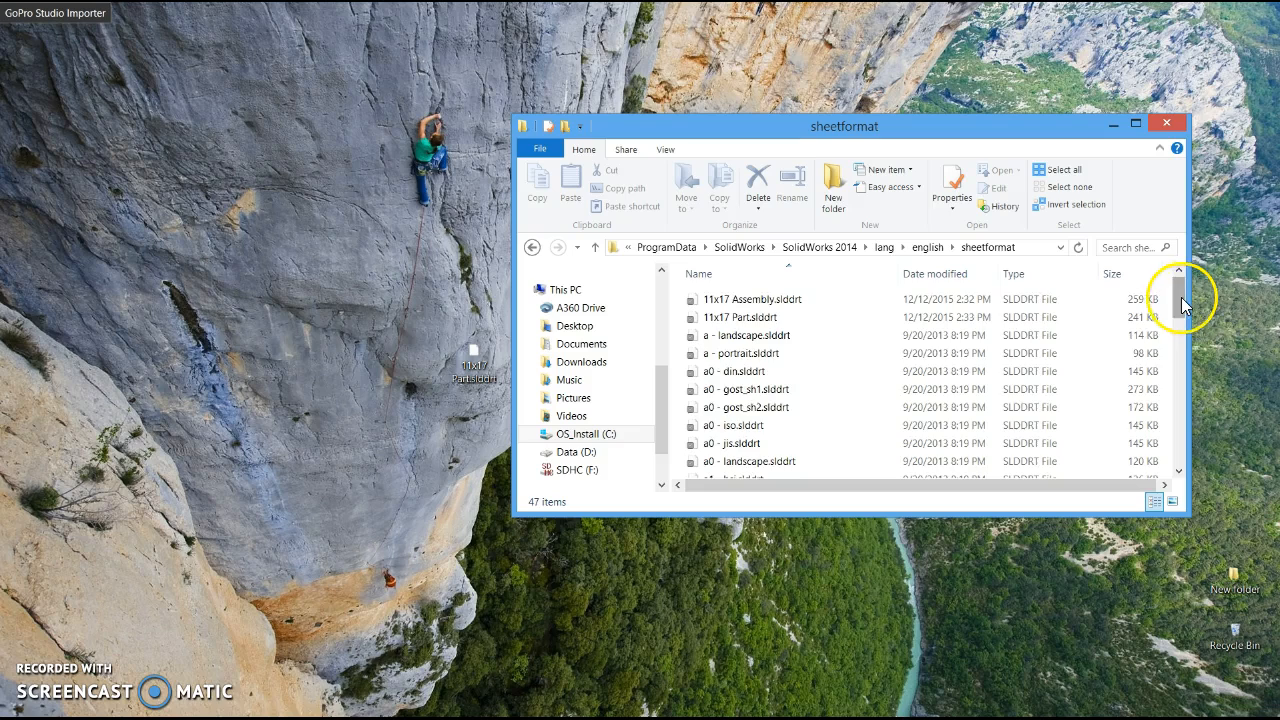
Move the 11x17 Part sheet file from the desktop into the sheetformat folder and close Explorer
drag(1180, 296, 1196, 390)
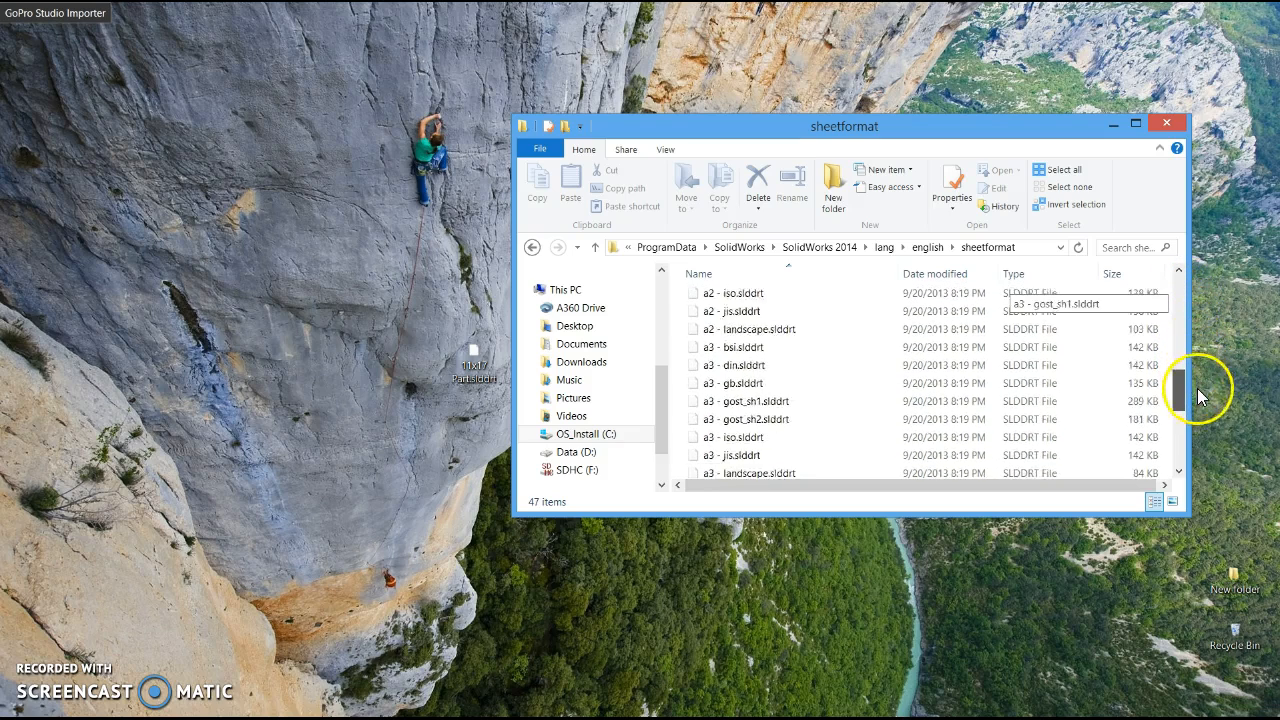
scroll(down, 3)
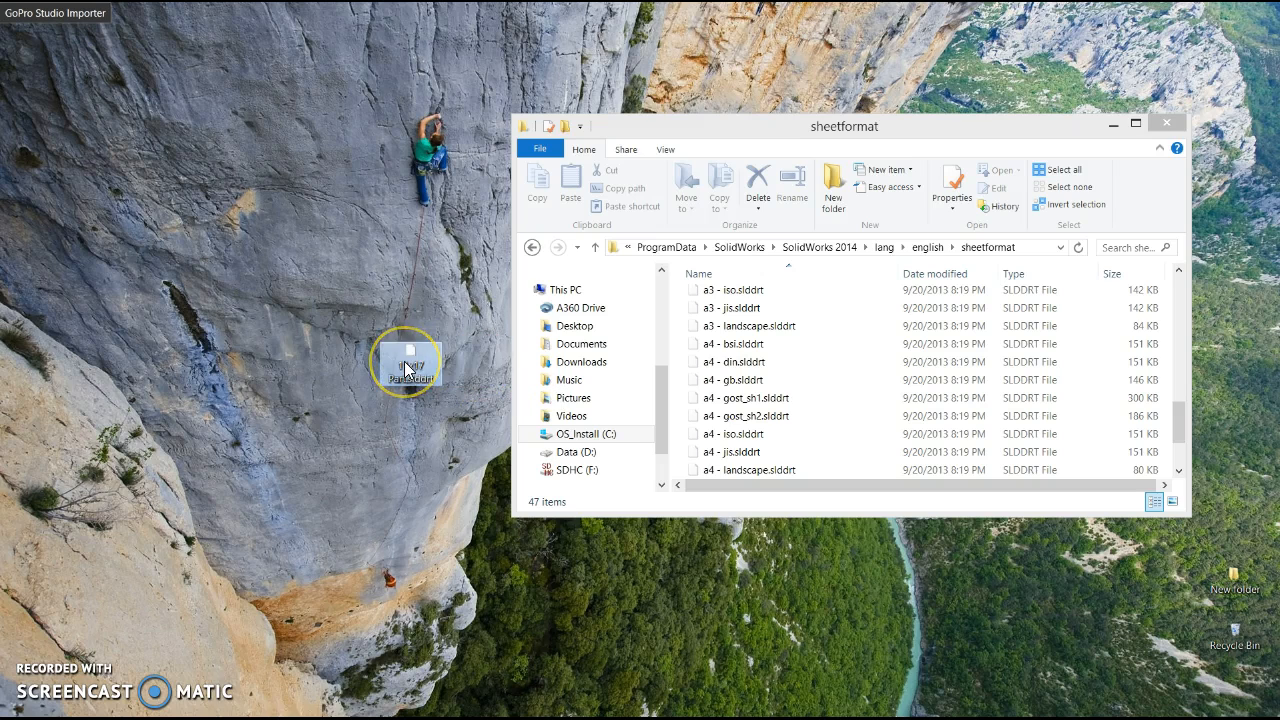
mouse_move(410, 408)
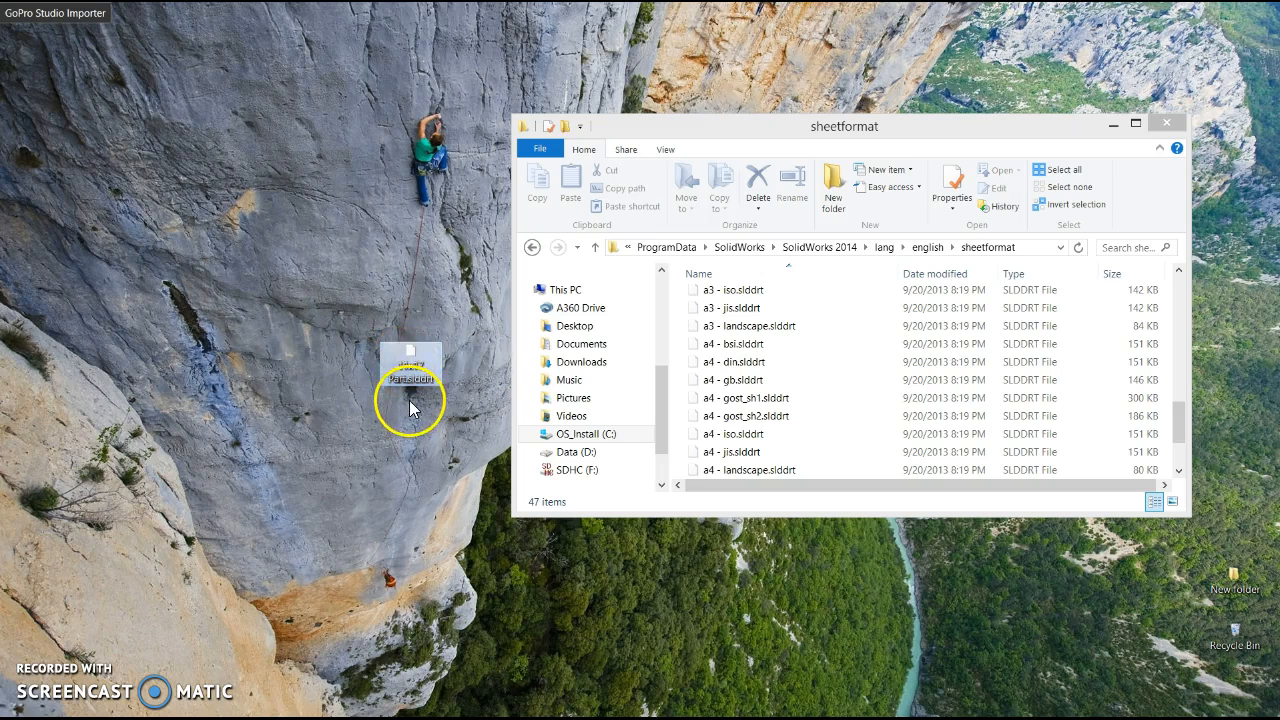
drag(410, 364, 804, 390)
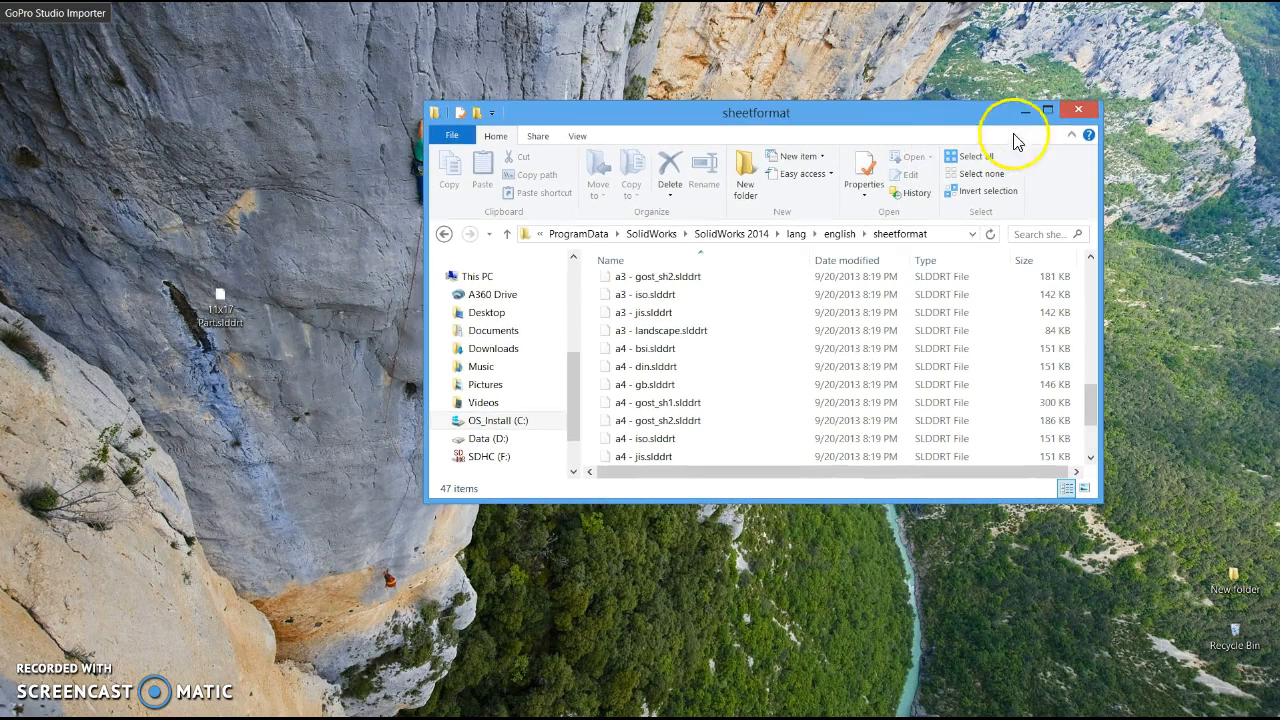
click(1022, 110)
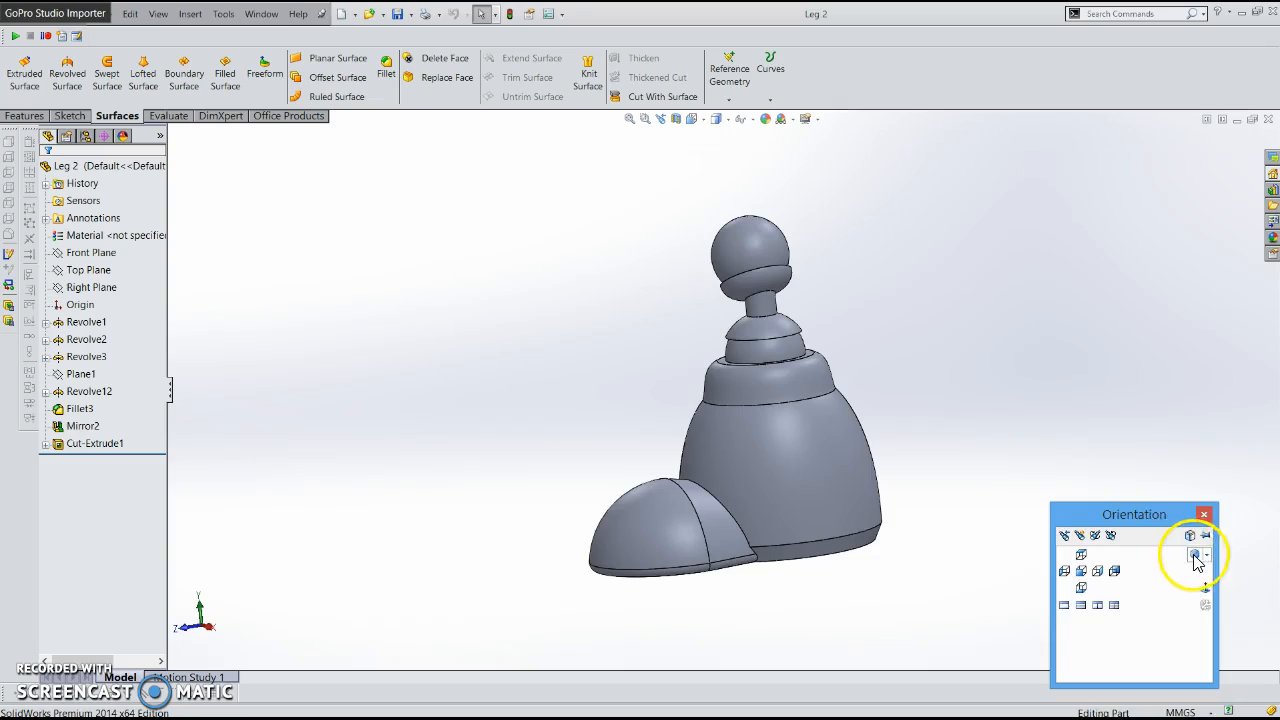
Start a new drawing from the open Leg 2 part via Make Drawing from Part
click(1190, 536)
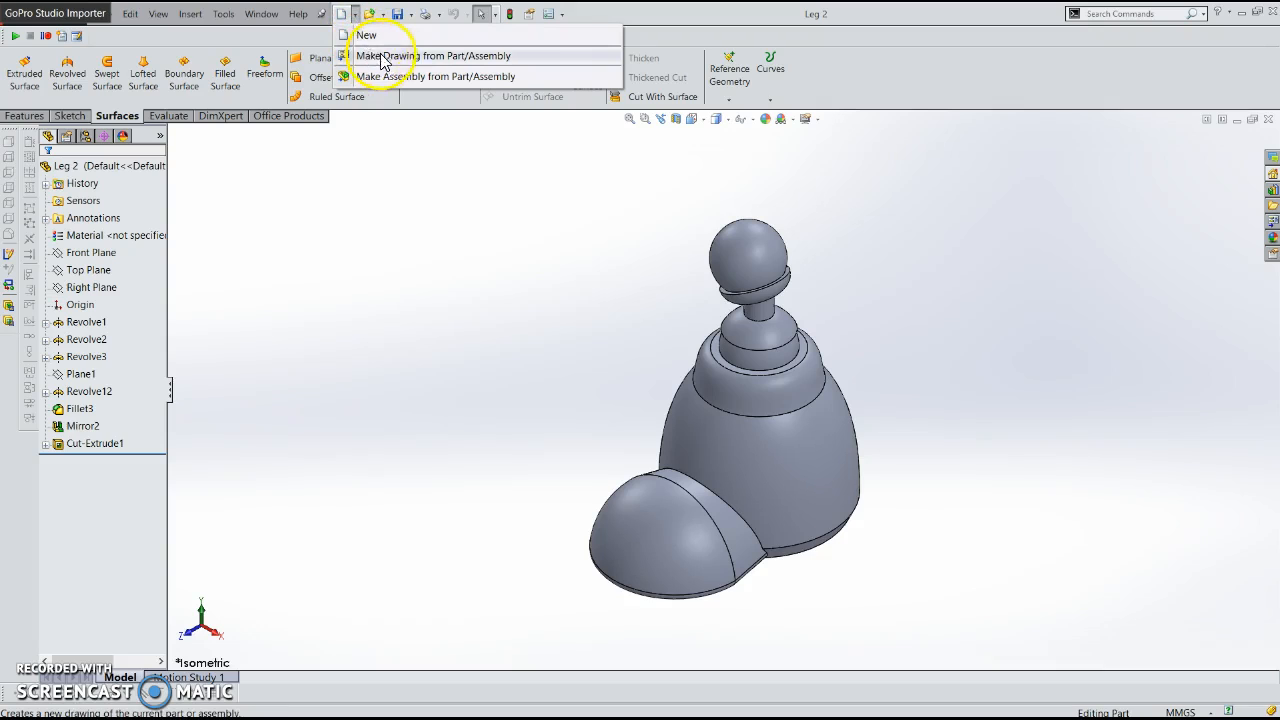
mouse_move(444, 62)
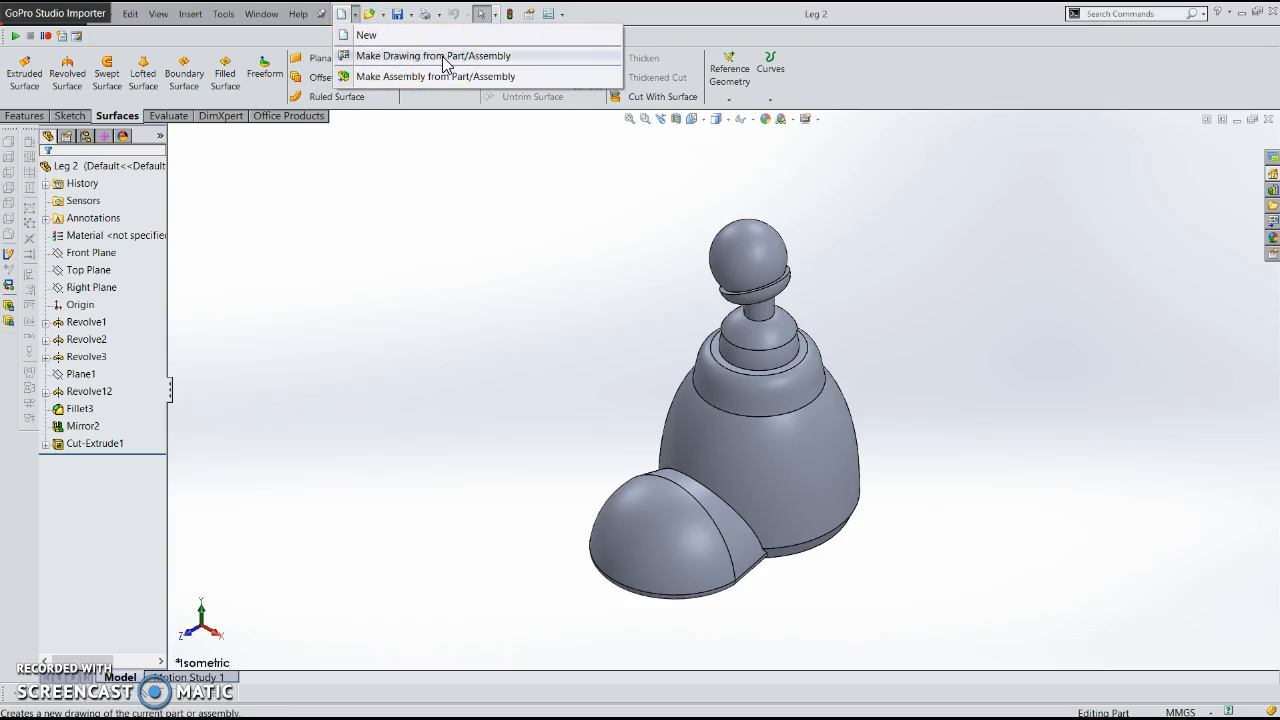
click(434, 56)
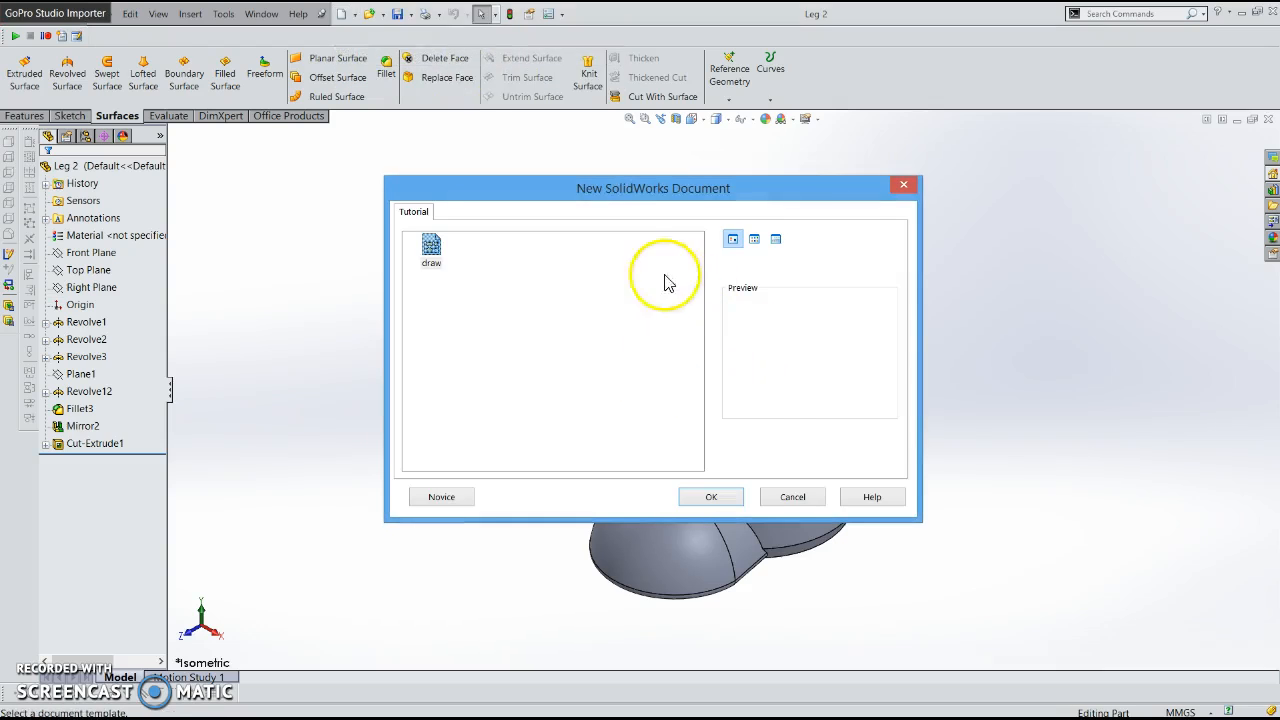
mouse_move(556, 370)
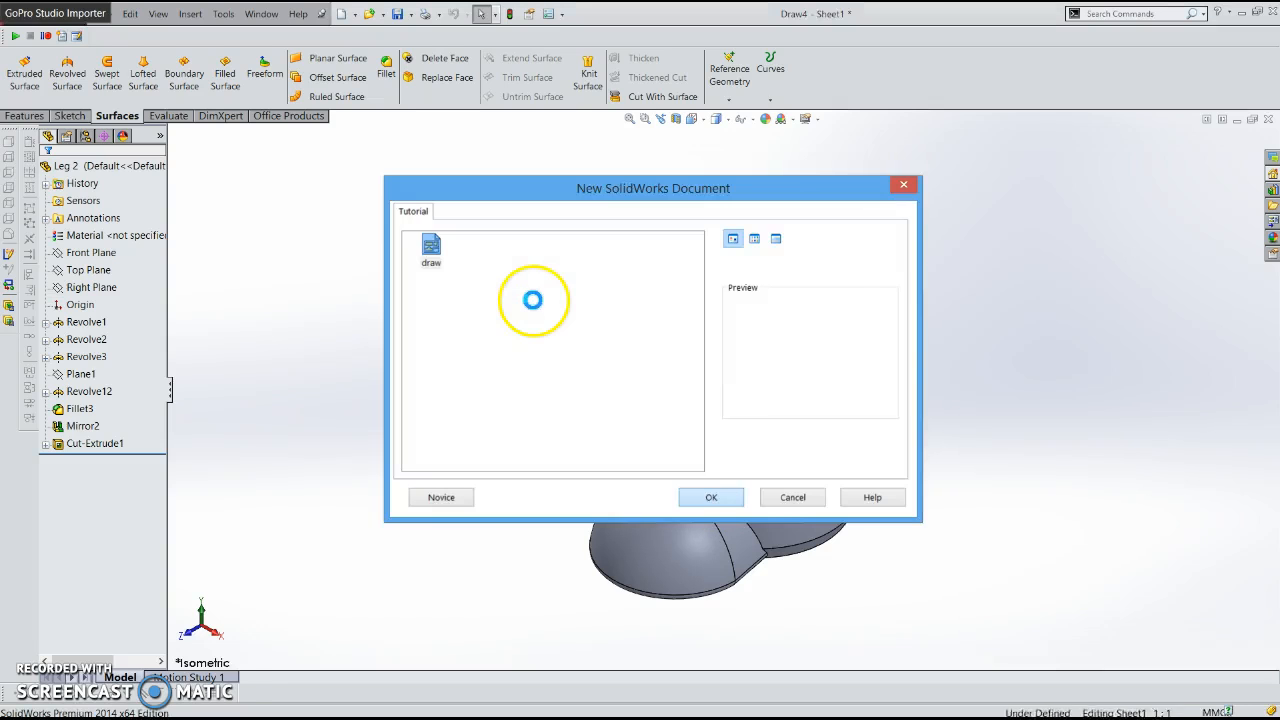
Confirm the Drawing template, show all sheet formats, and select the 11x17 Part format
click(710, 496)
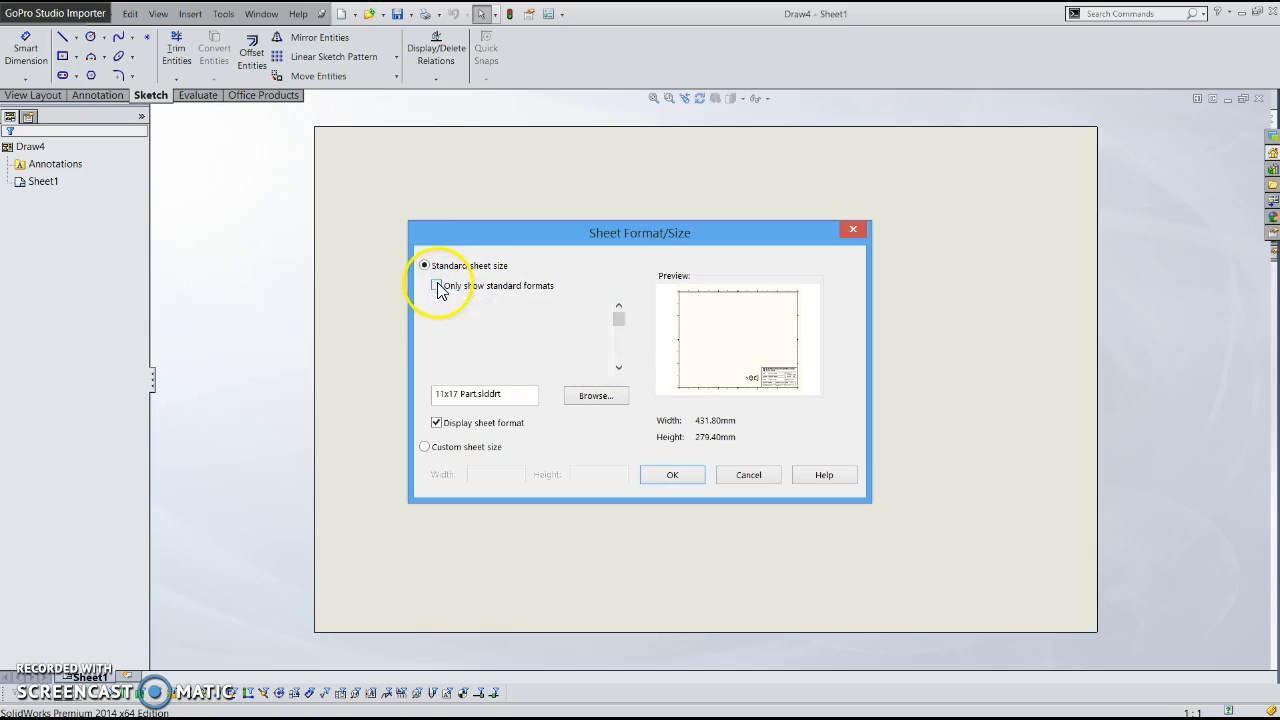
click(436, 284)
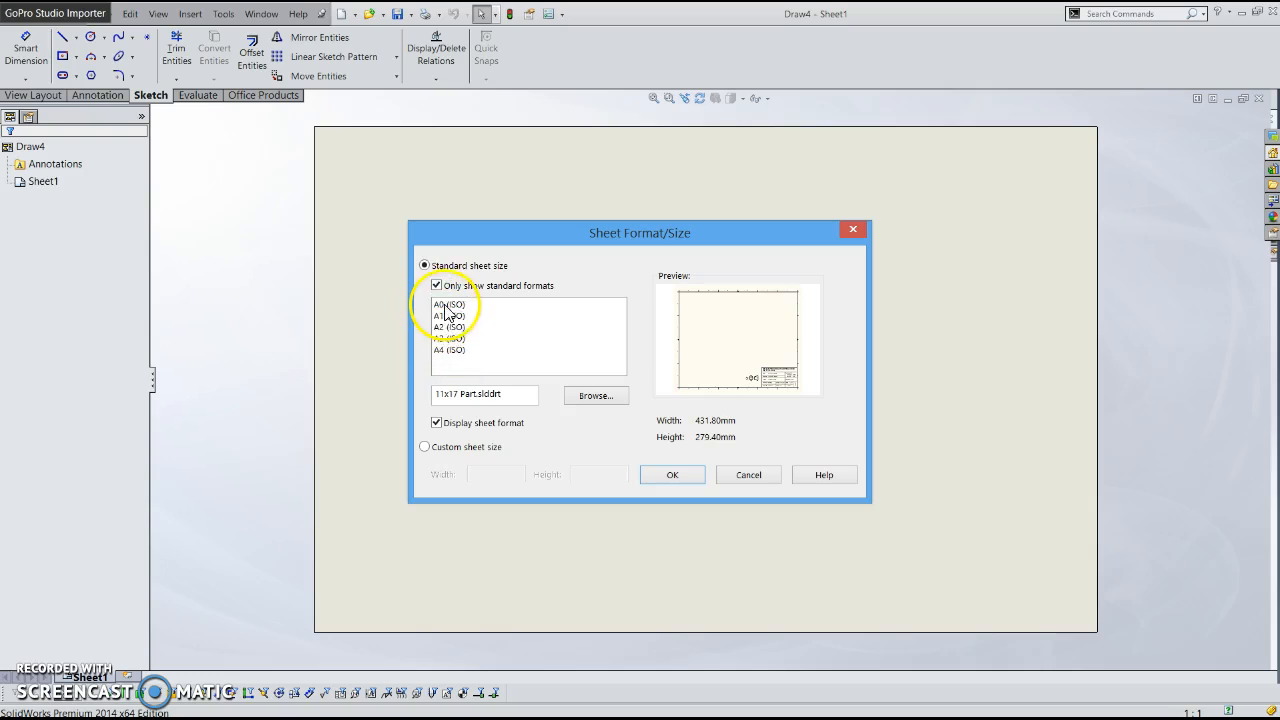
click(436, 284)
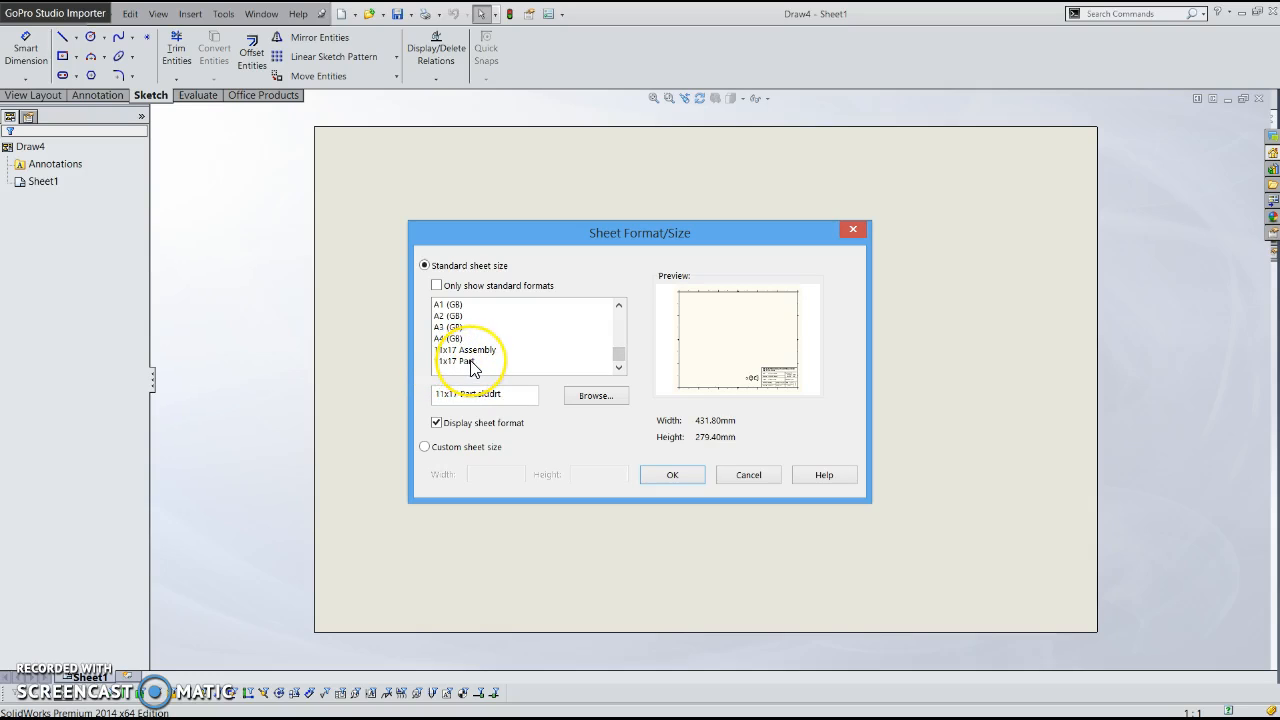
click(464, 360)
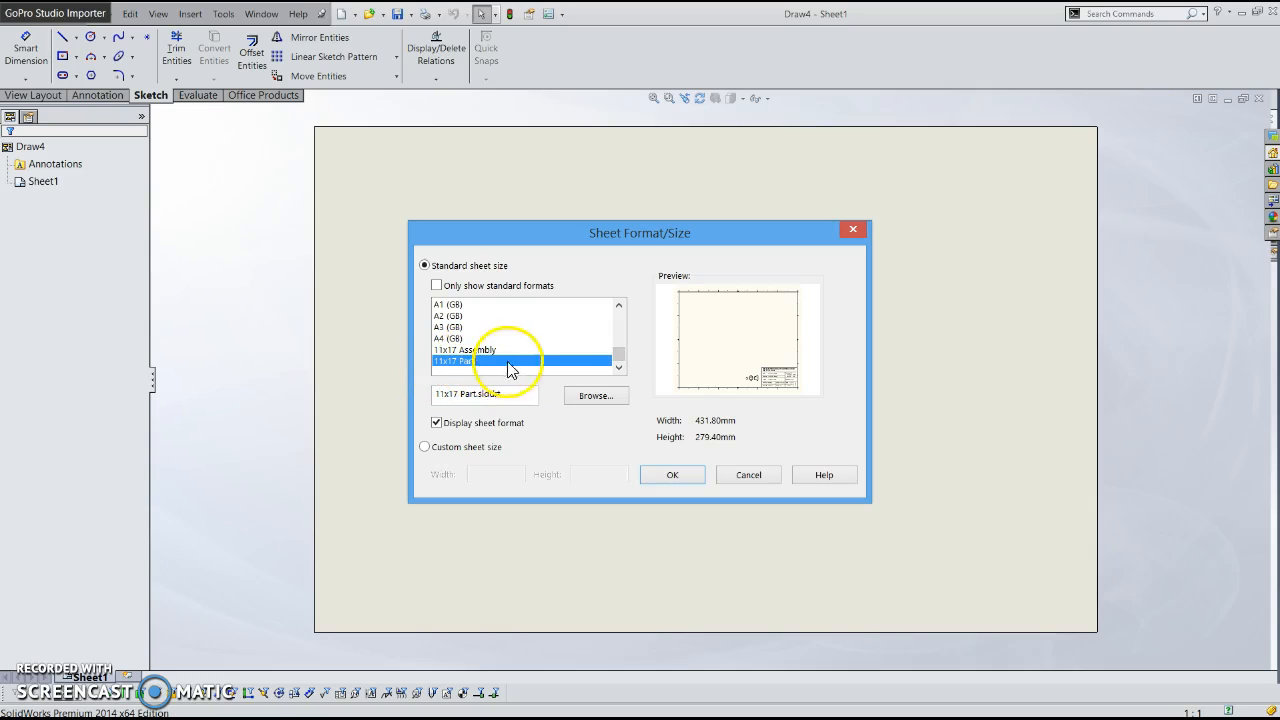
click(672, 474)
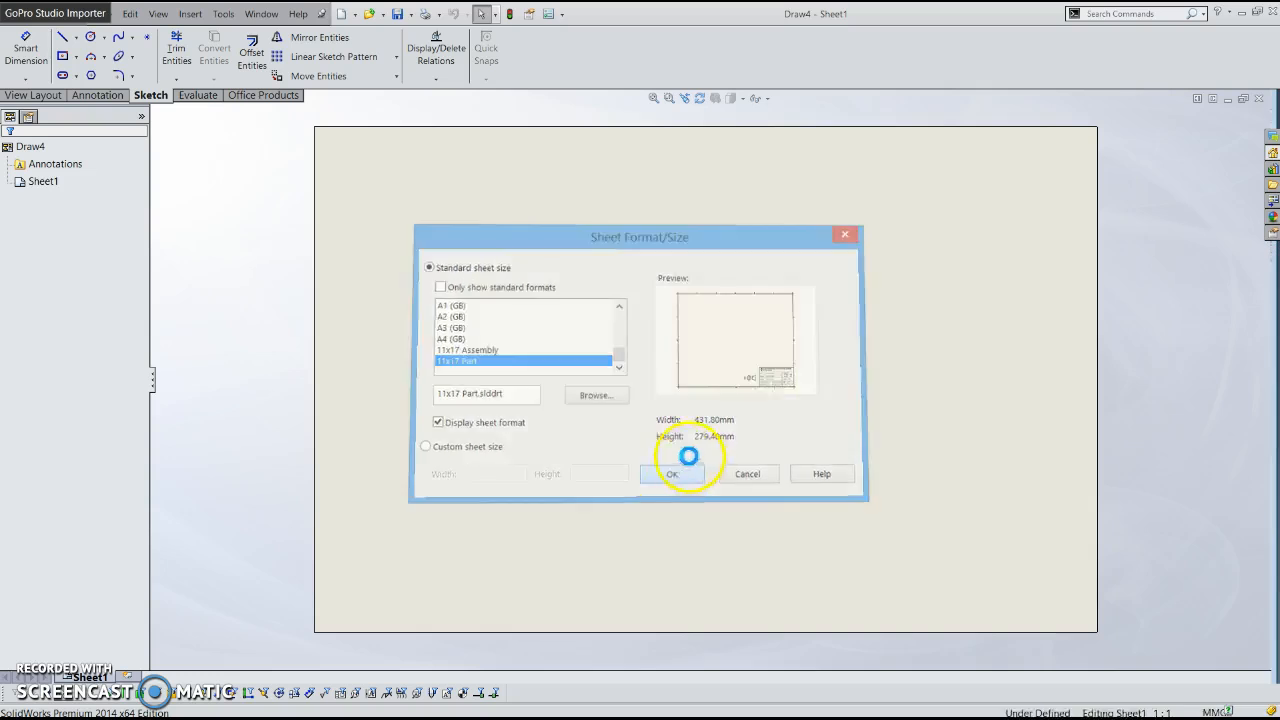
Load the empty 11x17 drawing sheet with the Carleton title block
click(672, 472)
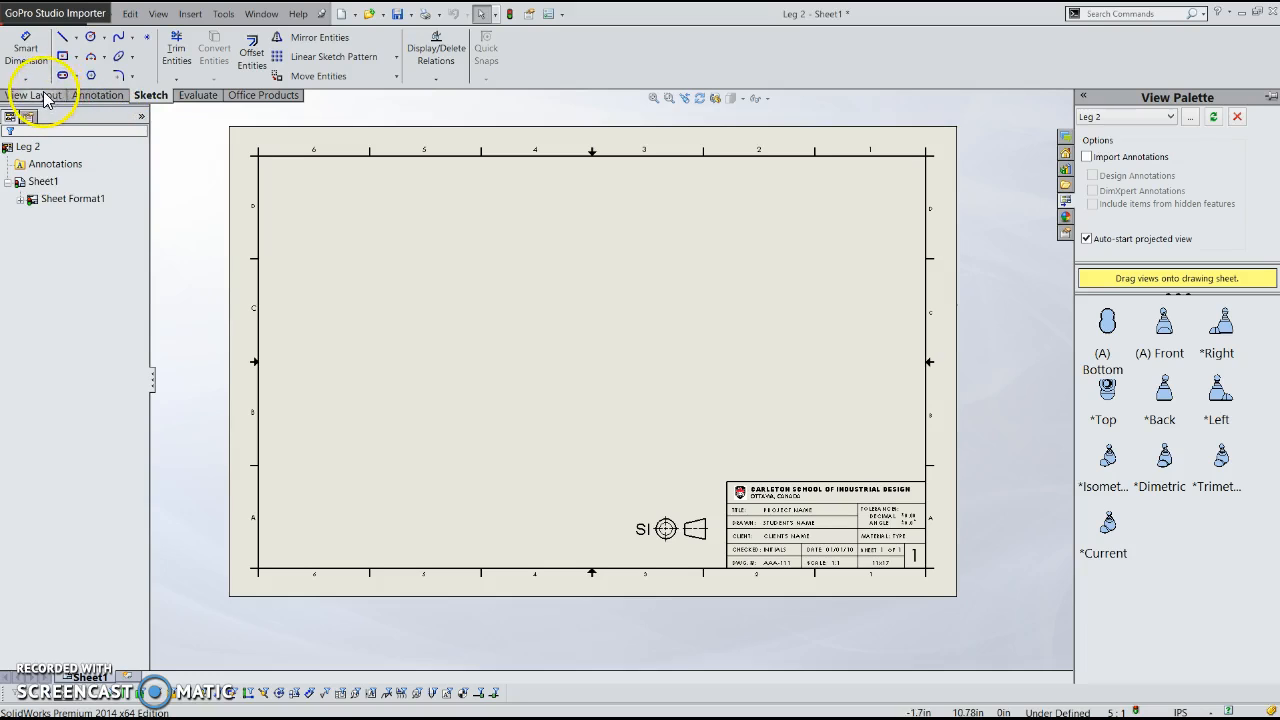
Insert a Model View of Leg 2 in Front orientation for the left of the sheet
click(36, 96)
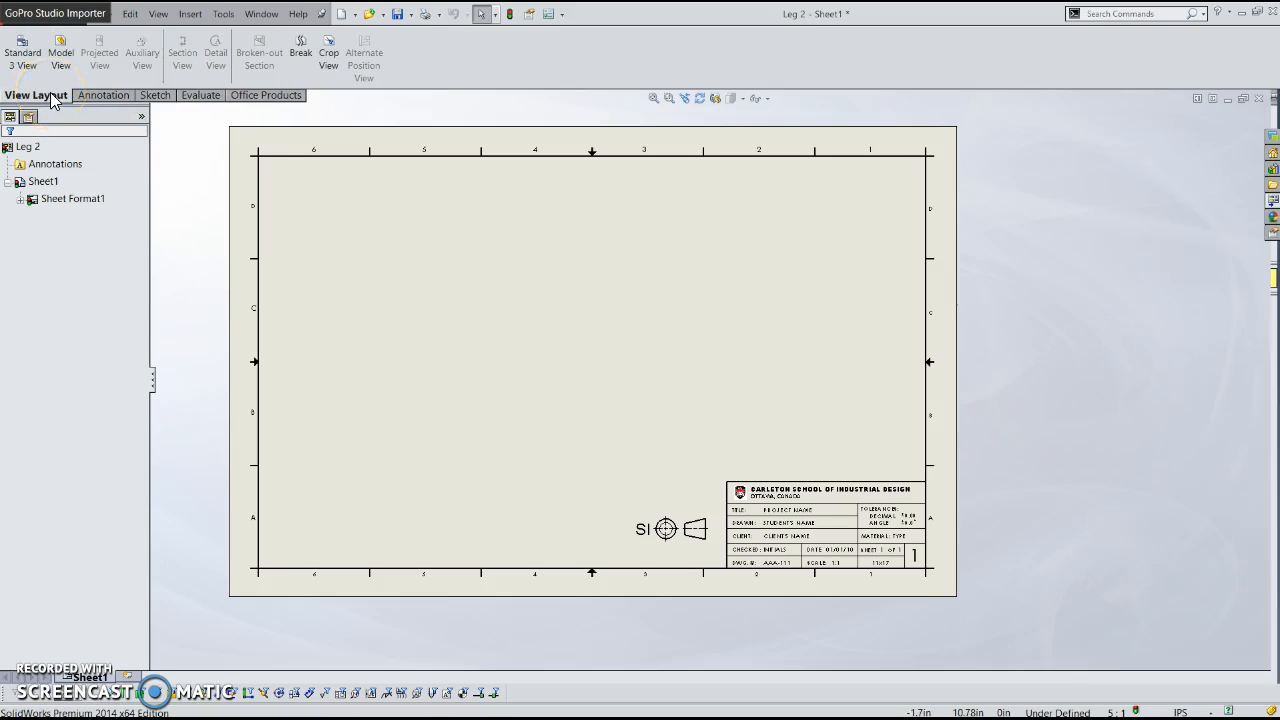
mouse_move(60, 50)
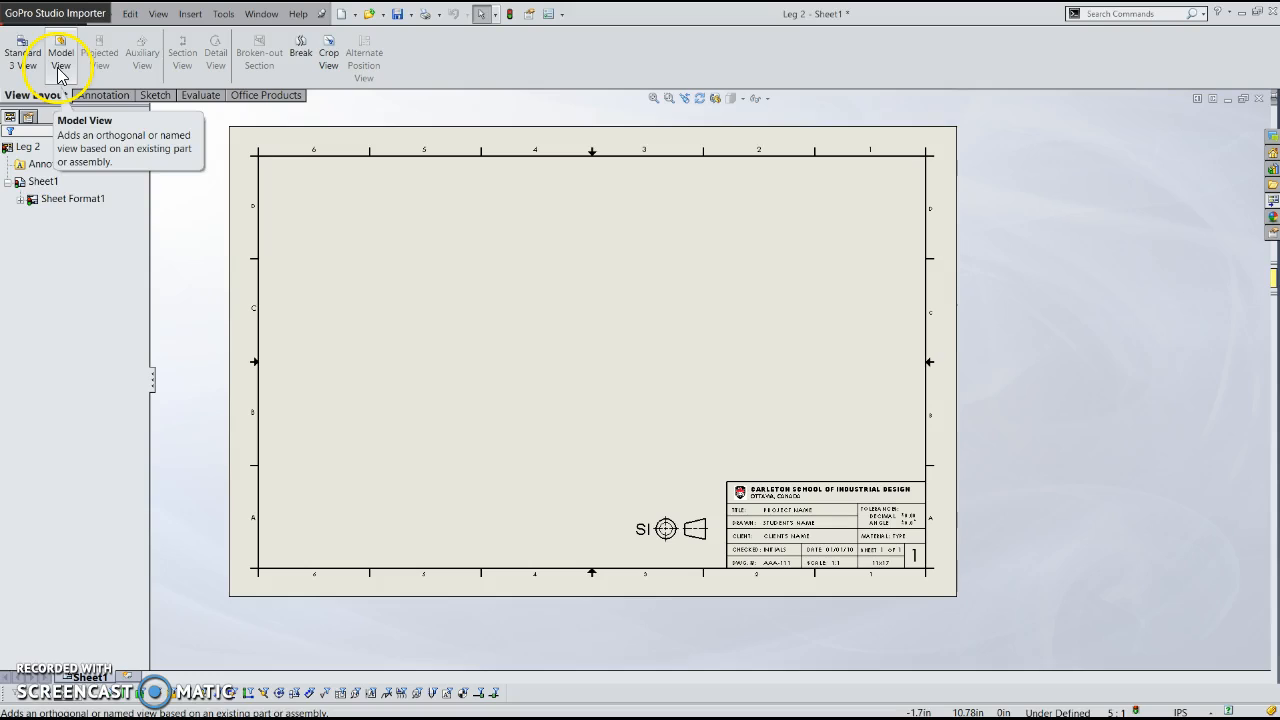
mouse_move(22, 50)
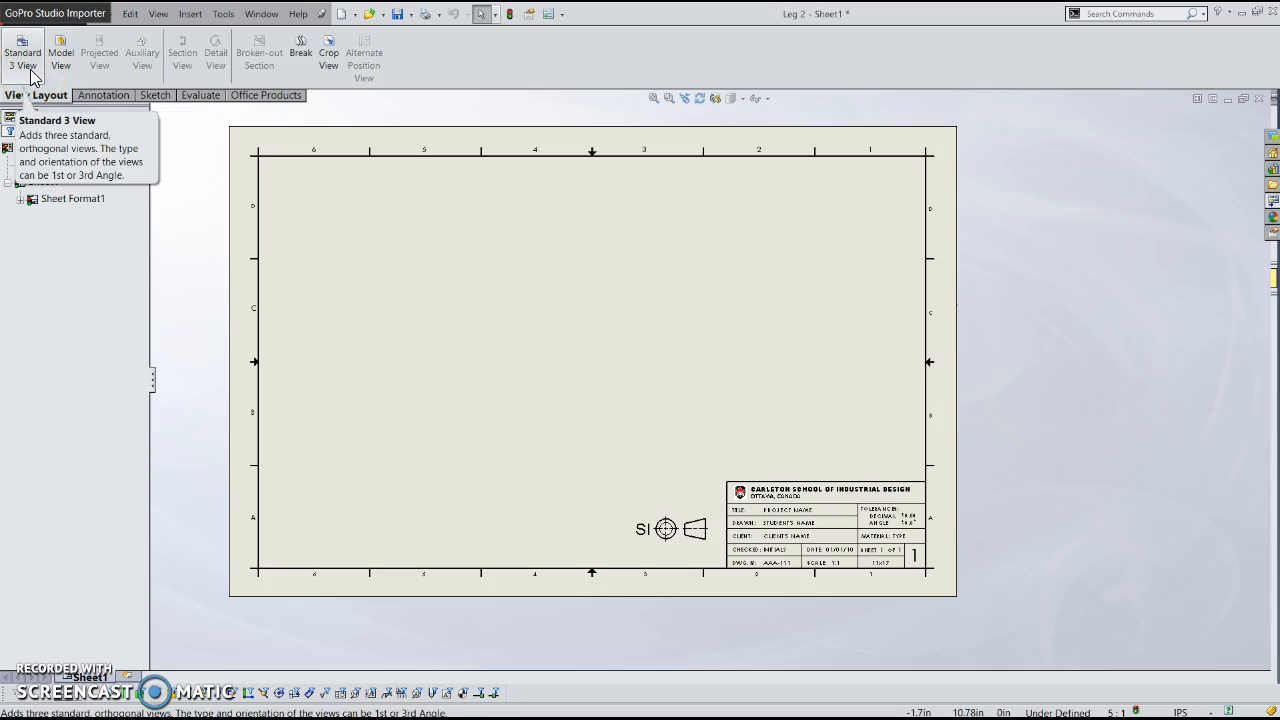
mouse_move(60, 50)
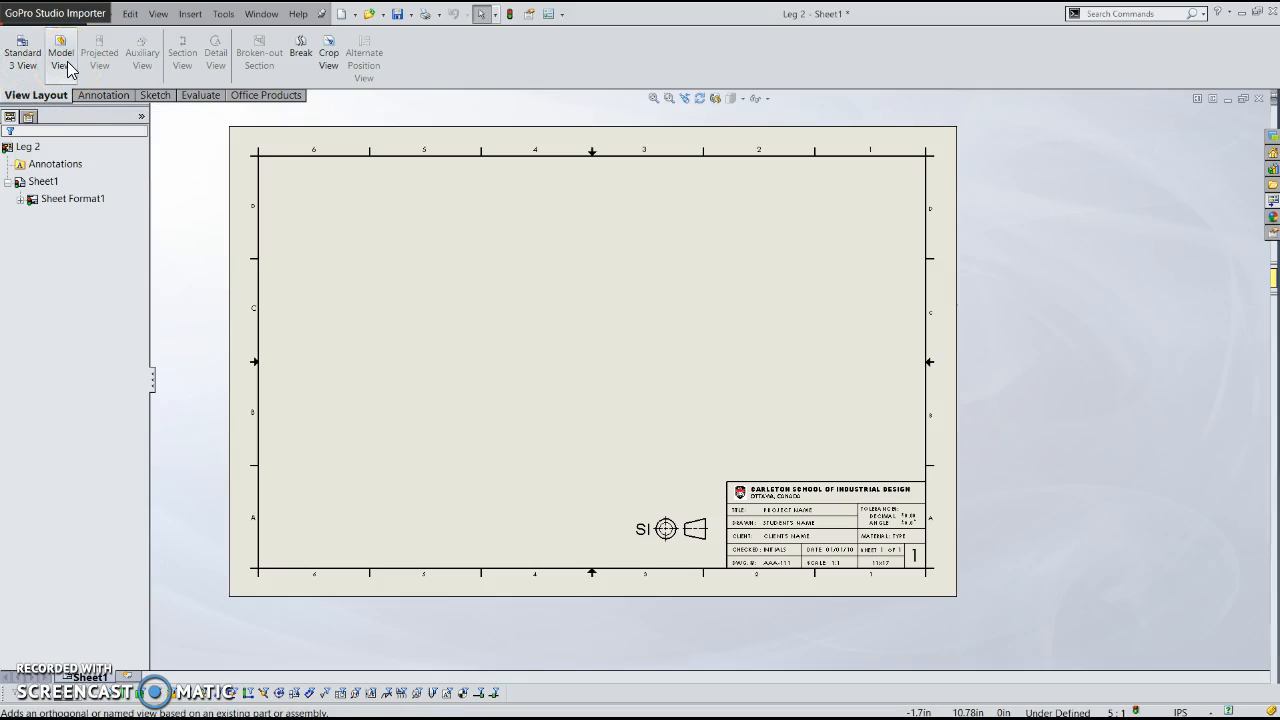
click(60, 50)
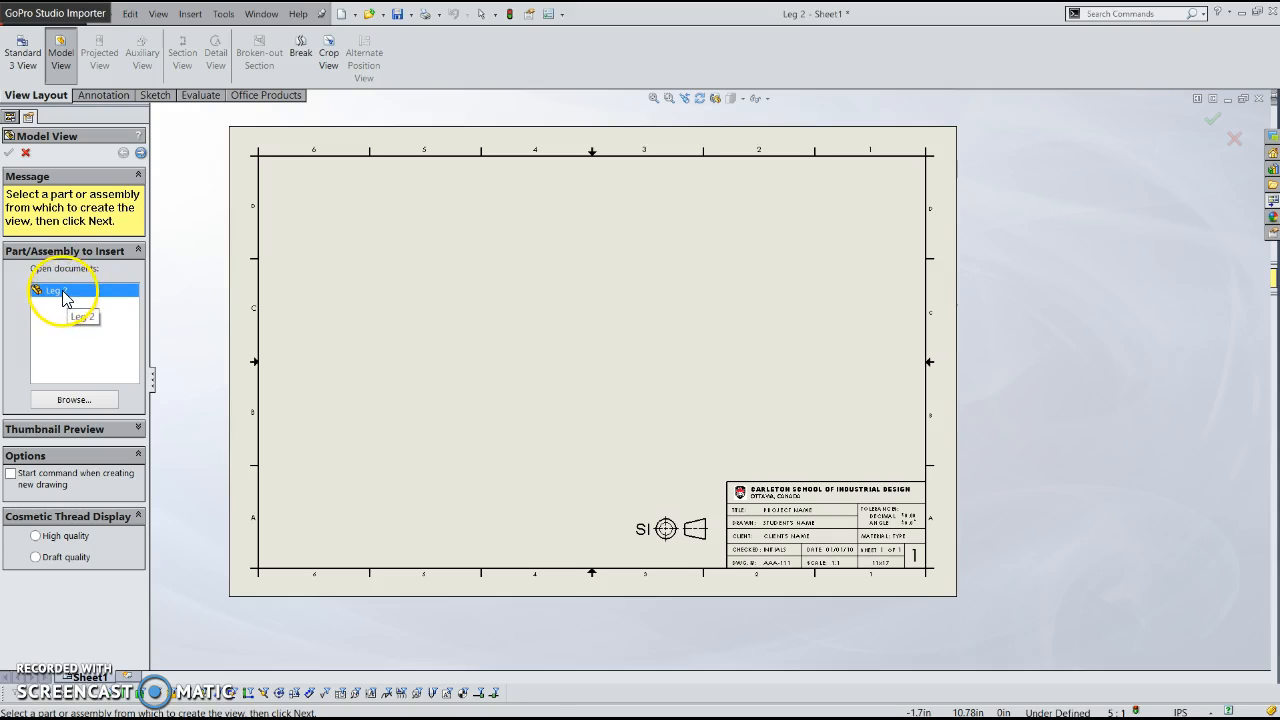
double_click(56, 290)
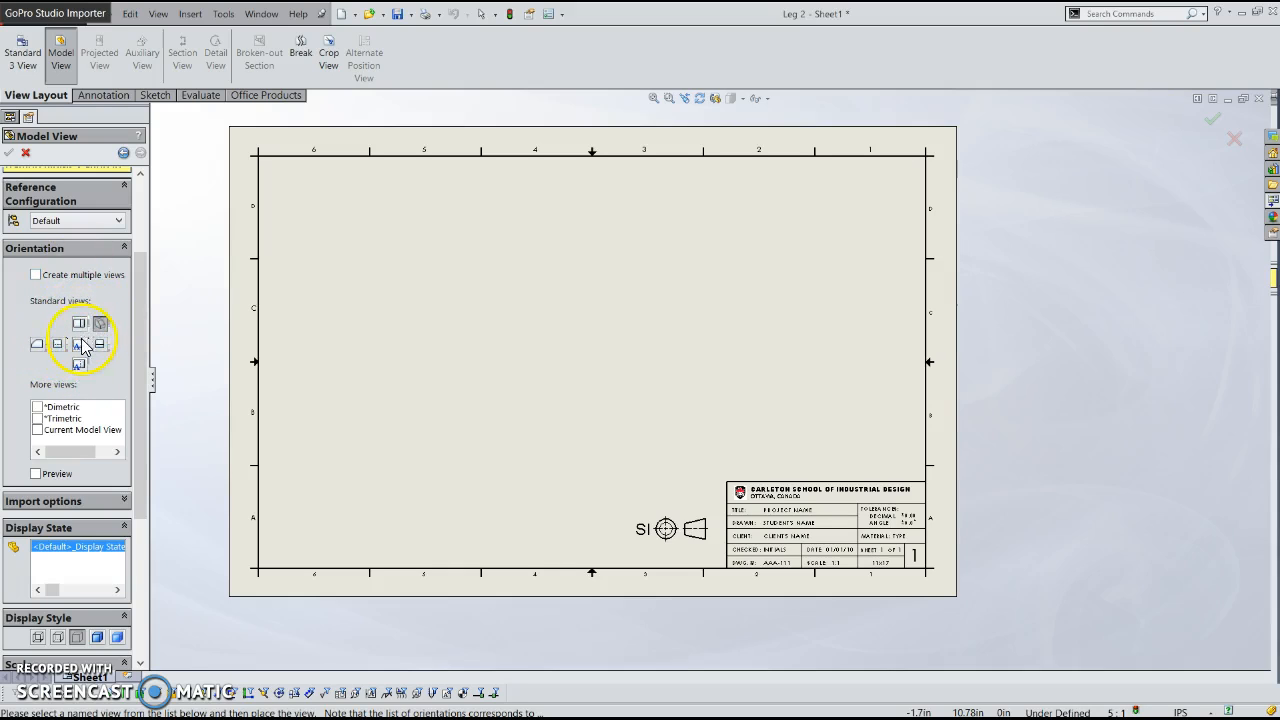
click(100, 324)
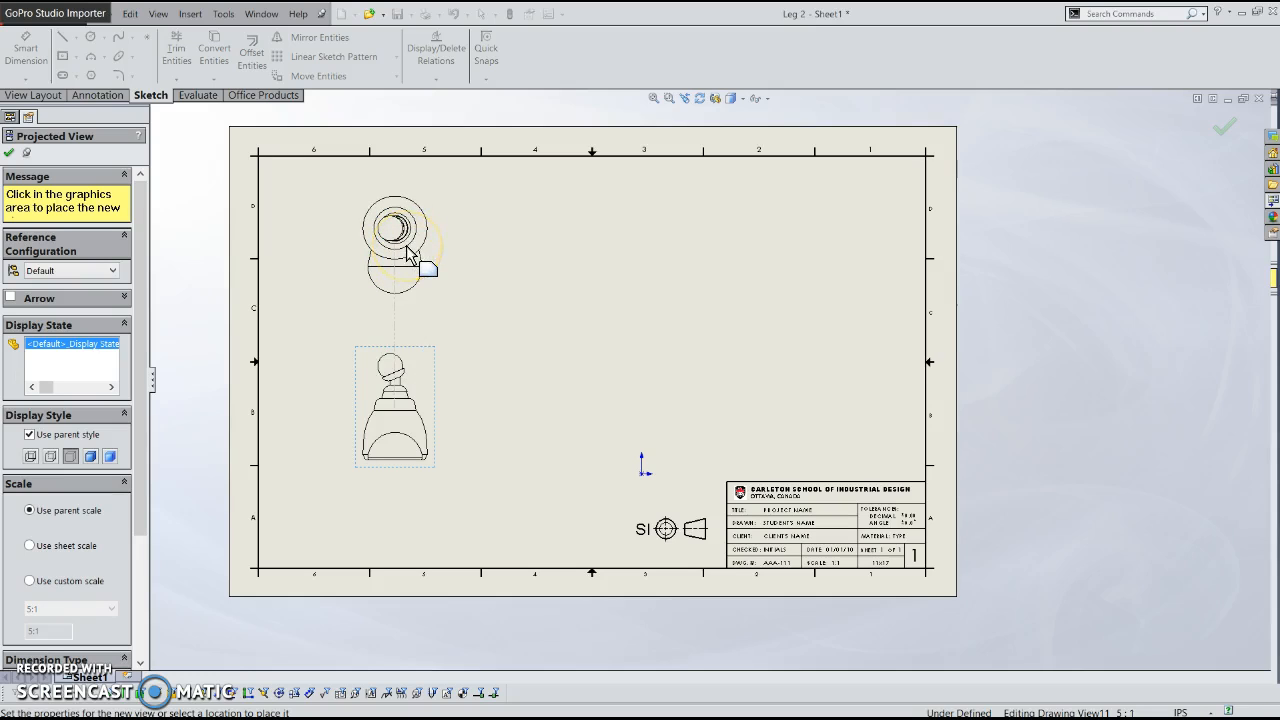
Place the top view above, a side view to the right, and an isometric view of the leg
click(450, 380)
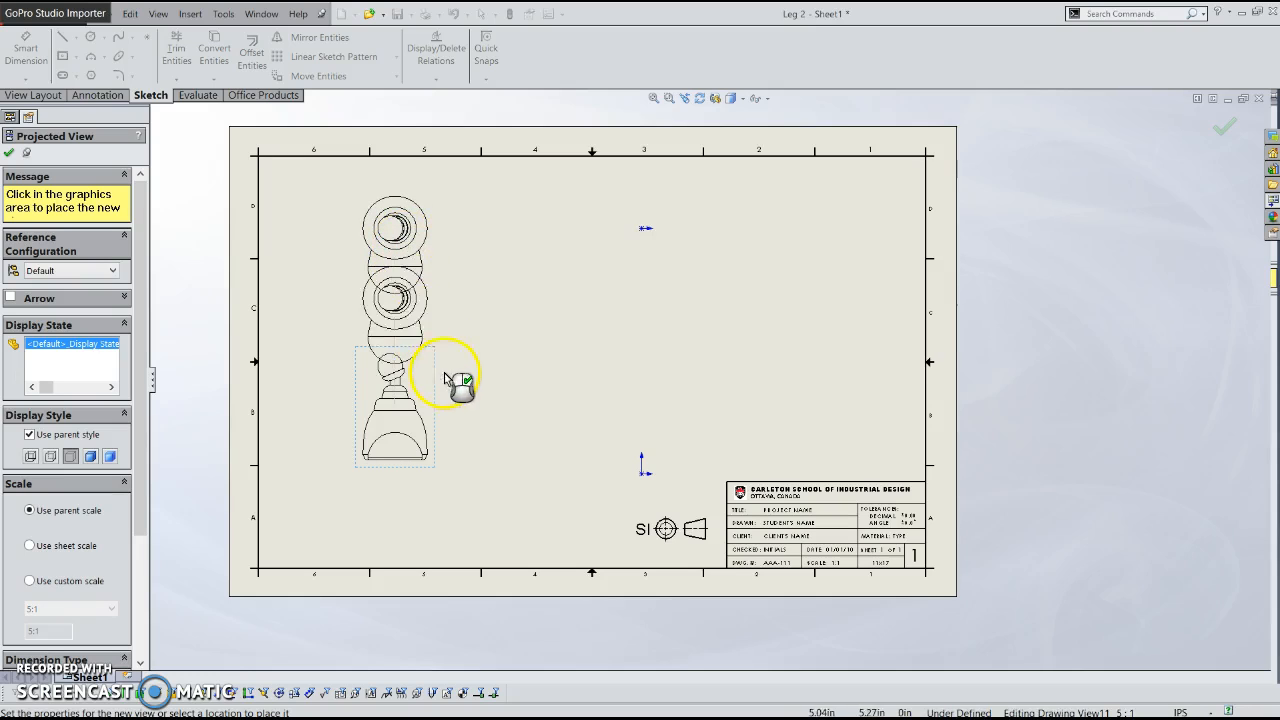
drag(450, 380, 320, 580)
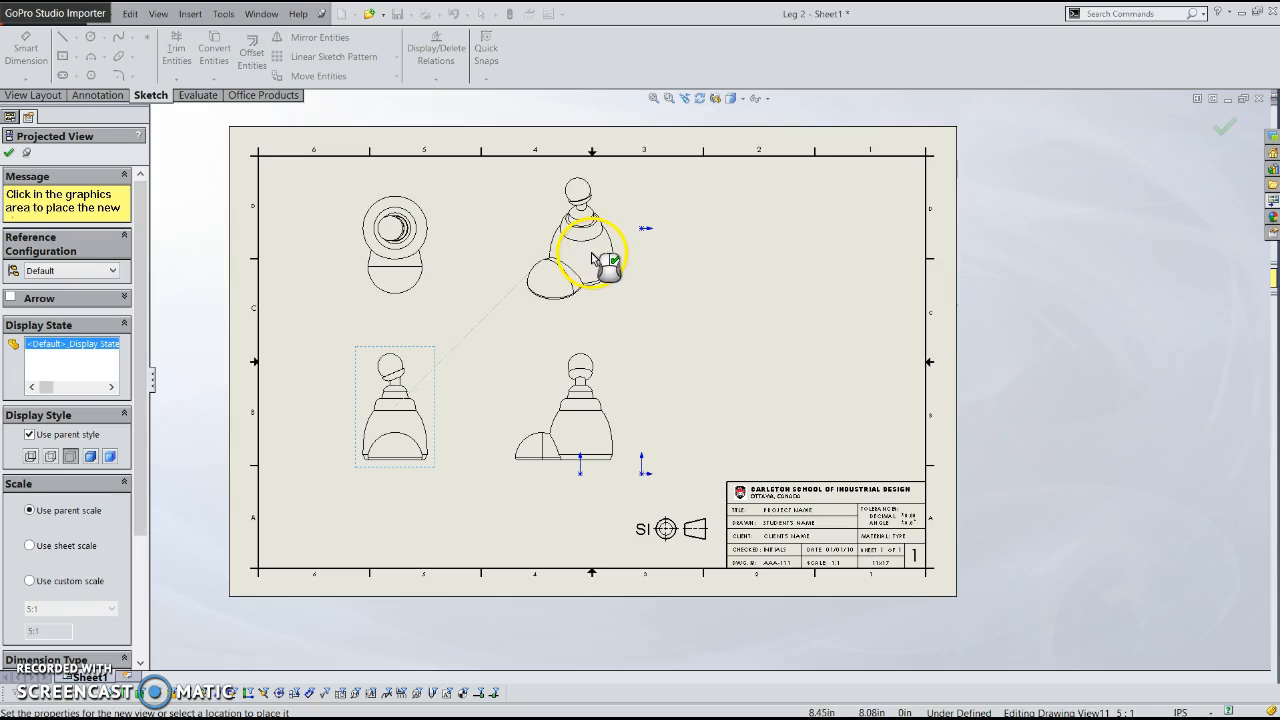
click(530, 310)
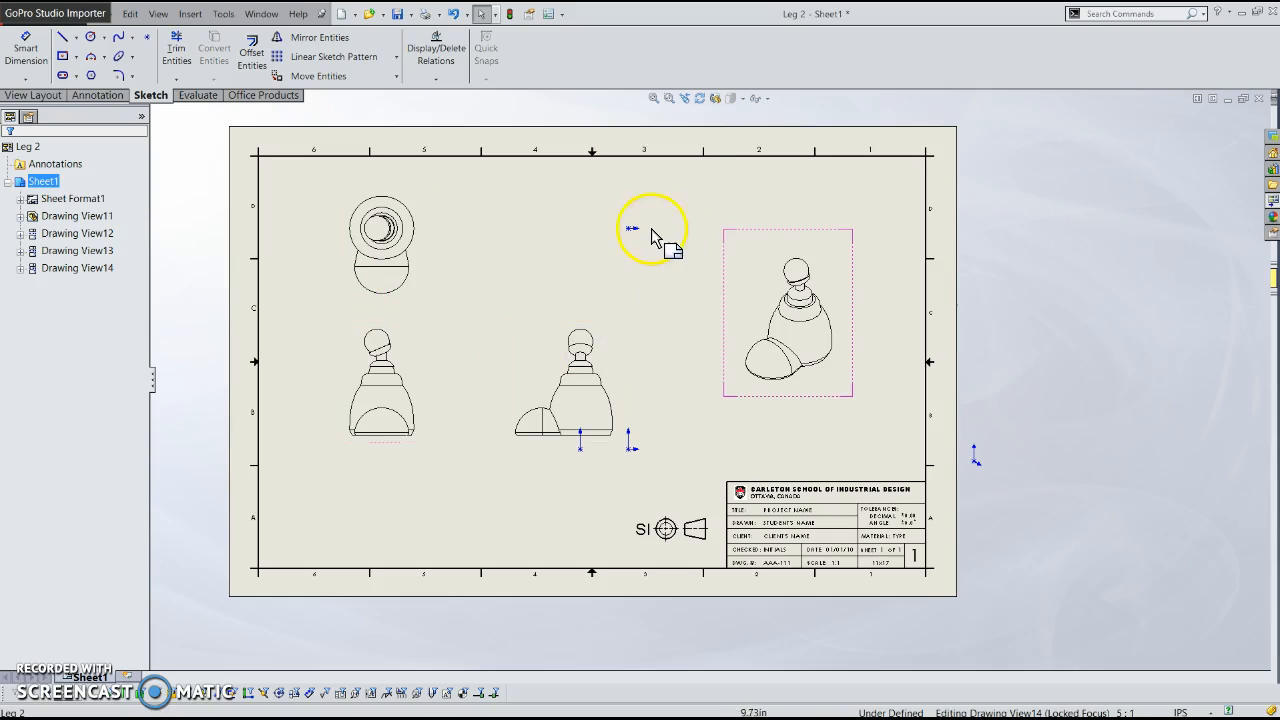
mouse_move(652, 248)
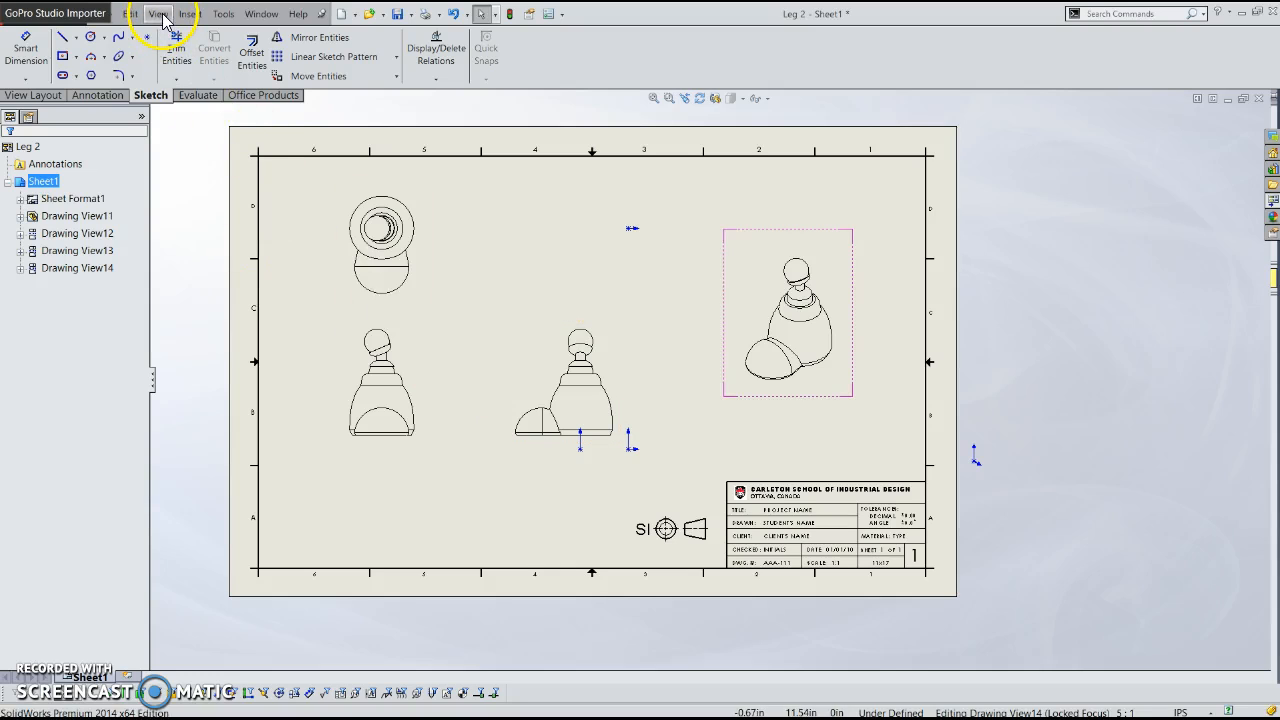
Hide the origin markers via View > Origins and select the front view to reposition it
click(156, 12)
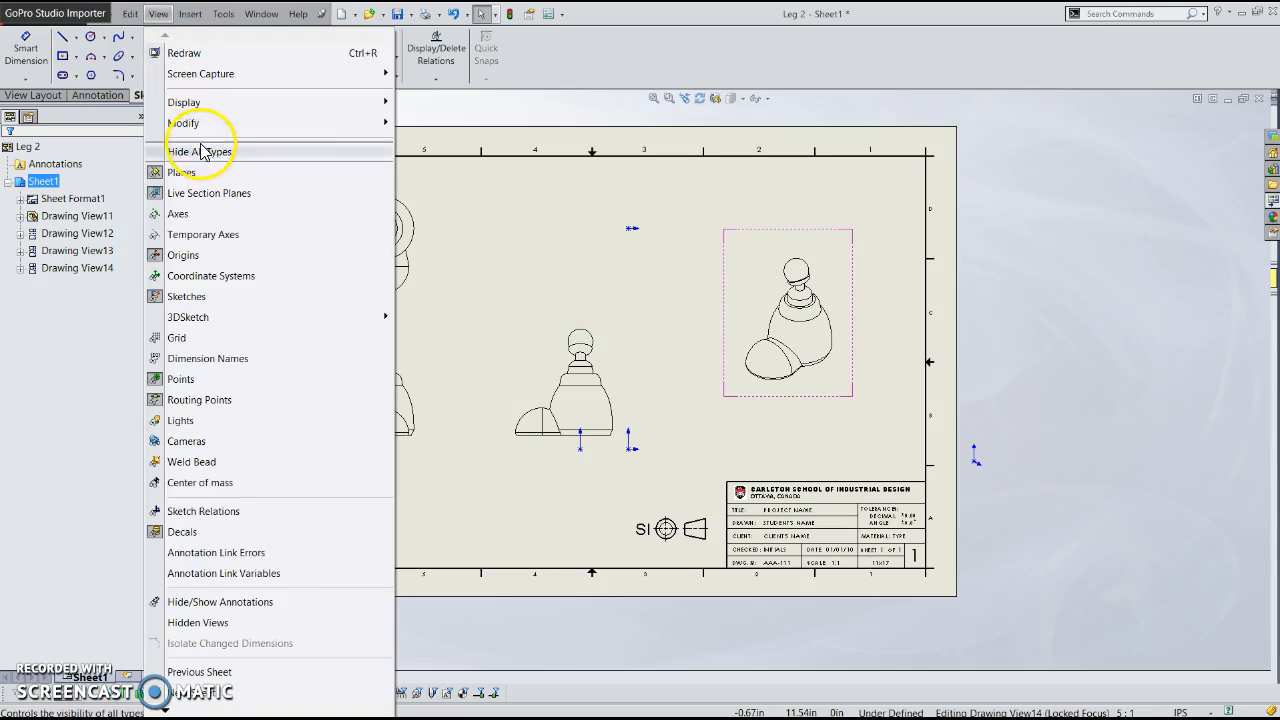
mouse_move(196, 260)
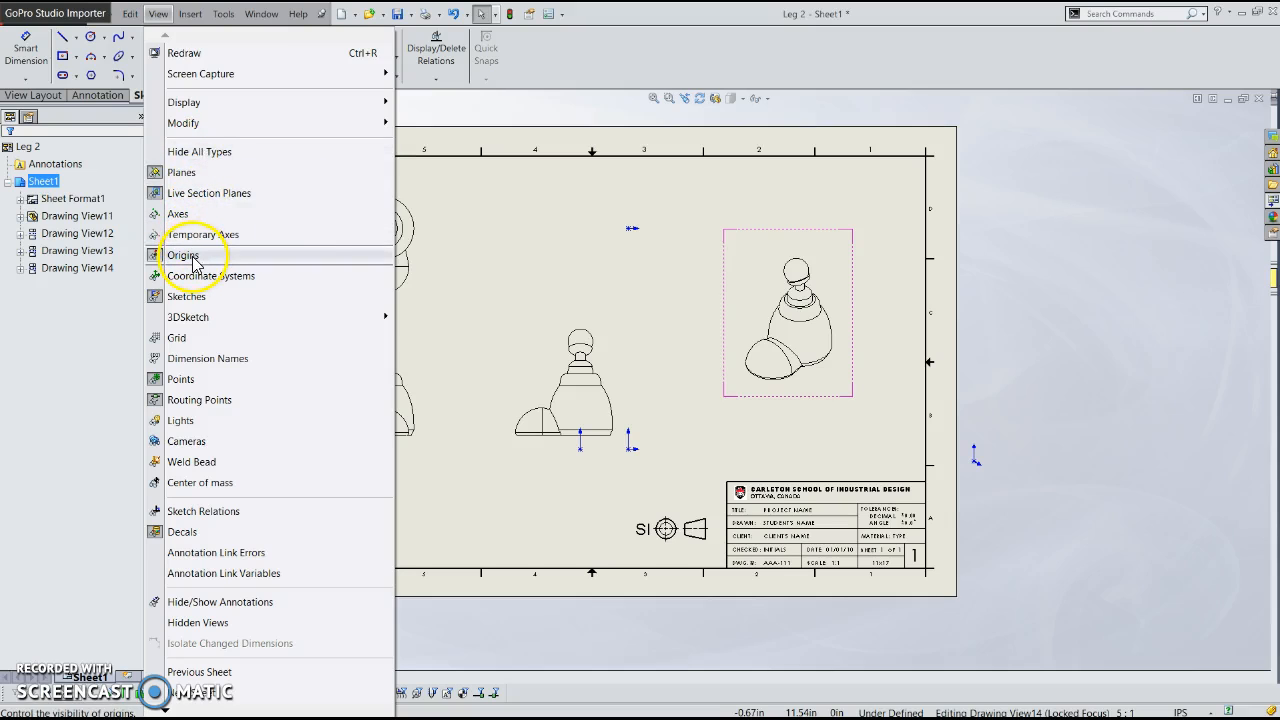
click(184, 256)
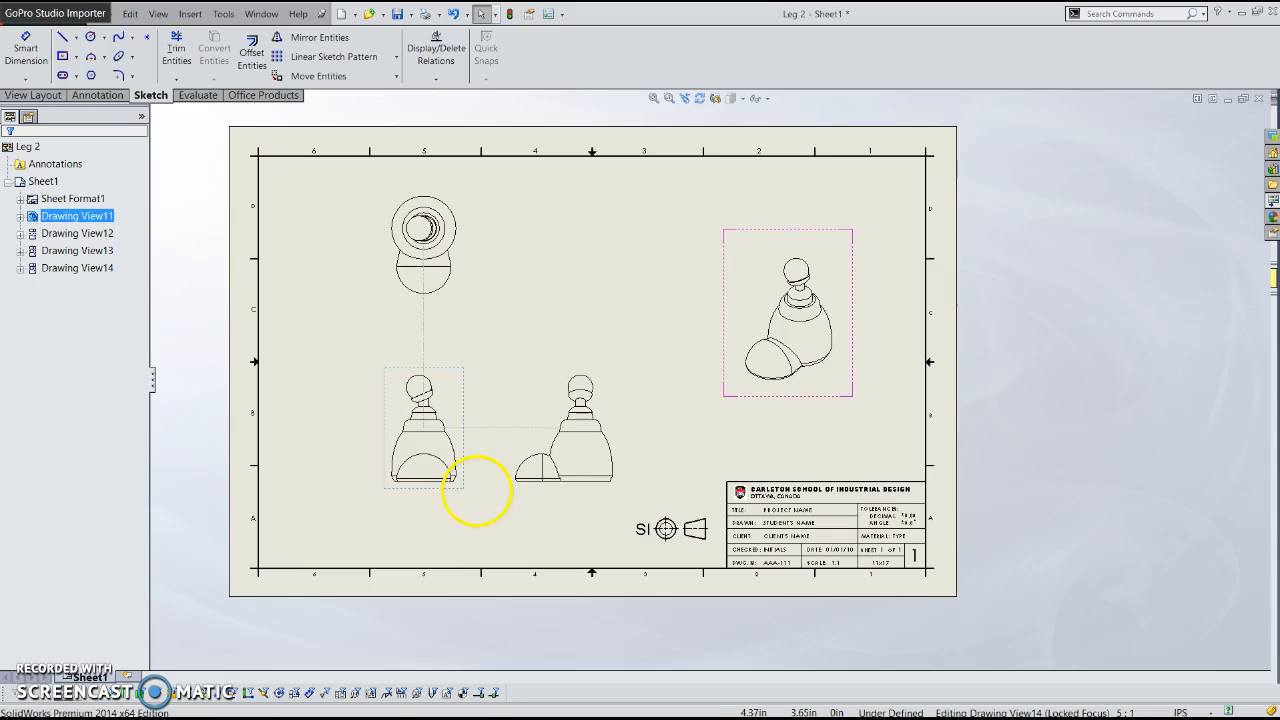
click(564, 430)
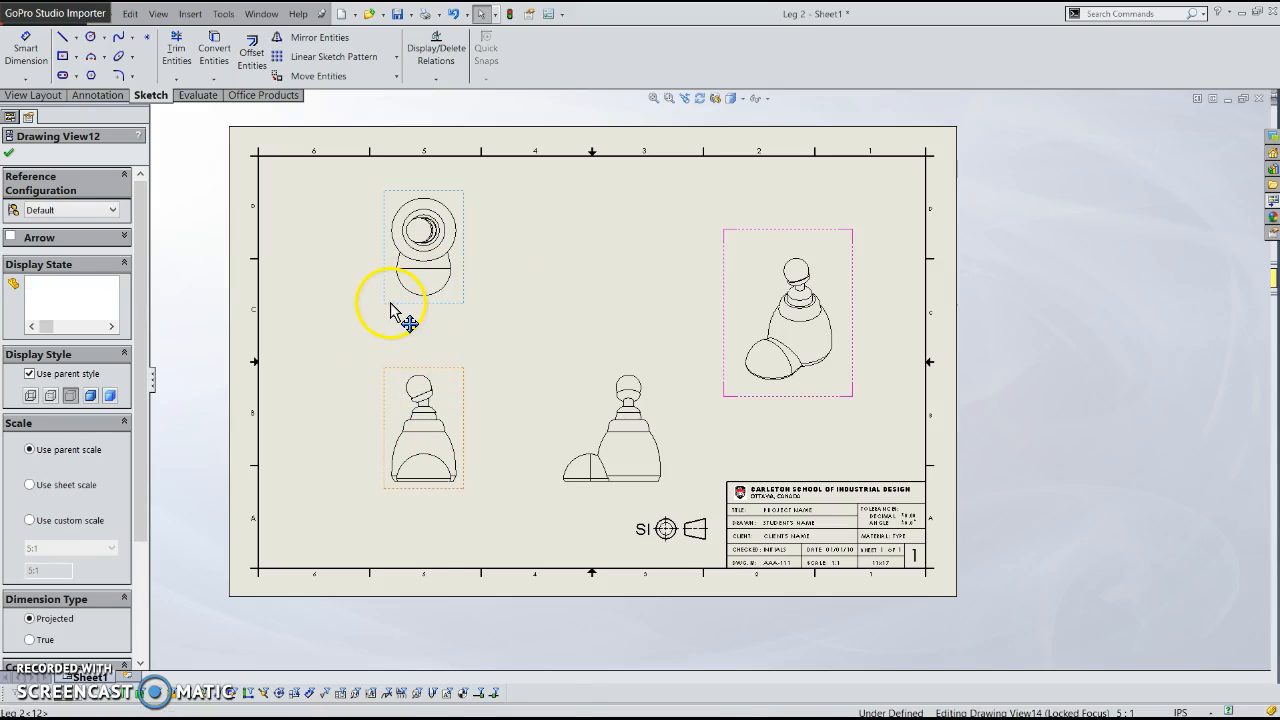
Break the top view's alignment, then realign it vertically with the front view by origin
right_click(390, 310)
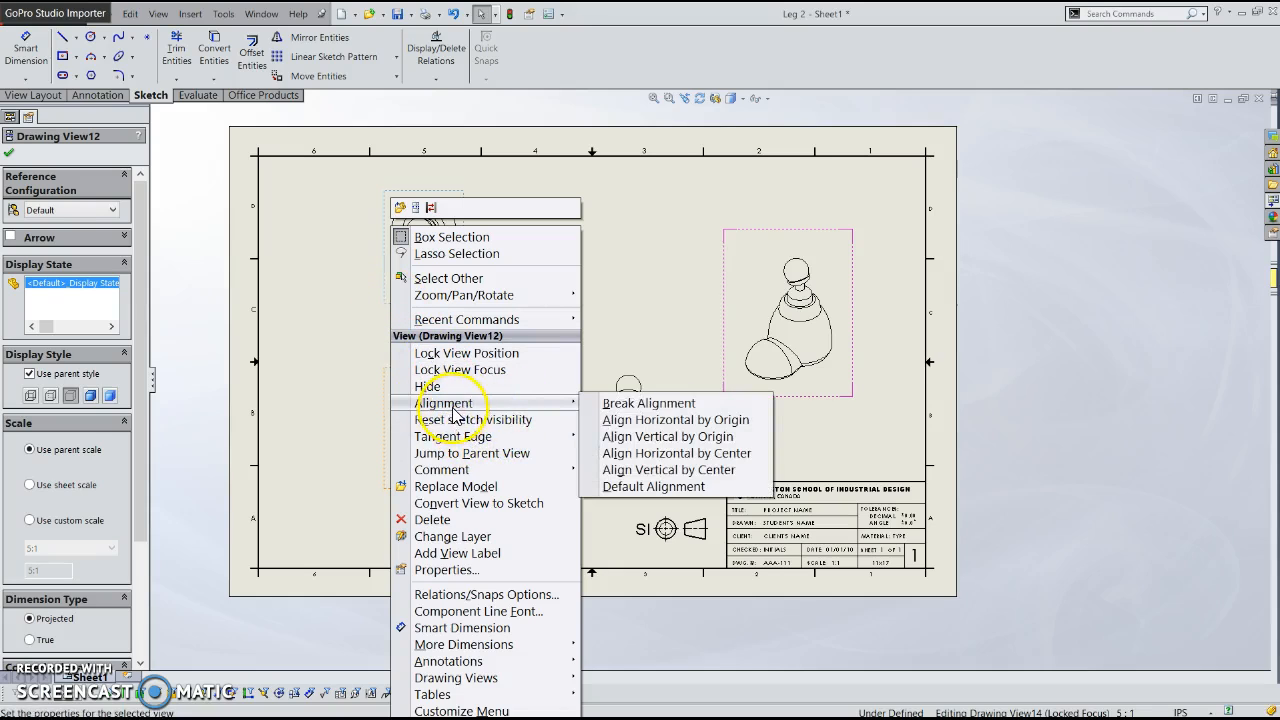
mouse_move(648, 402)
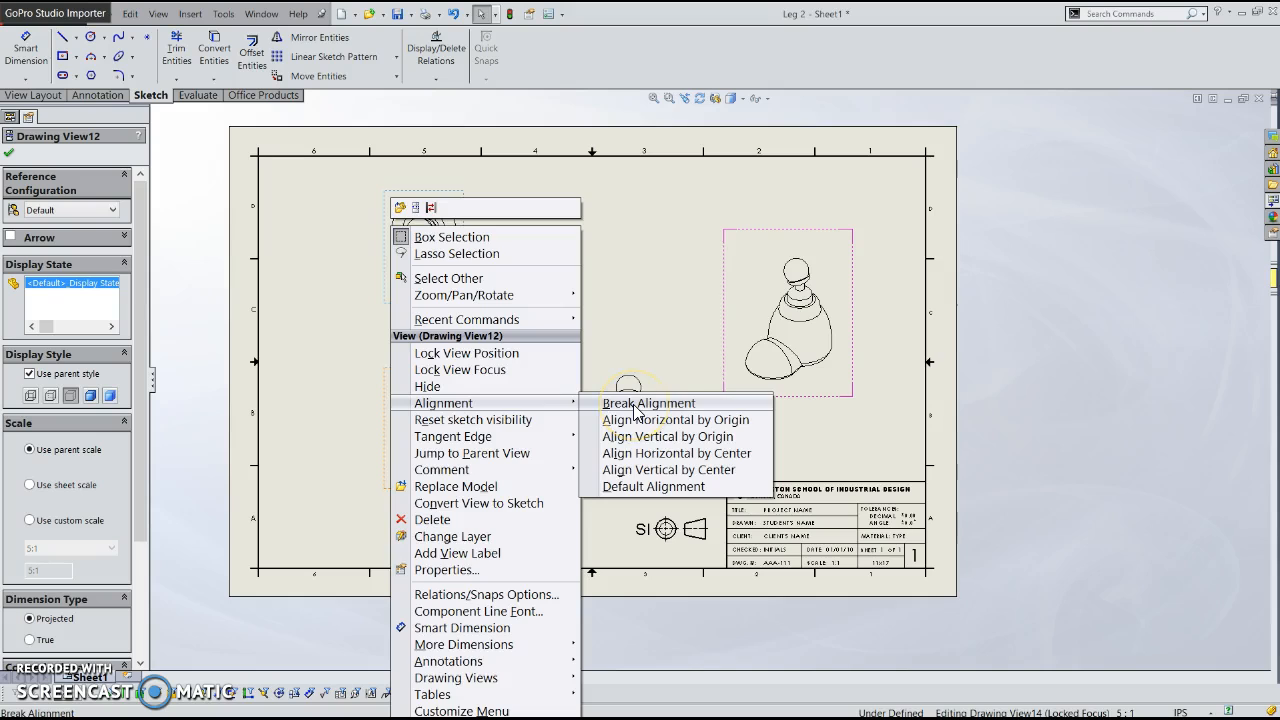
click(648, 404)
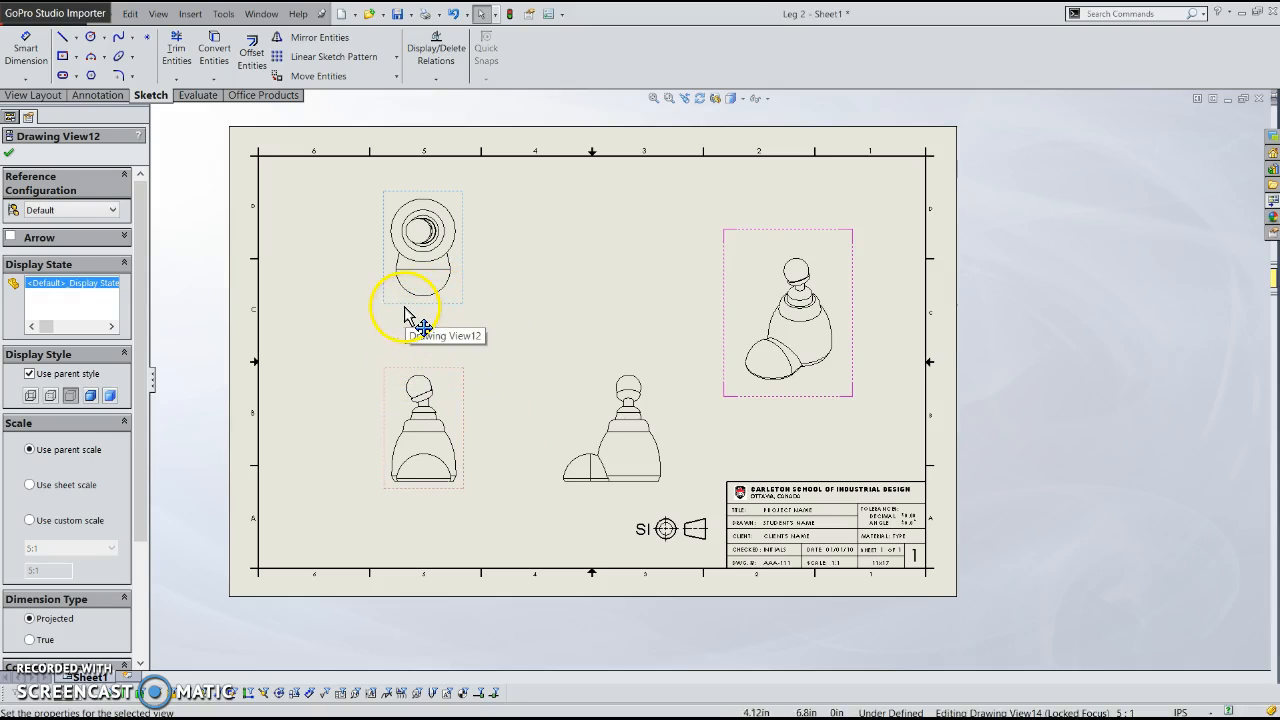
right_click(420, 300)
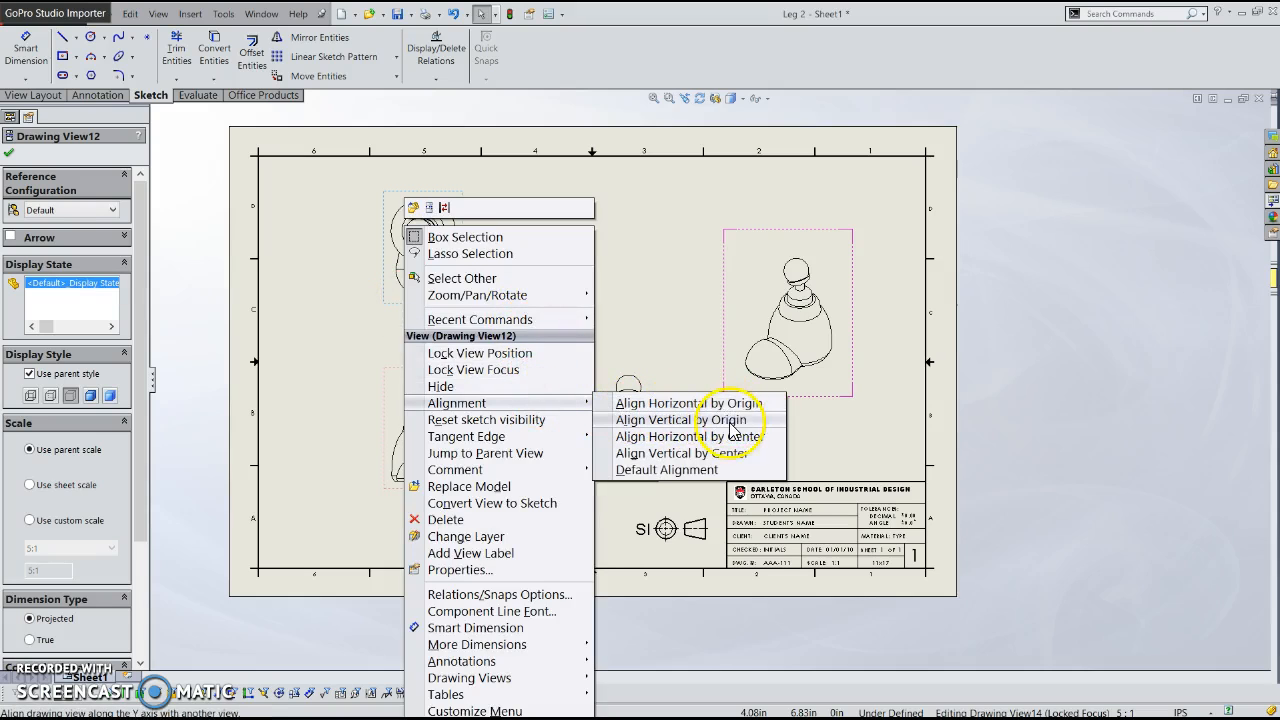
click(684, 420)
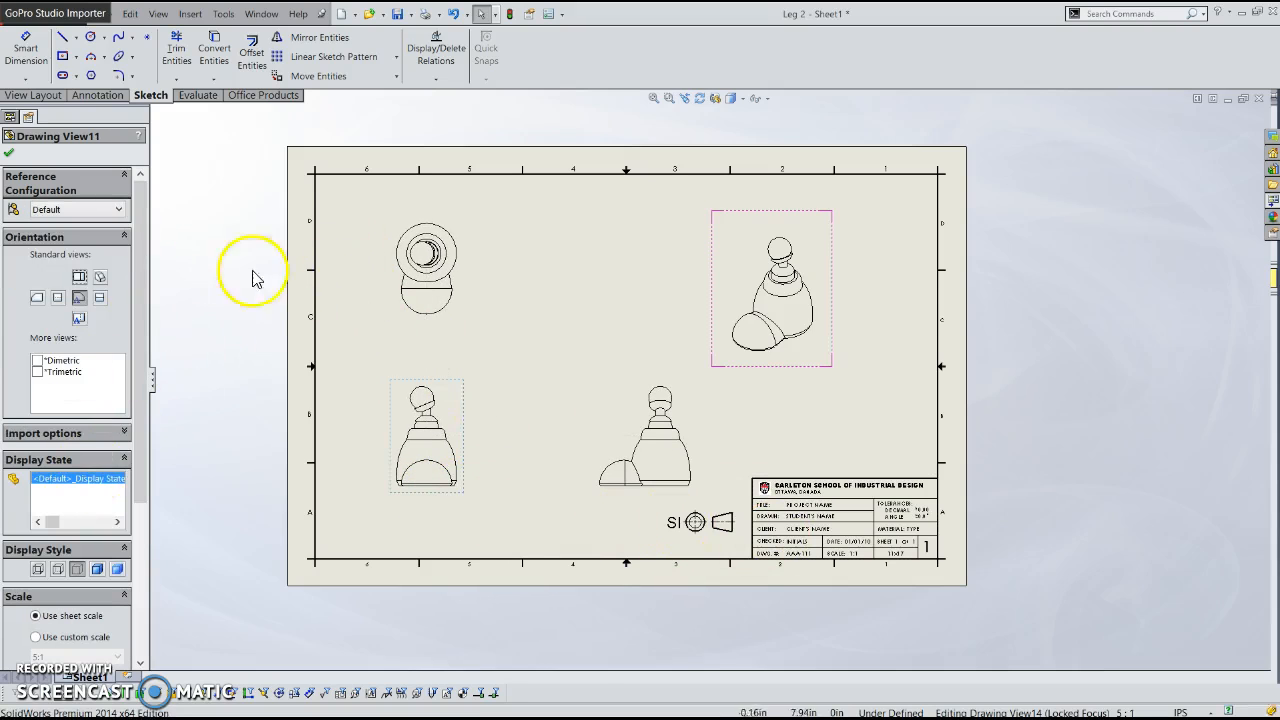
mouse_move(428, 460)
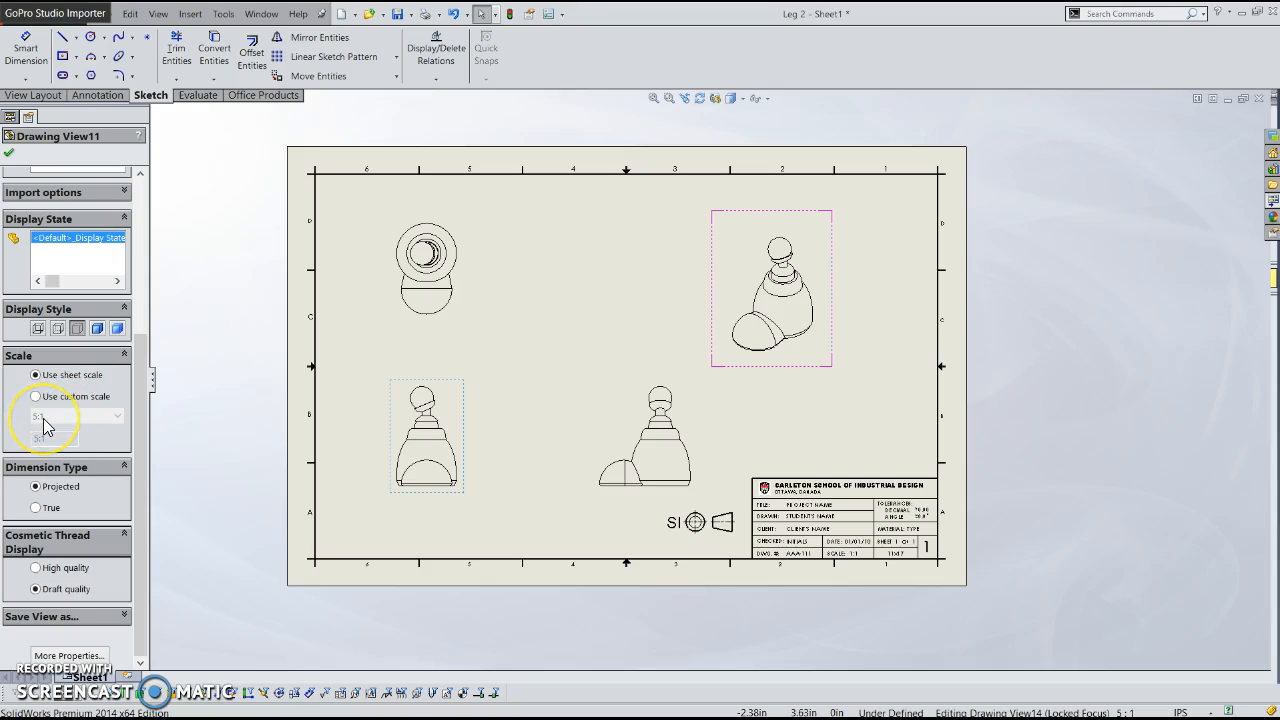
Set the drawing view to a custom User Defined scale instead of the sheet scale
click(36, 376)
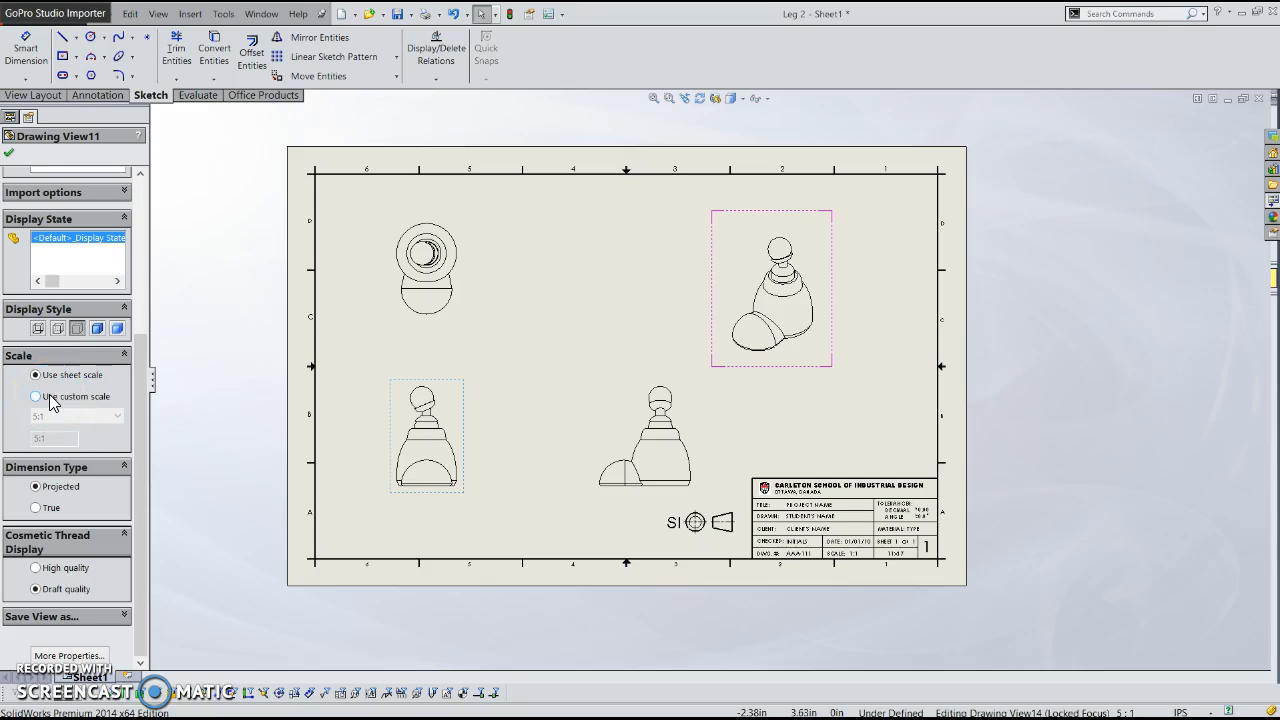
click(36, 396)
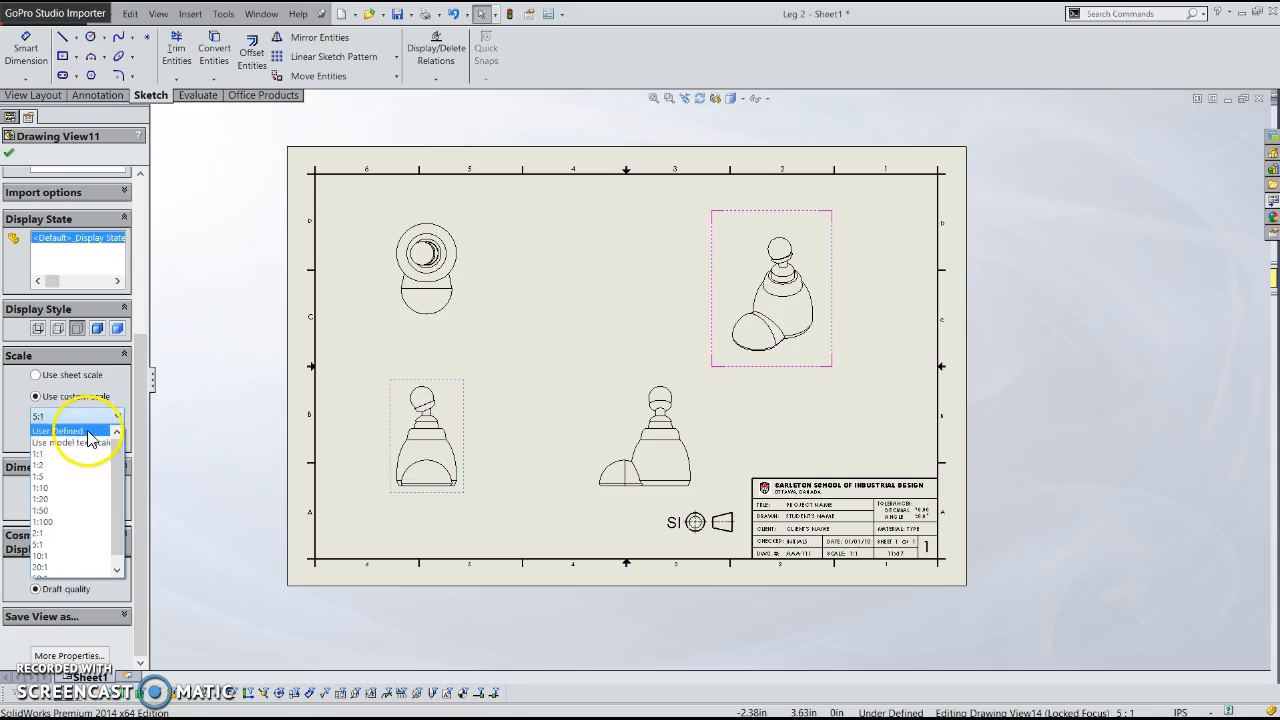
click(66, 430)
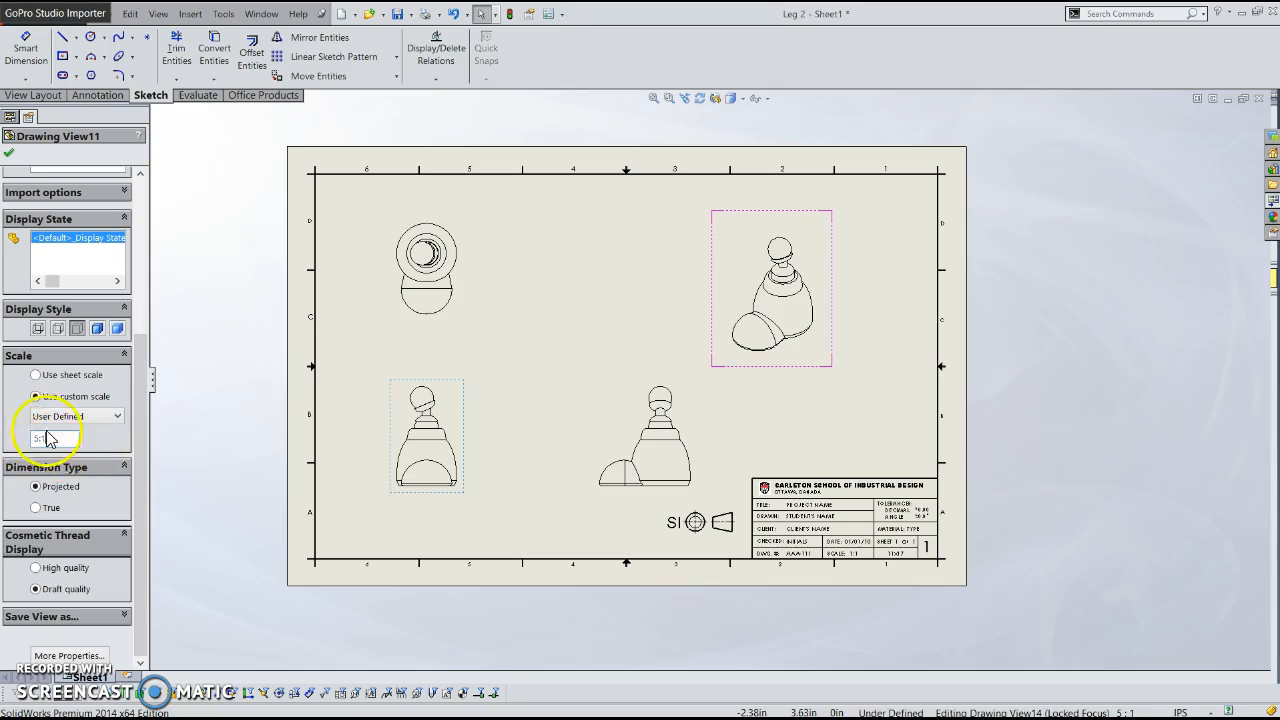
click(36, 374)
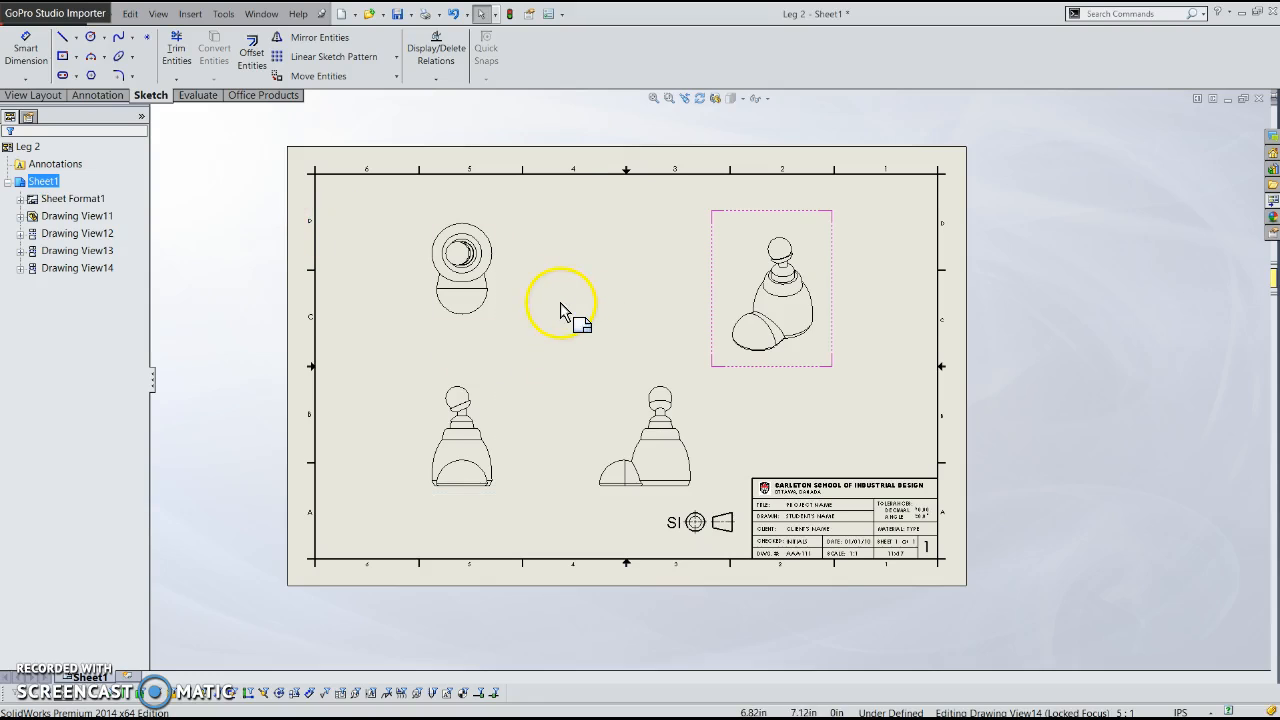
Edit the sheet scale in Sheet Properties so the leg views draw larger
right_click(560, 310)
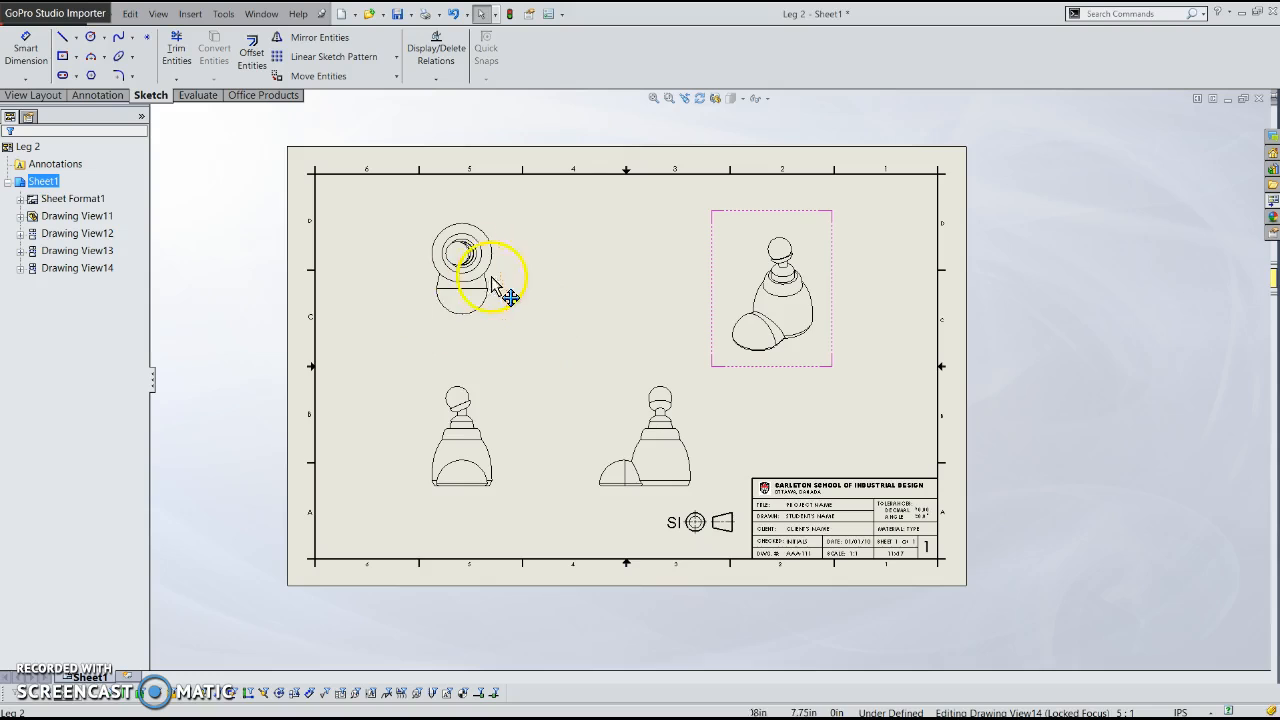
right_click(496, 284)
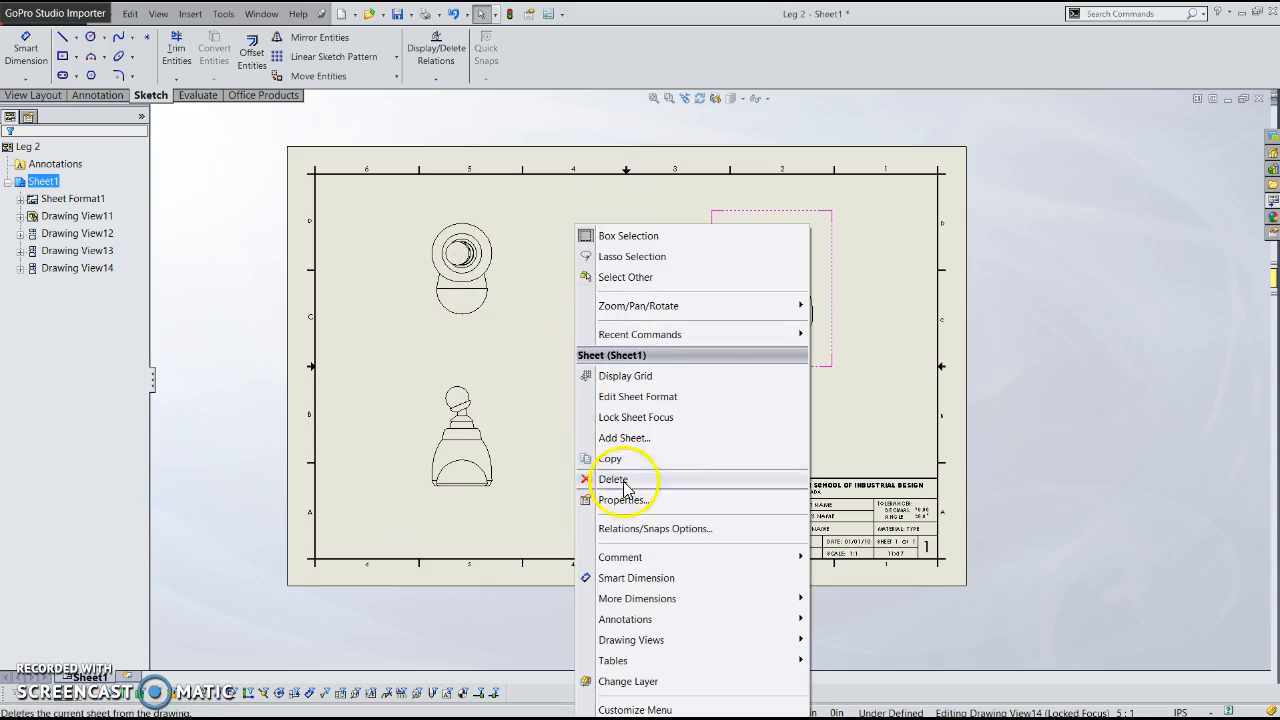
click(620, 500)
text(6)
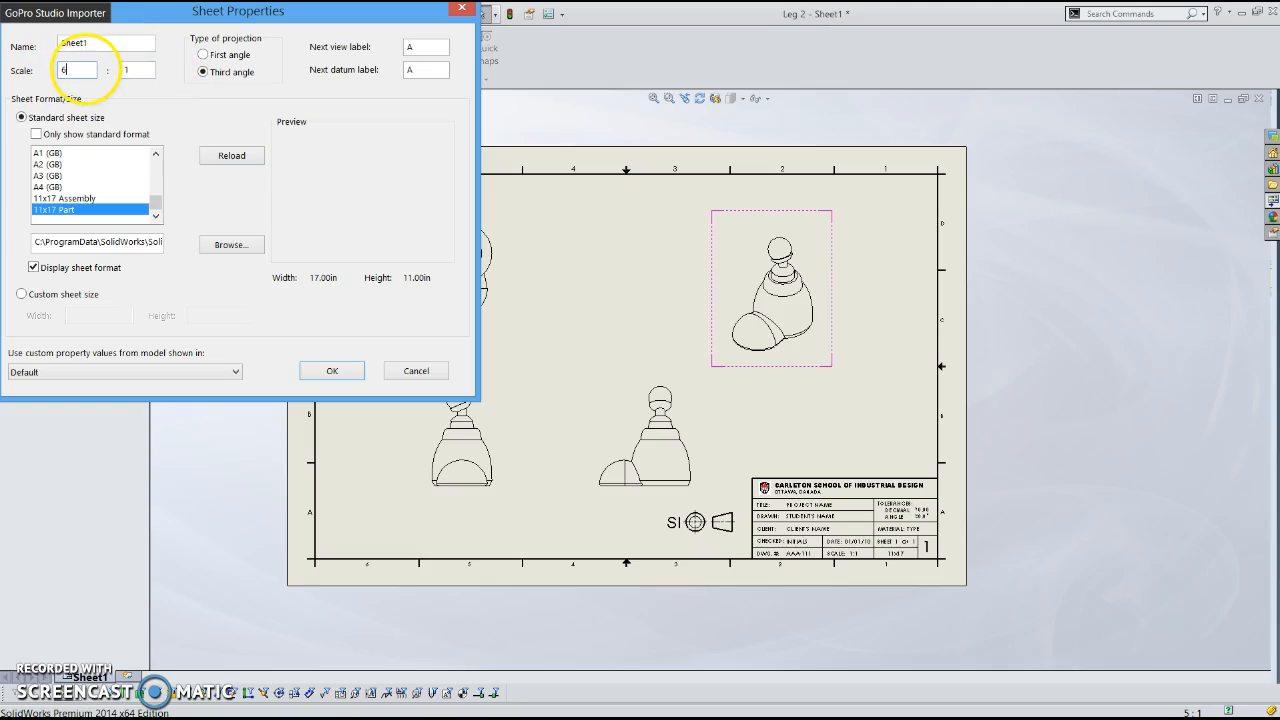
click(332, 370)
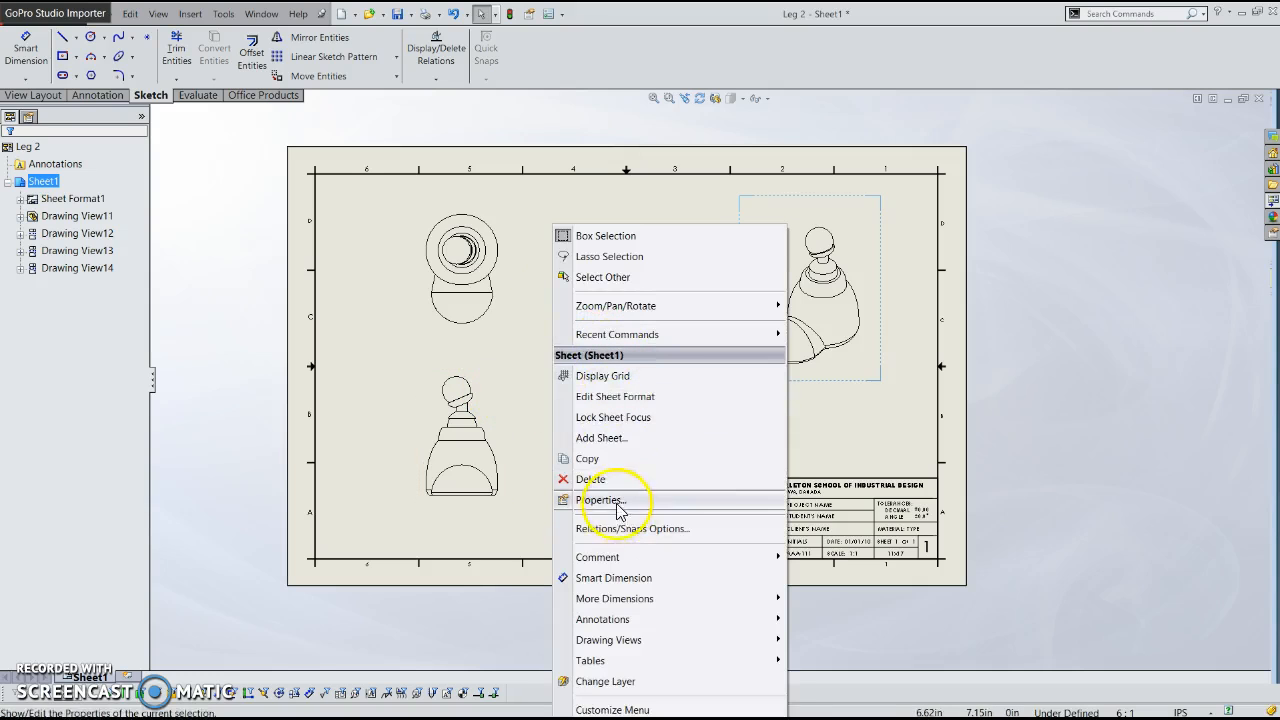
Reopen Sheet Properties to apply the new scale, then close it without further changes
click(604, 500)
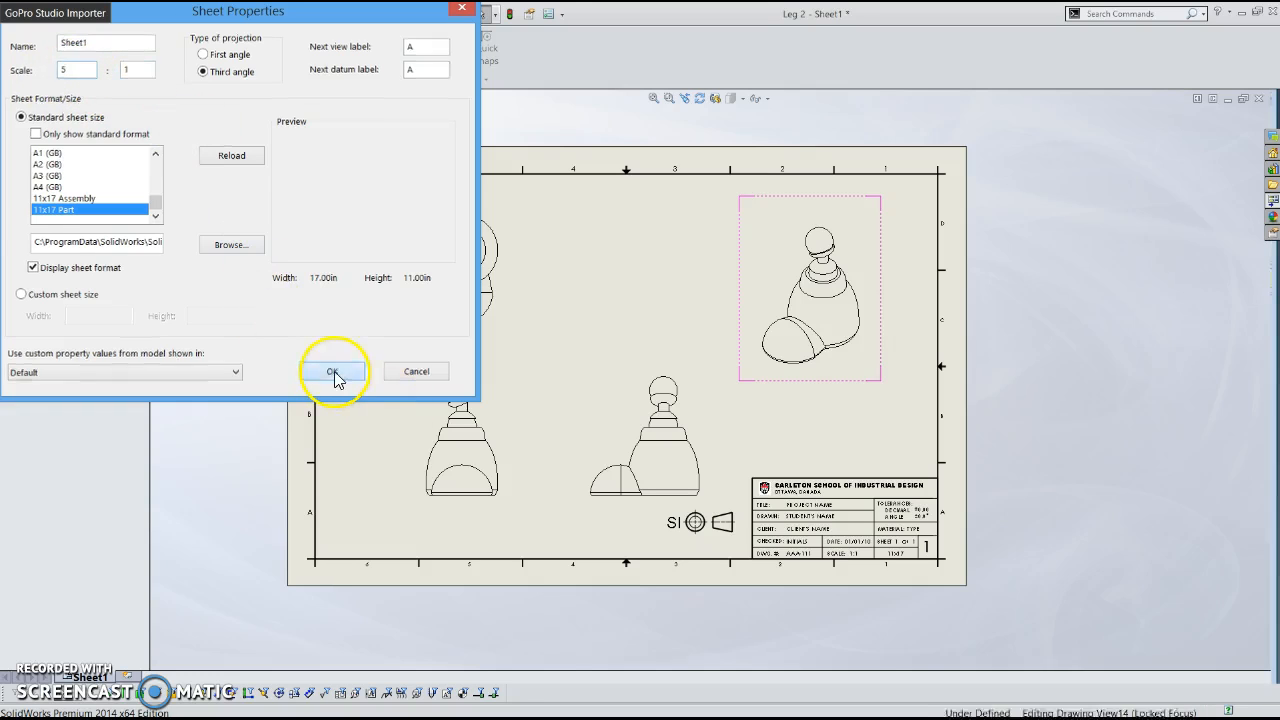
click(334, 370)
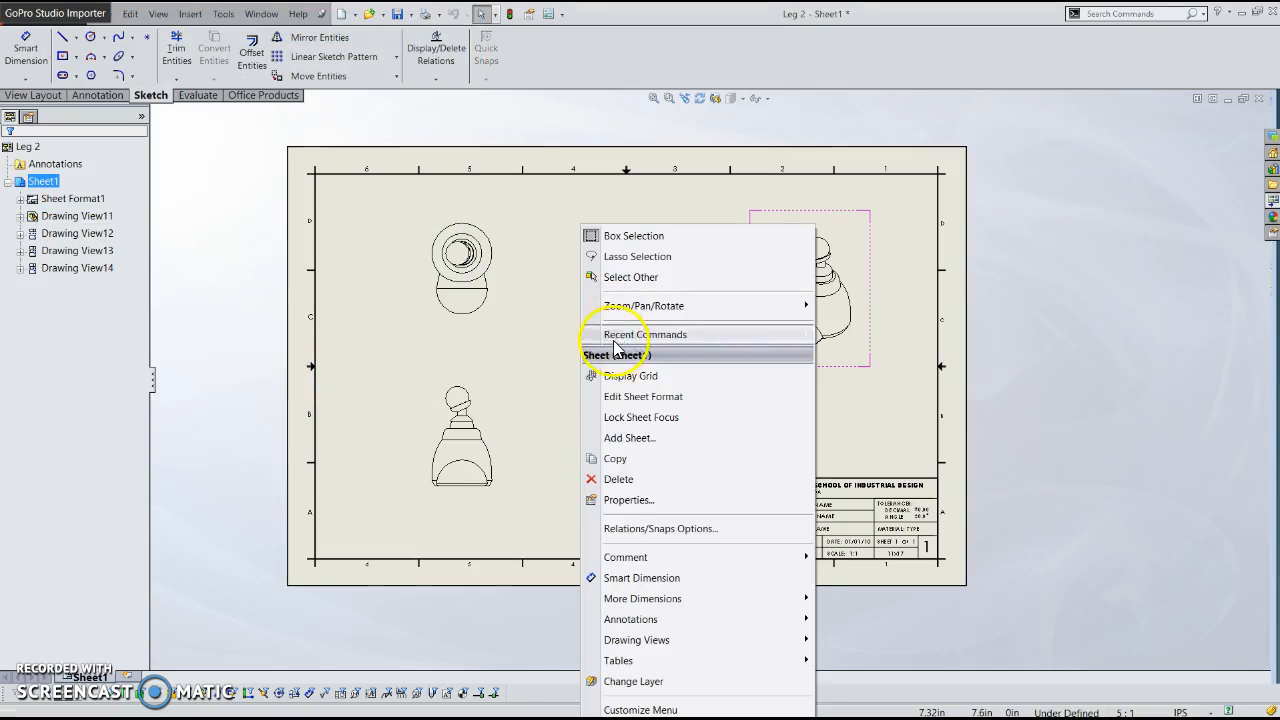
click(628, 500)
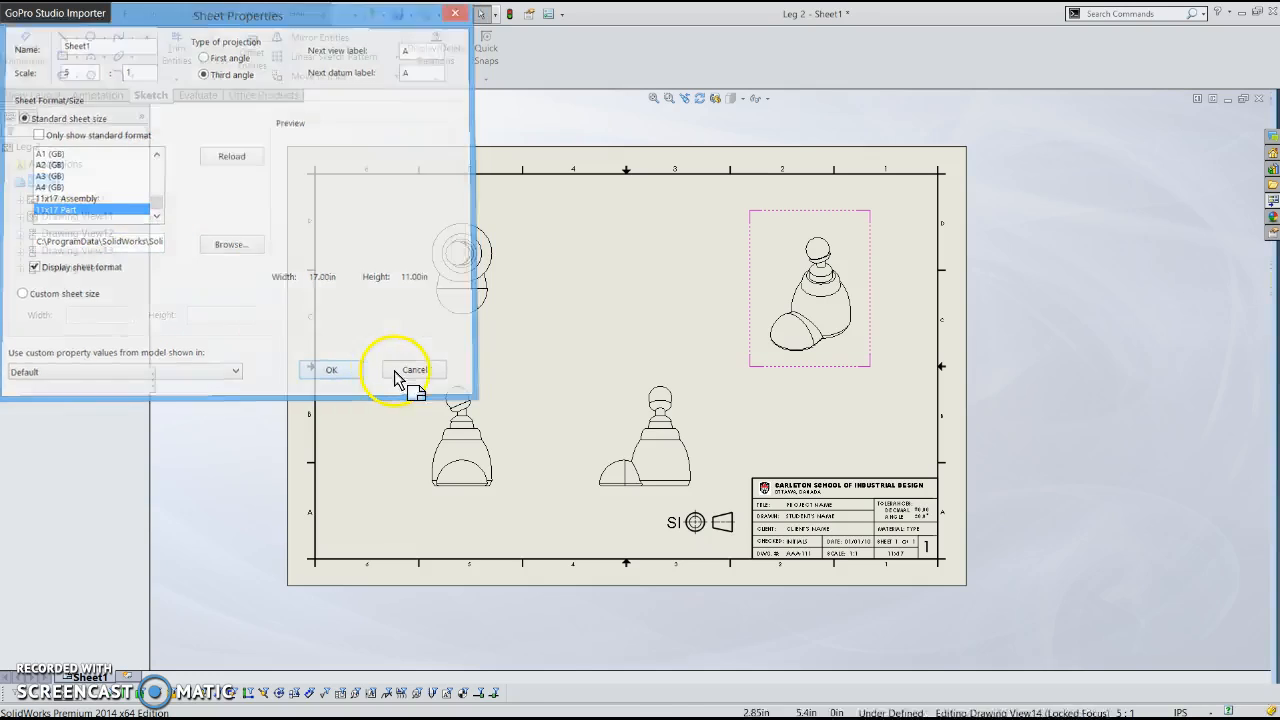
click(412, 368)
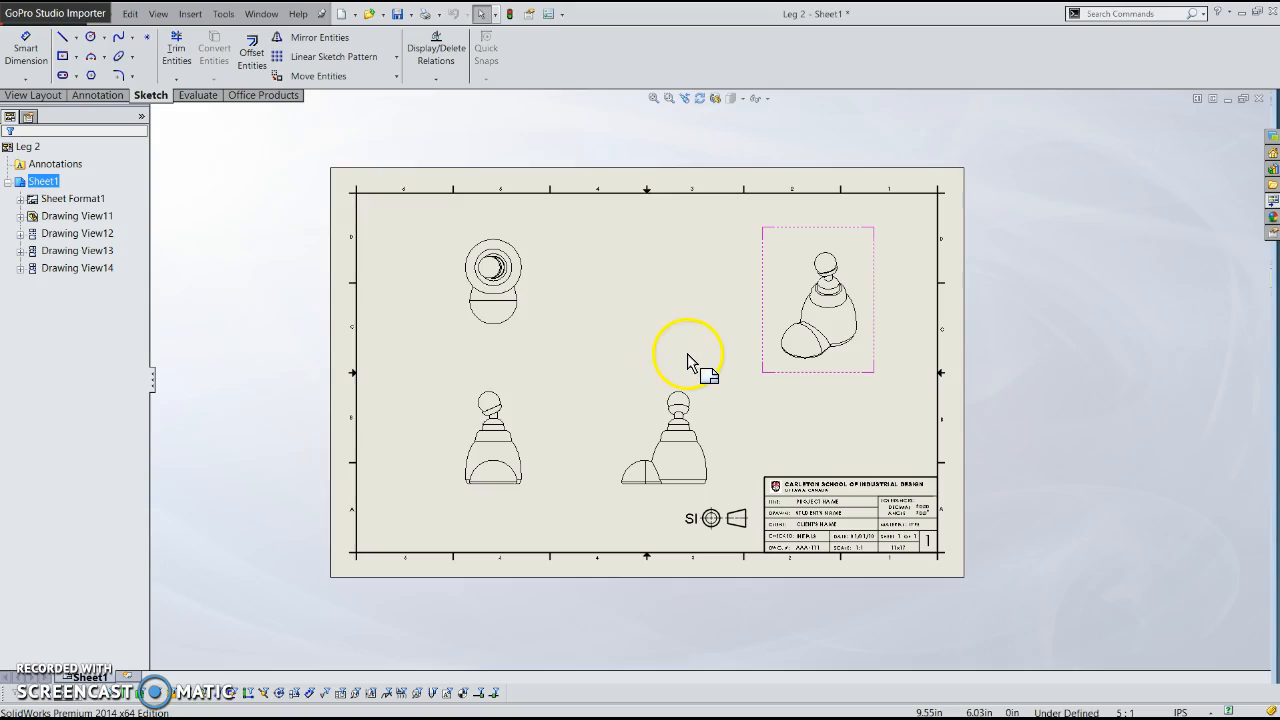
mouse_move(650, 320)
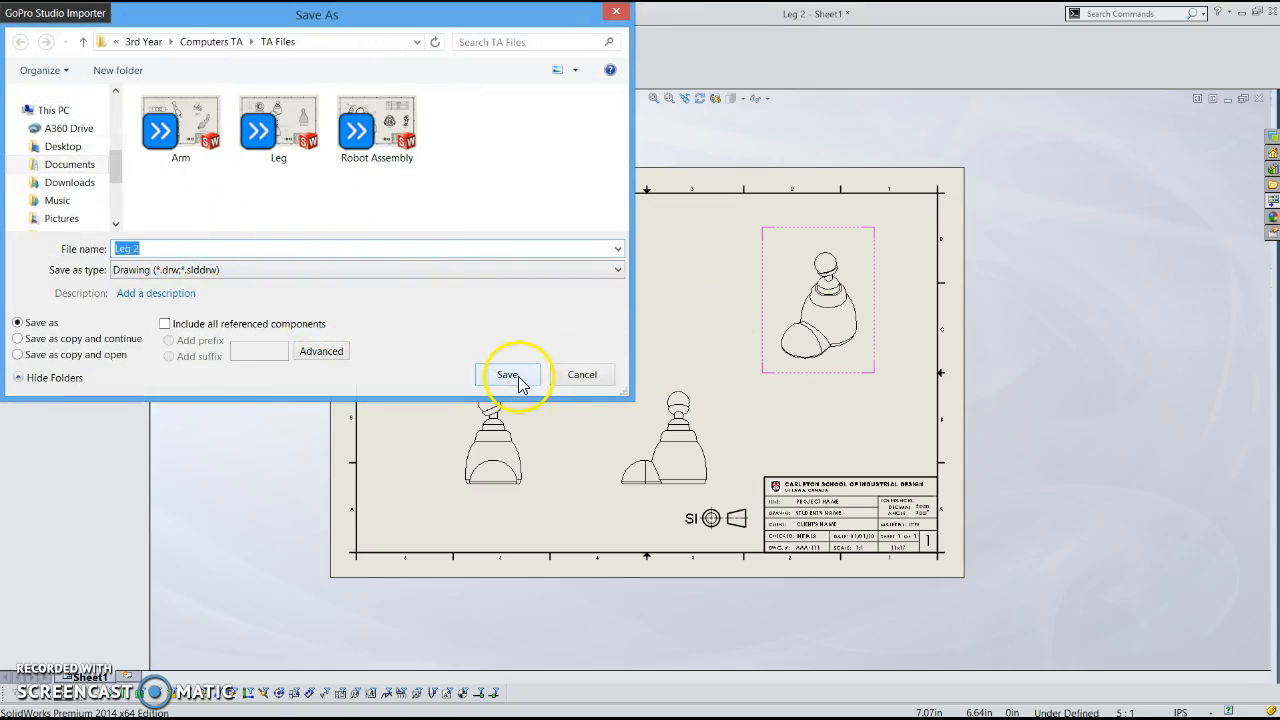
Save the leg drawing as a .slddrw drawing file in the TA files folder
click(508, 374)
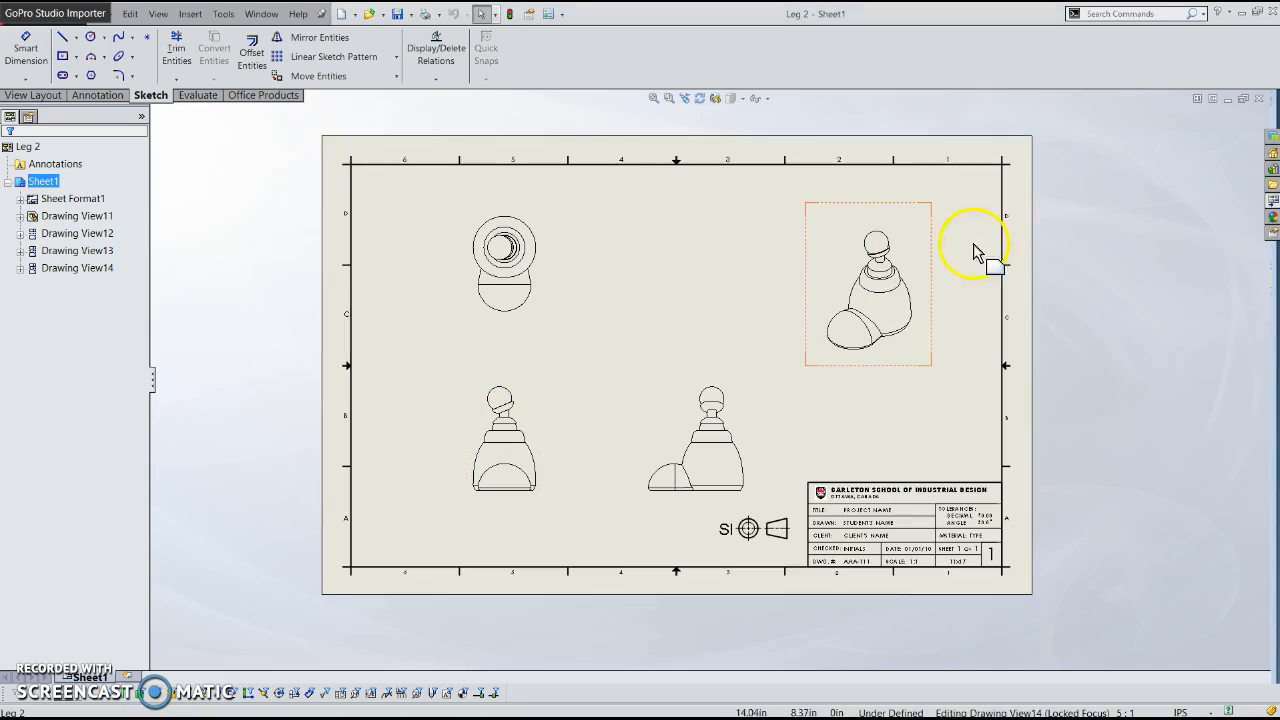
mouse_move(820, 300)
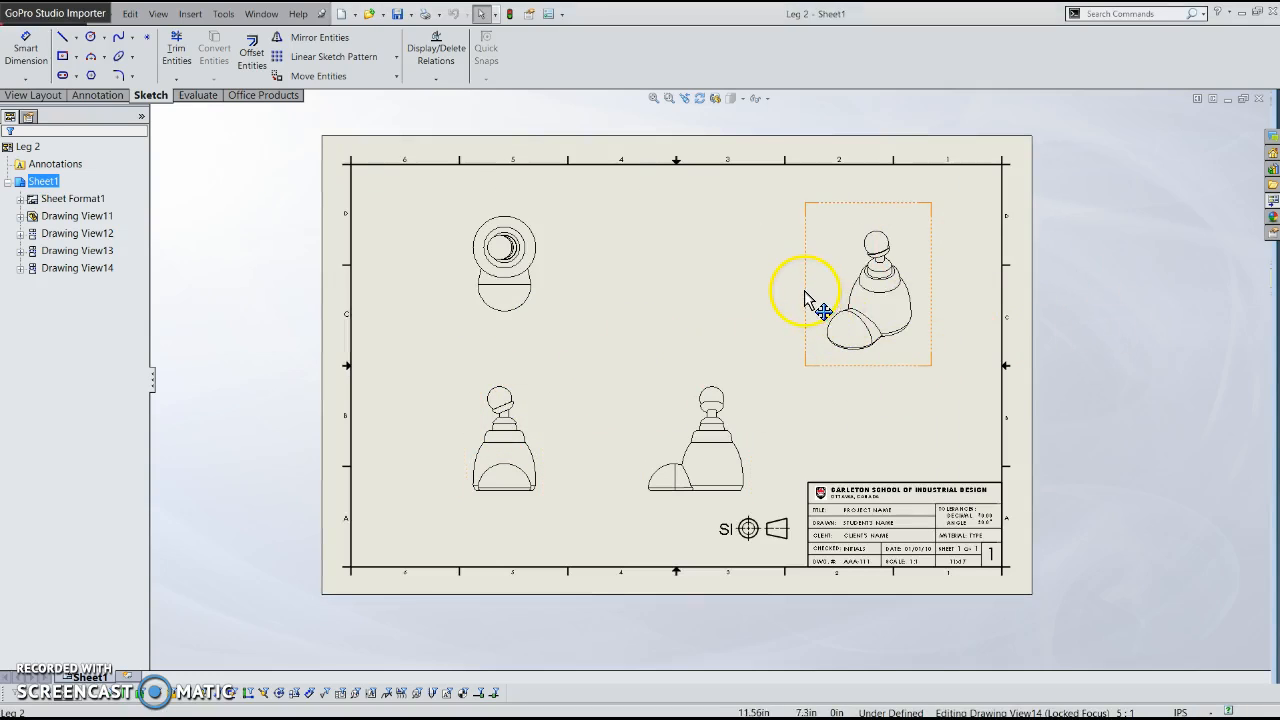
mouse_move(776, 300)
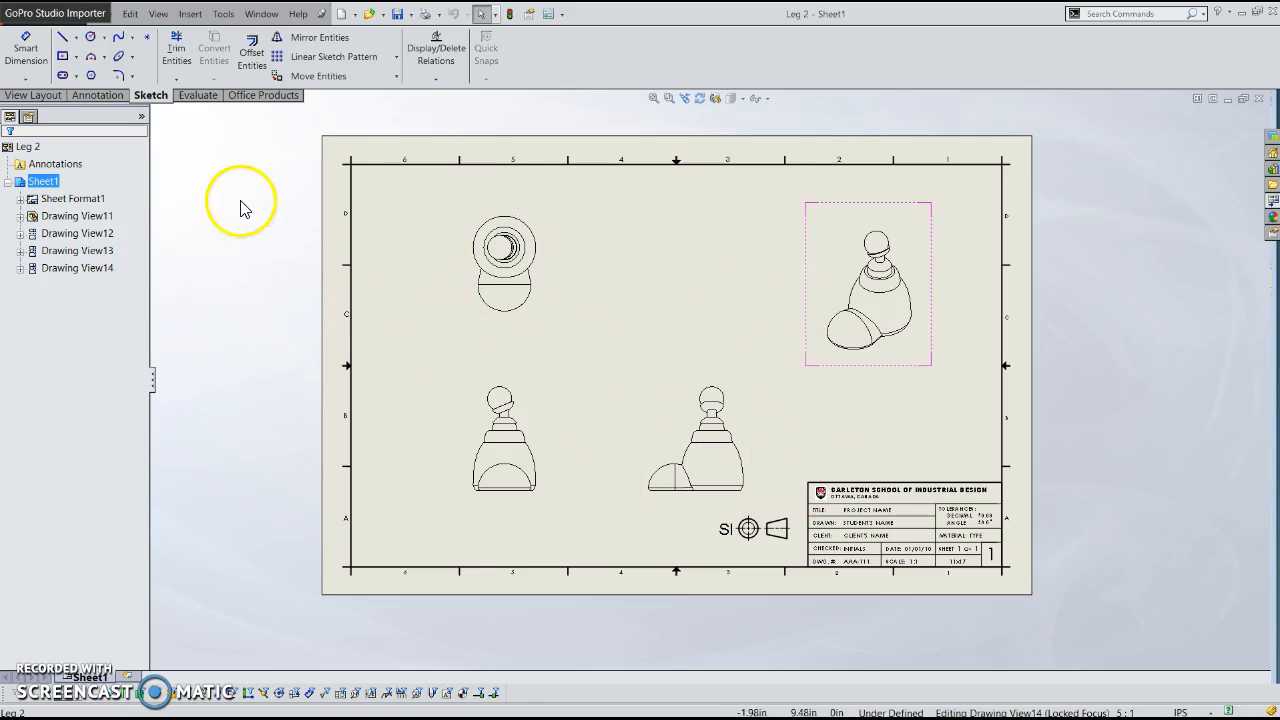
mouse_move(98, 96)
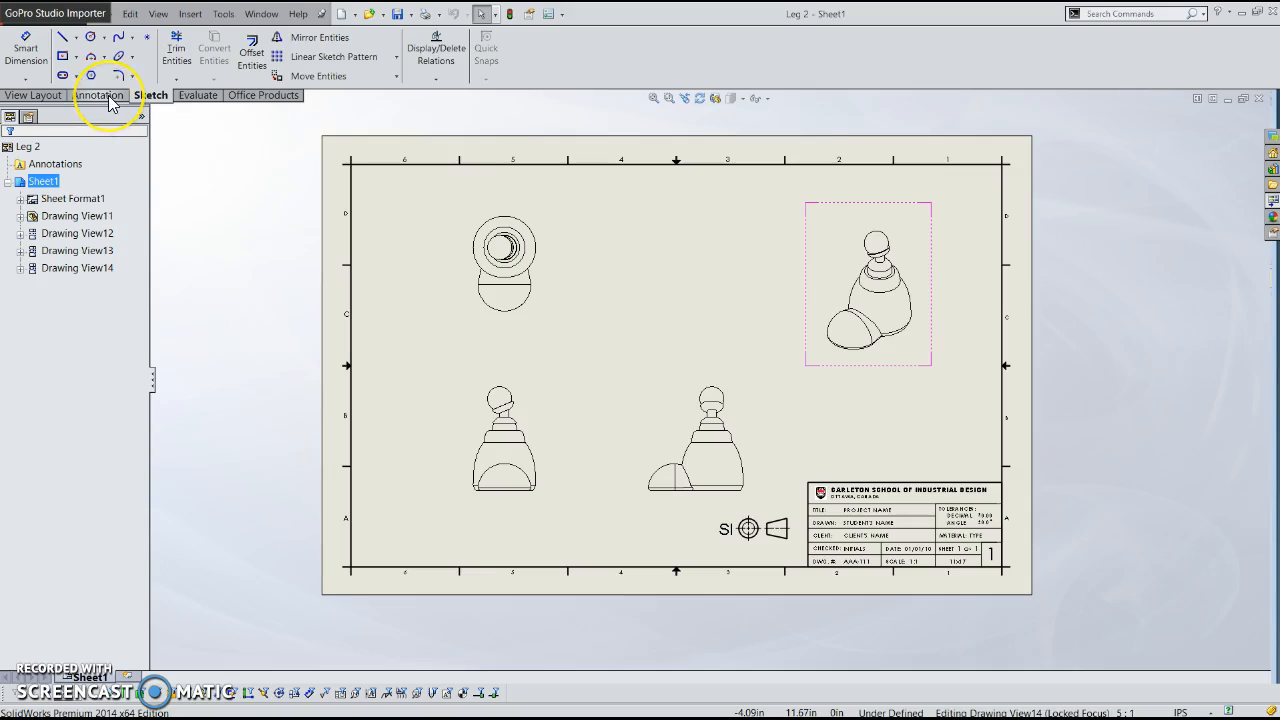
Add a 0.44 overall height dimension from the ball's top to the left of the front view
click(100, 96)
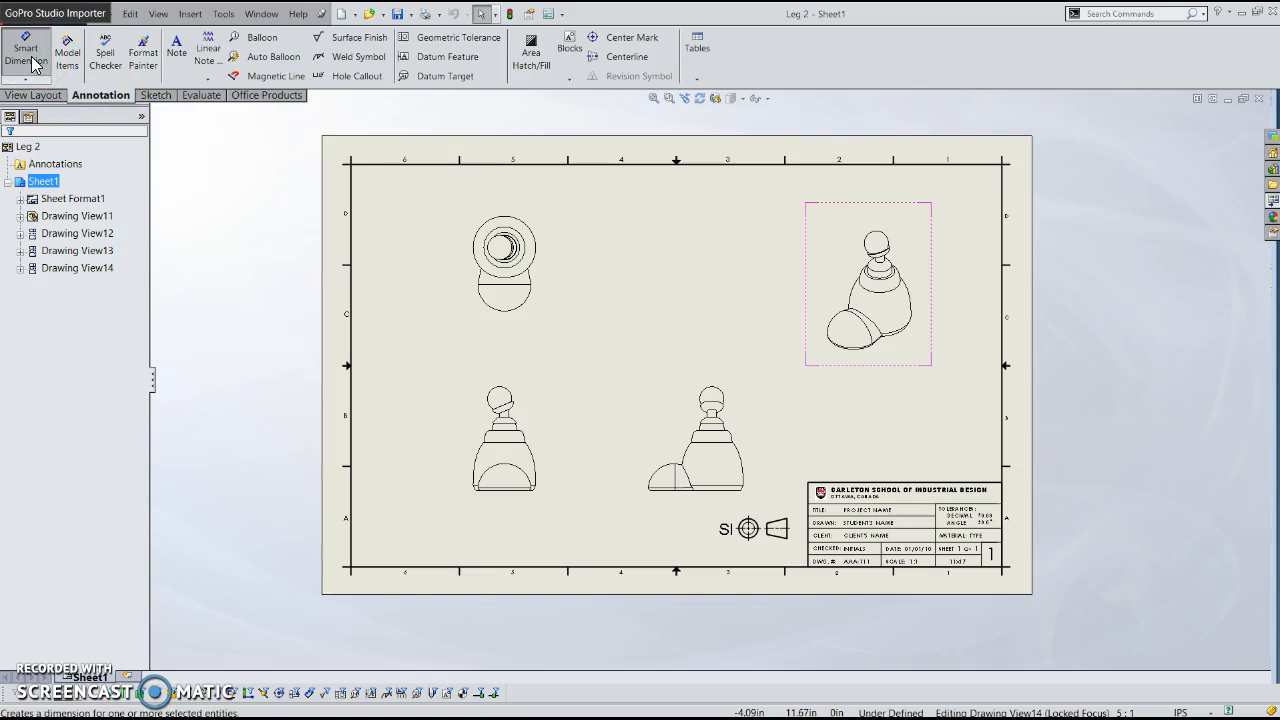
click(26, 52)
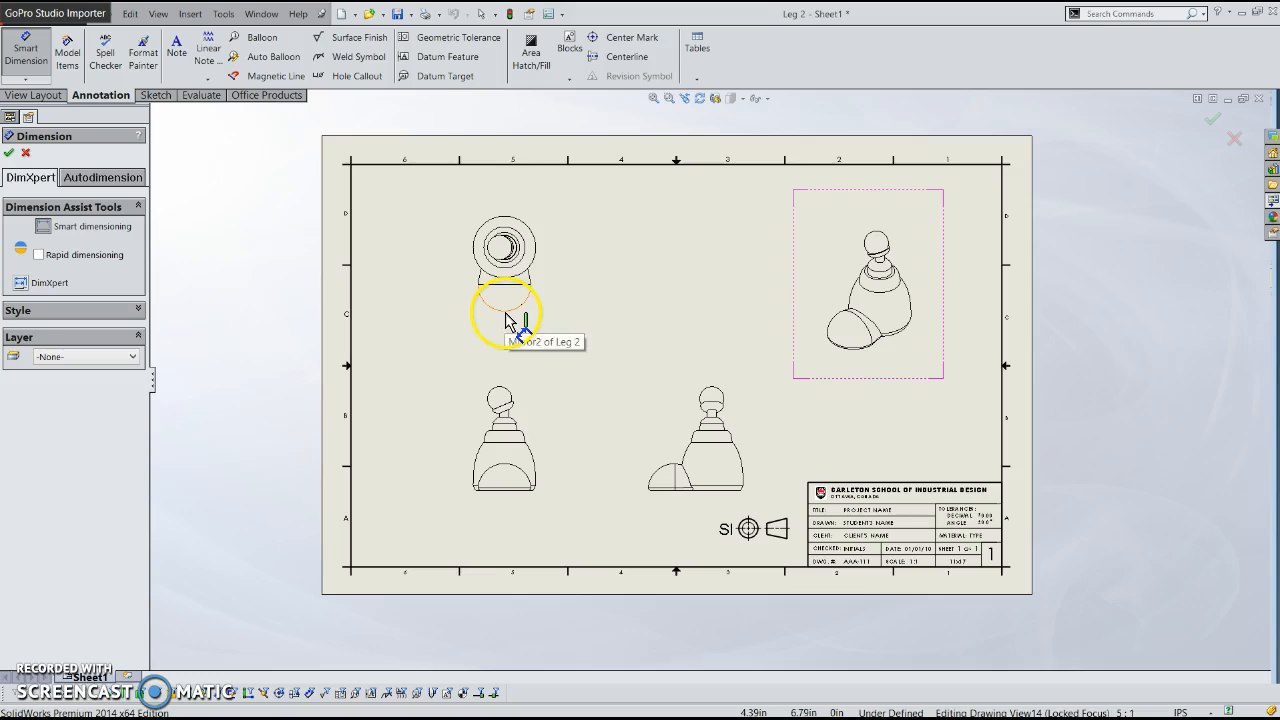
mouse_move(490, 500)
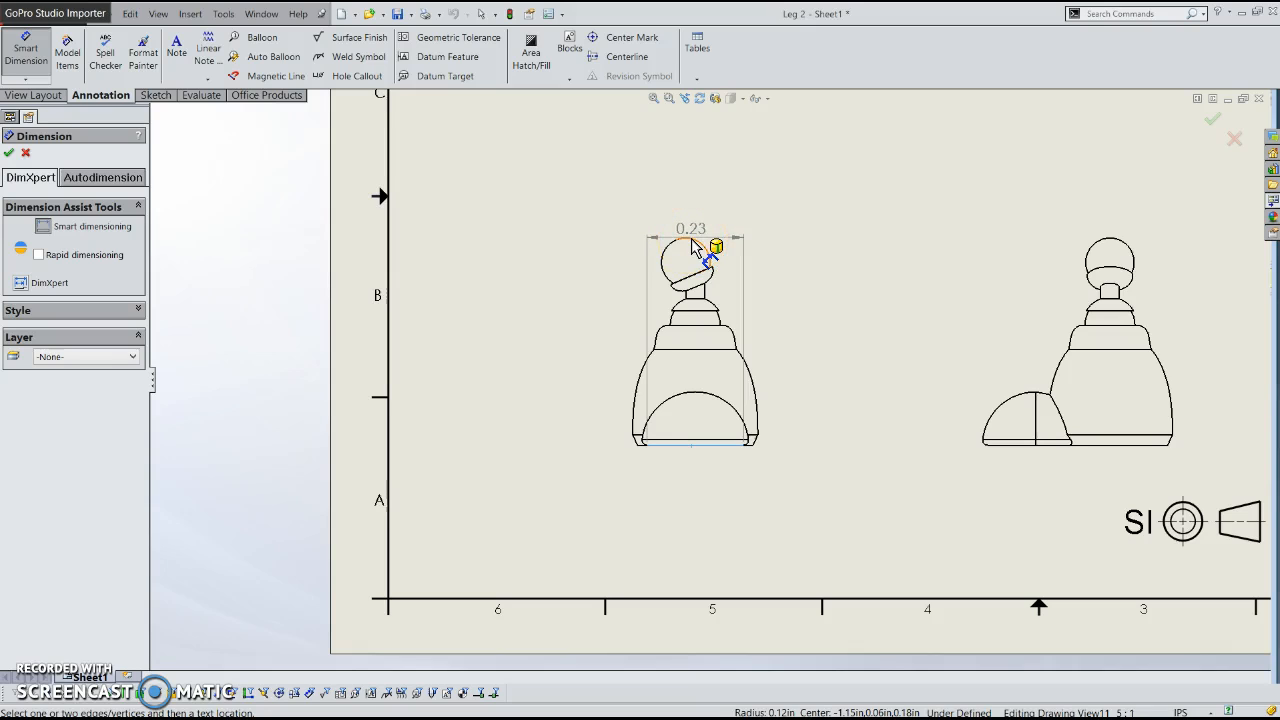
click(692, 264)
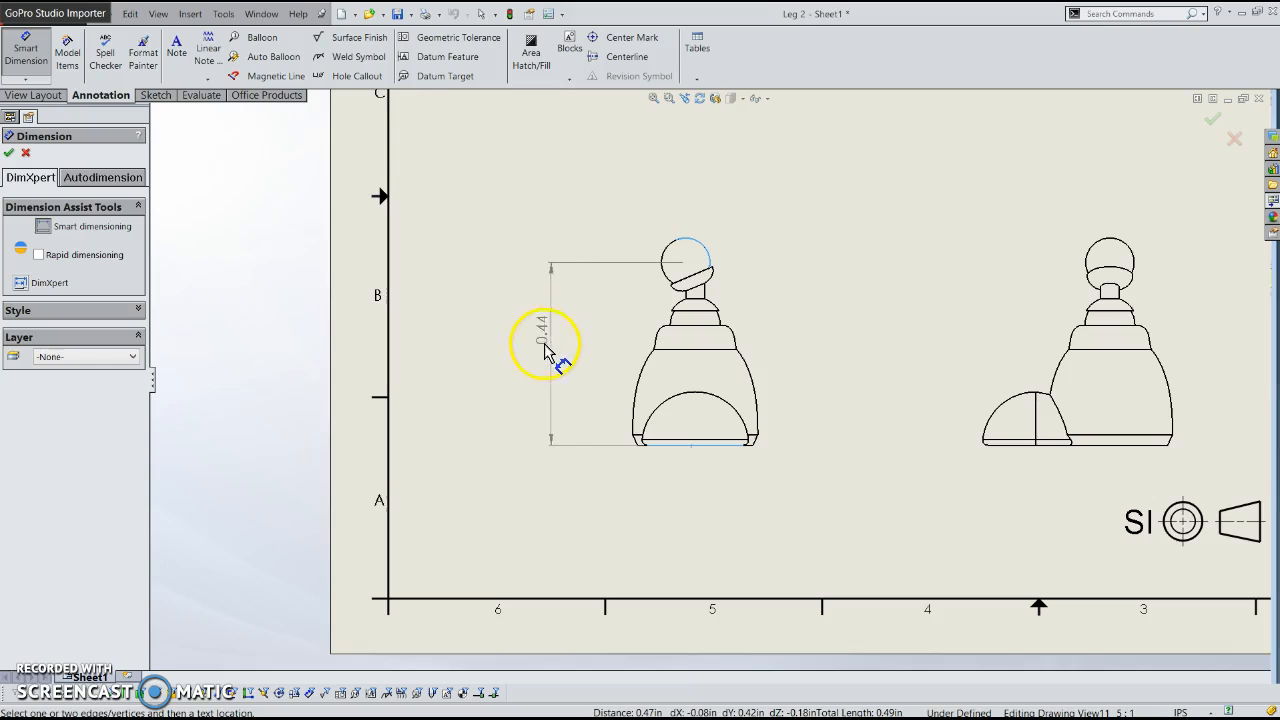
click(548, 350)
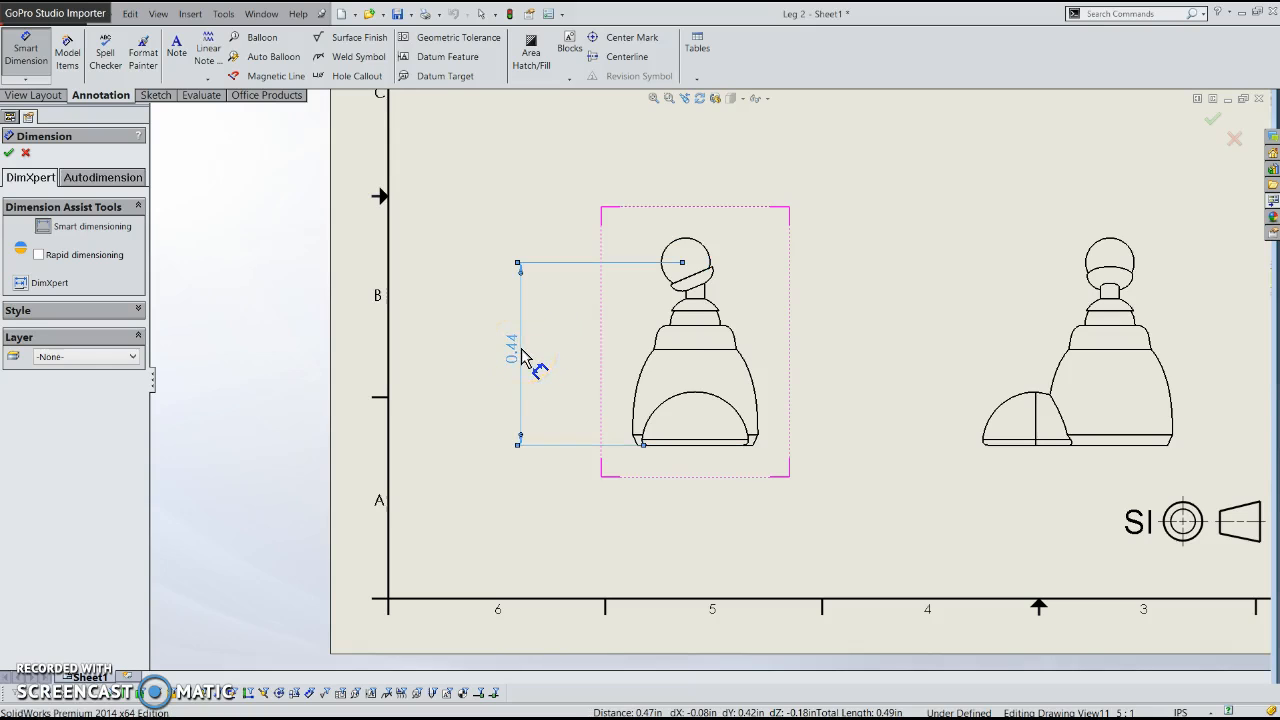
click(688, 236)
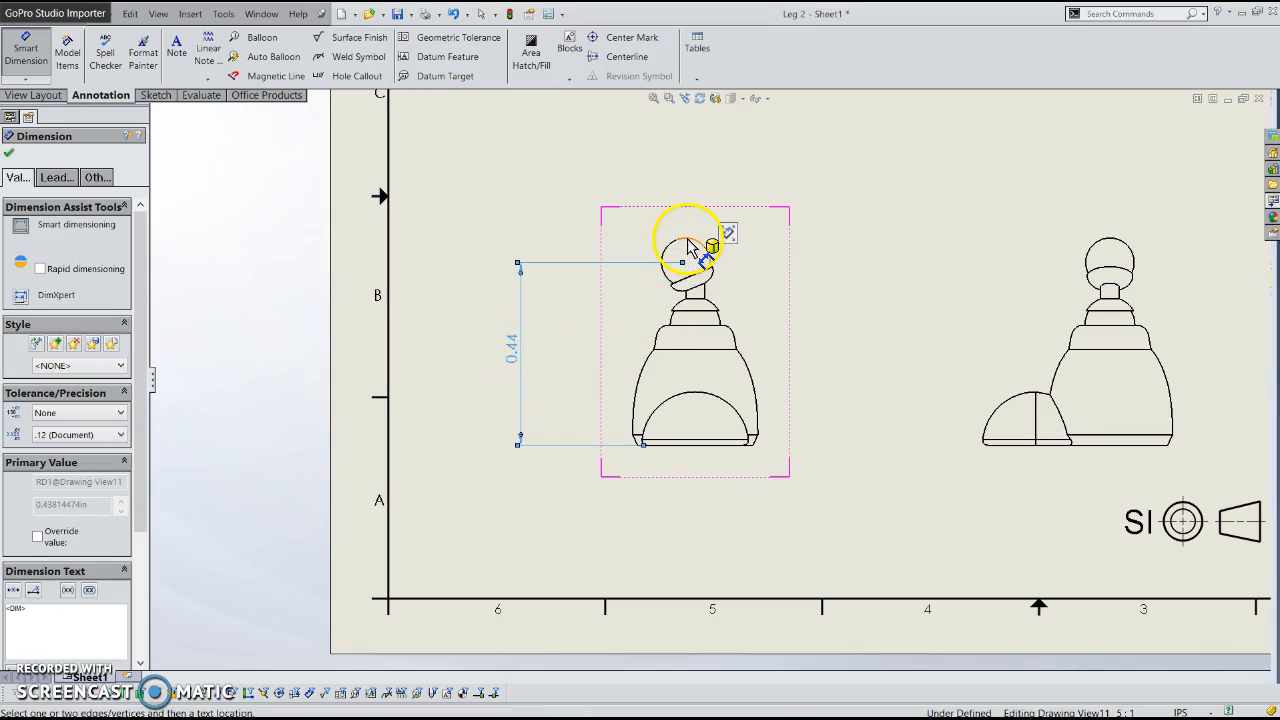
mouse_move(704, 376)
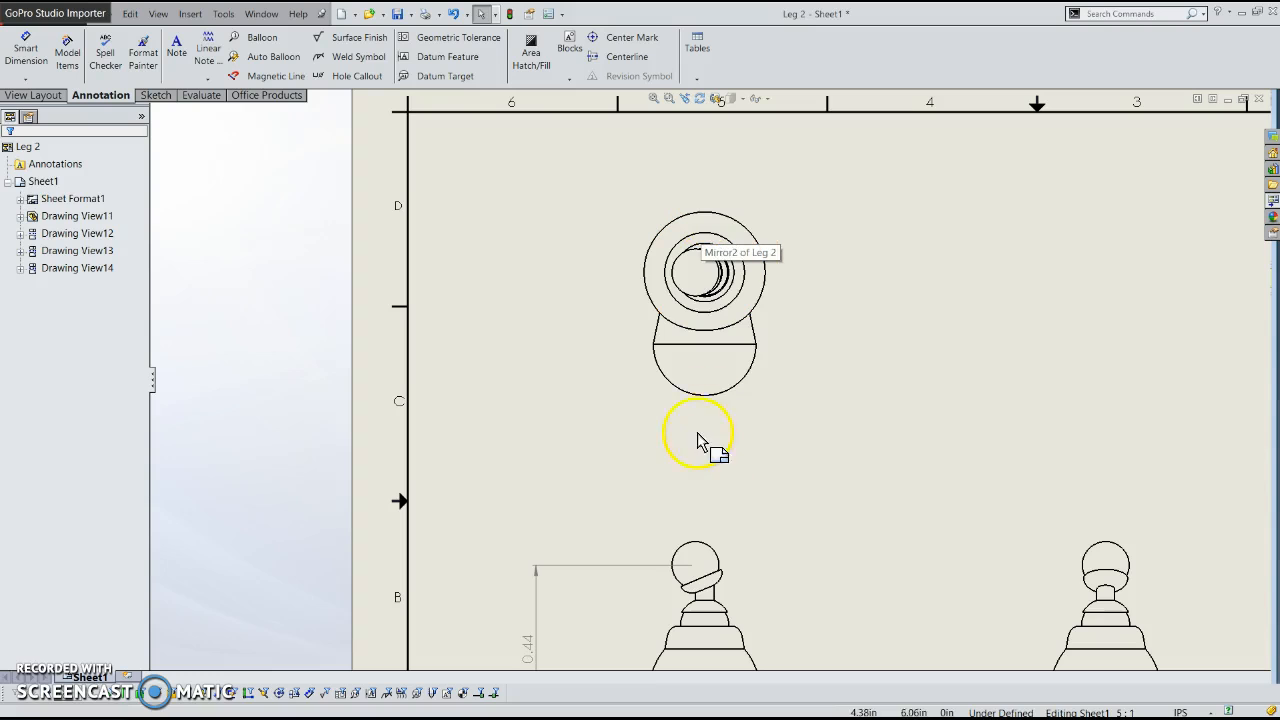
Add a vertical Smart Dimension on the top view's lower circle, placed to its left
click(704, 440)
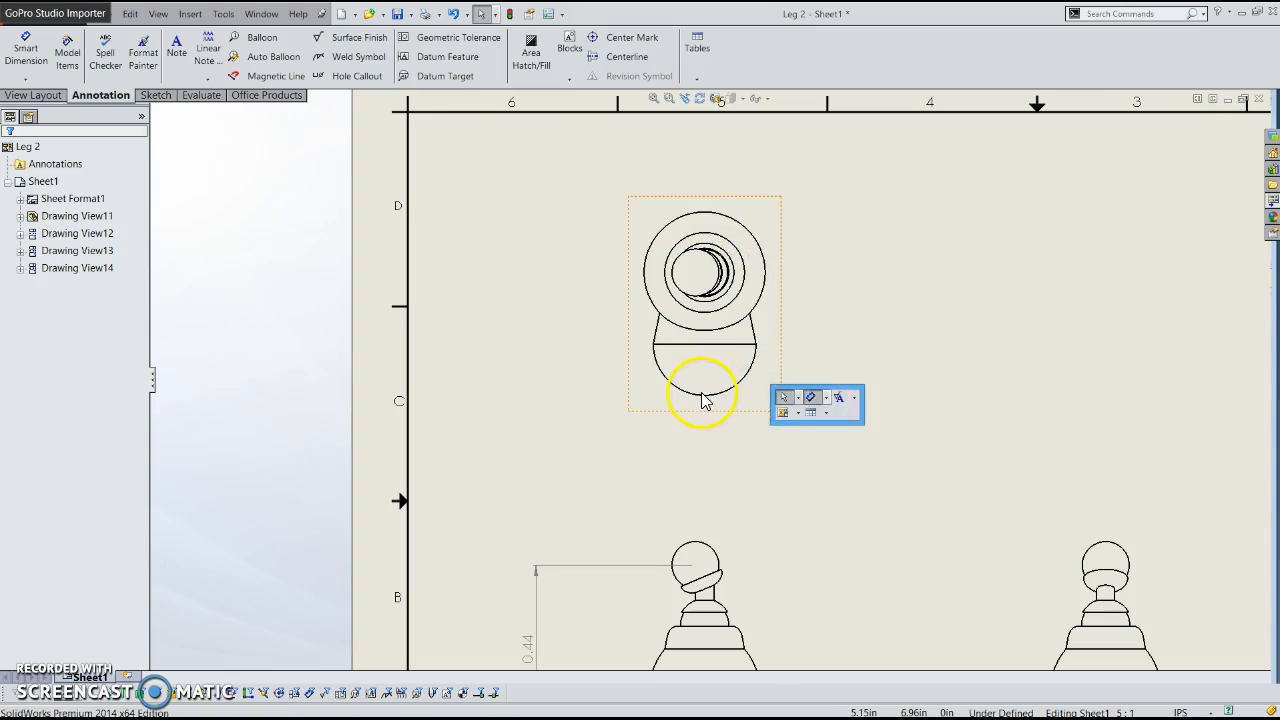
click(26, 50)
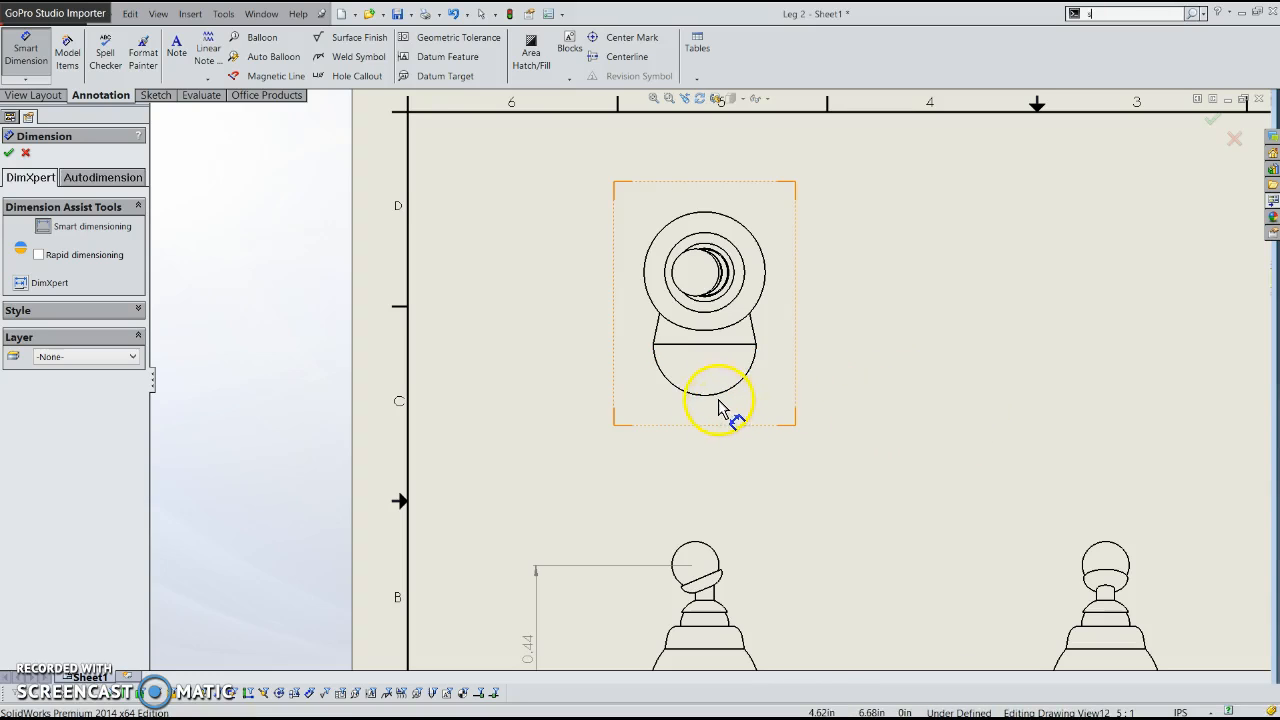
click(720, 408)
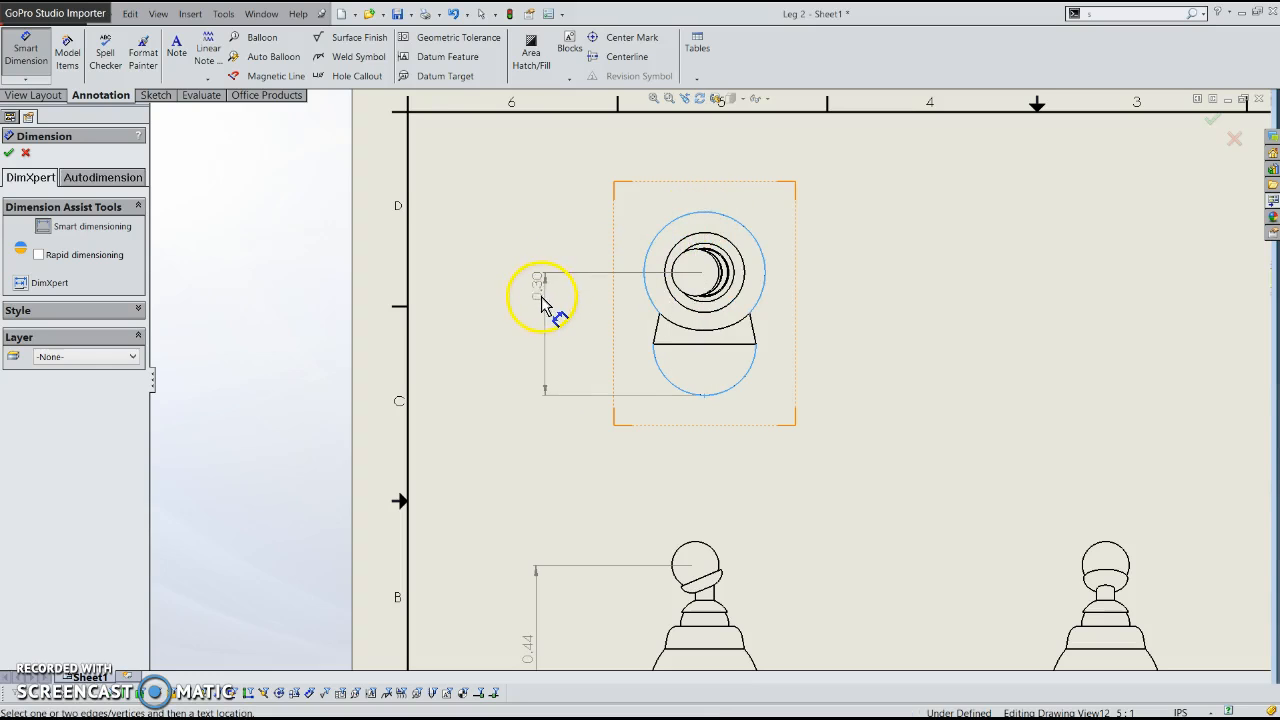
click(710, 390)
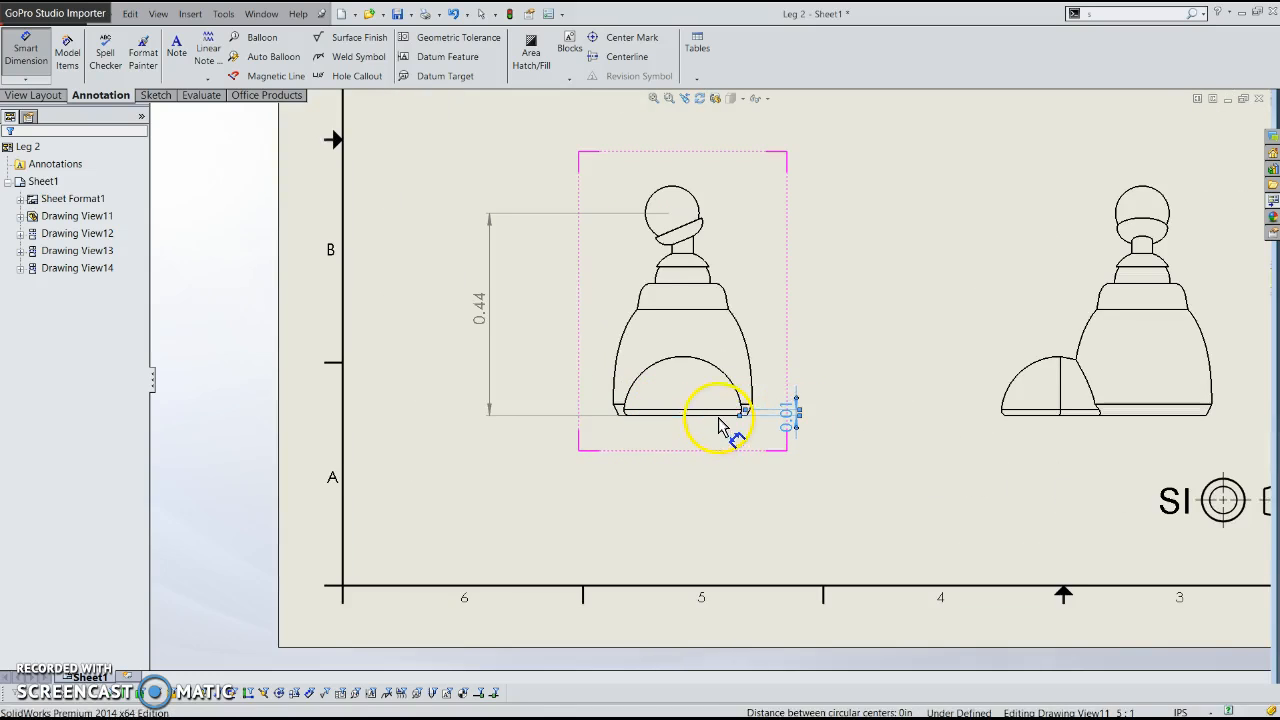
click(744, 410)
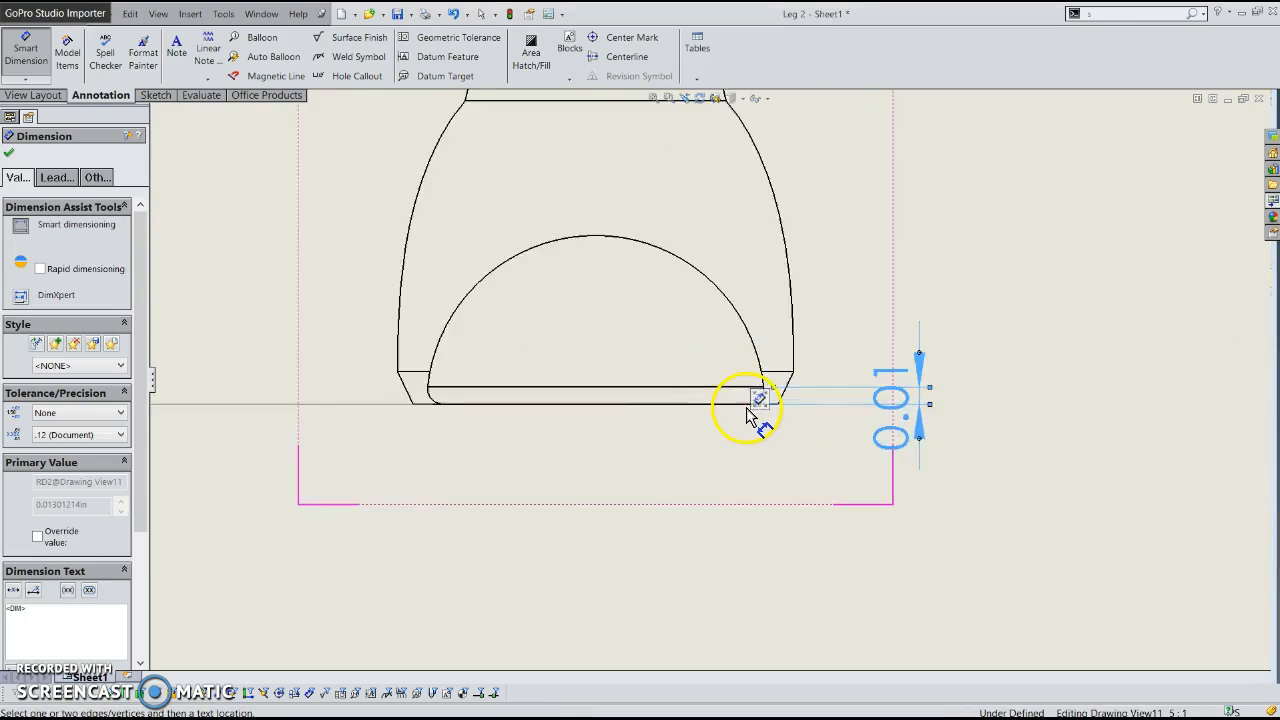
click(760, 400)
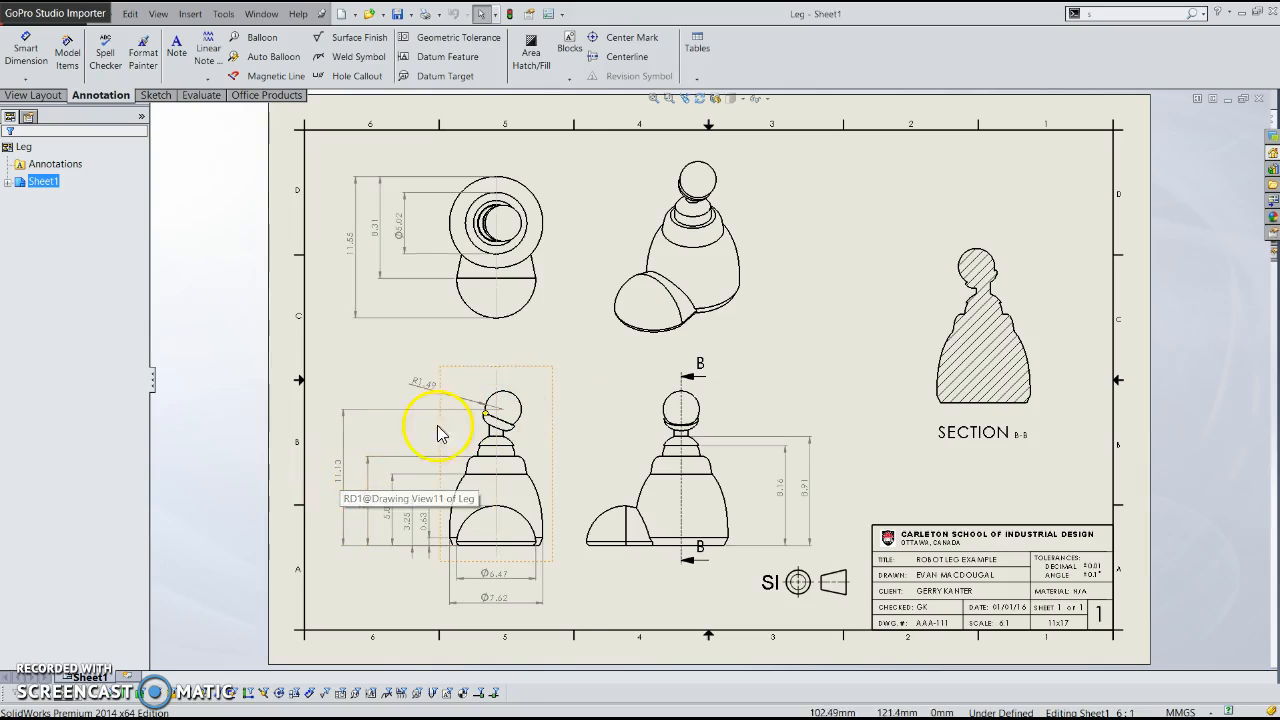
mouse_move(516, 436)
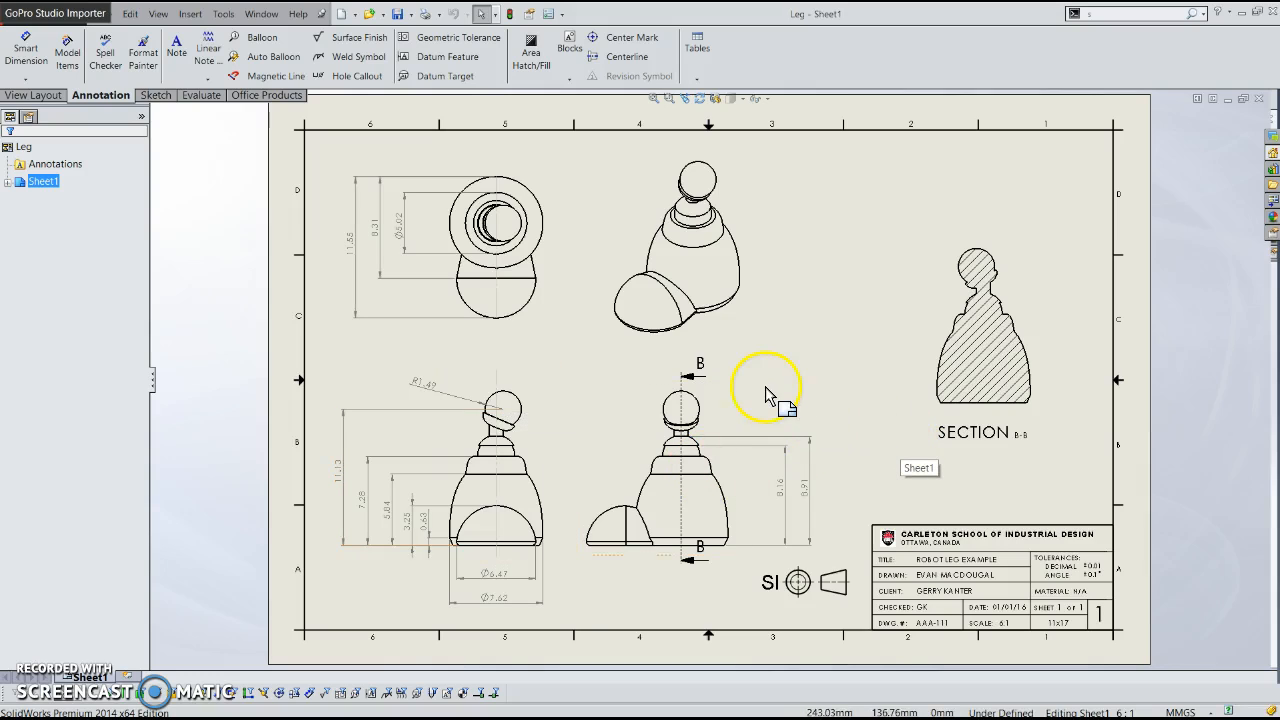
mouse_move(684, 500)
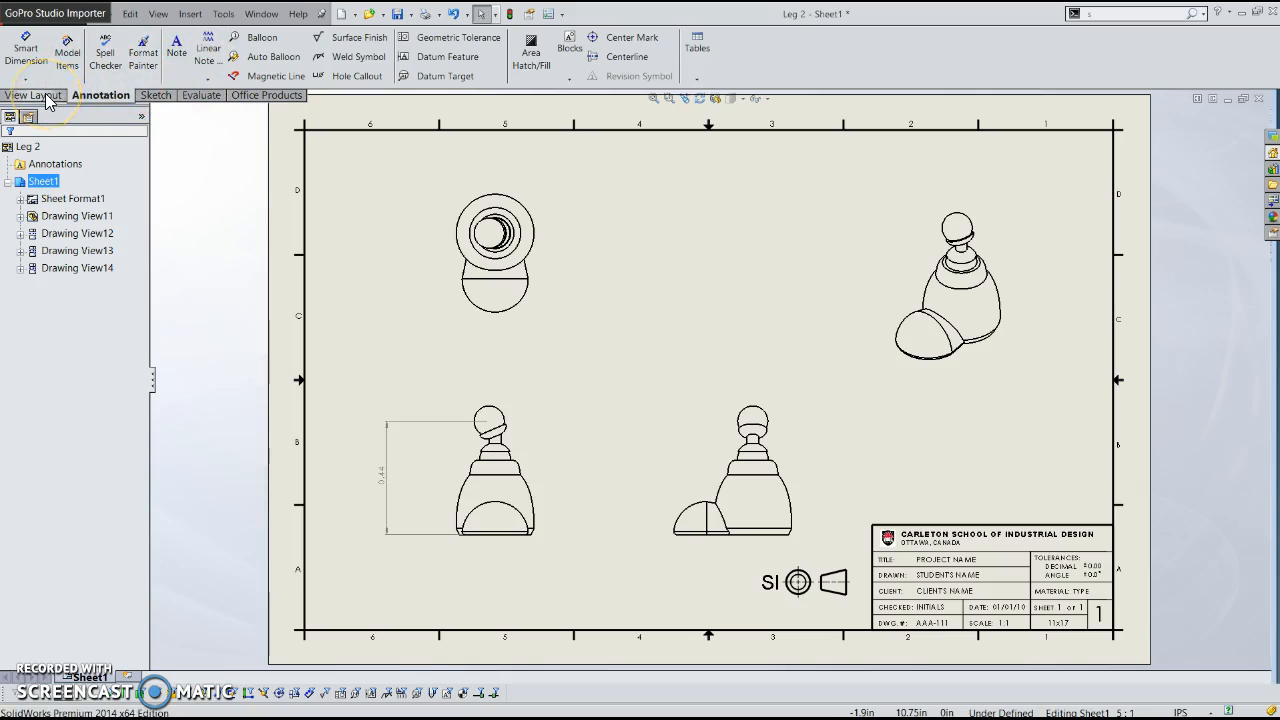
Cut vertical section A-A through the top view and place the hatched section to its right
click(36, 94)
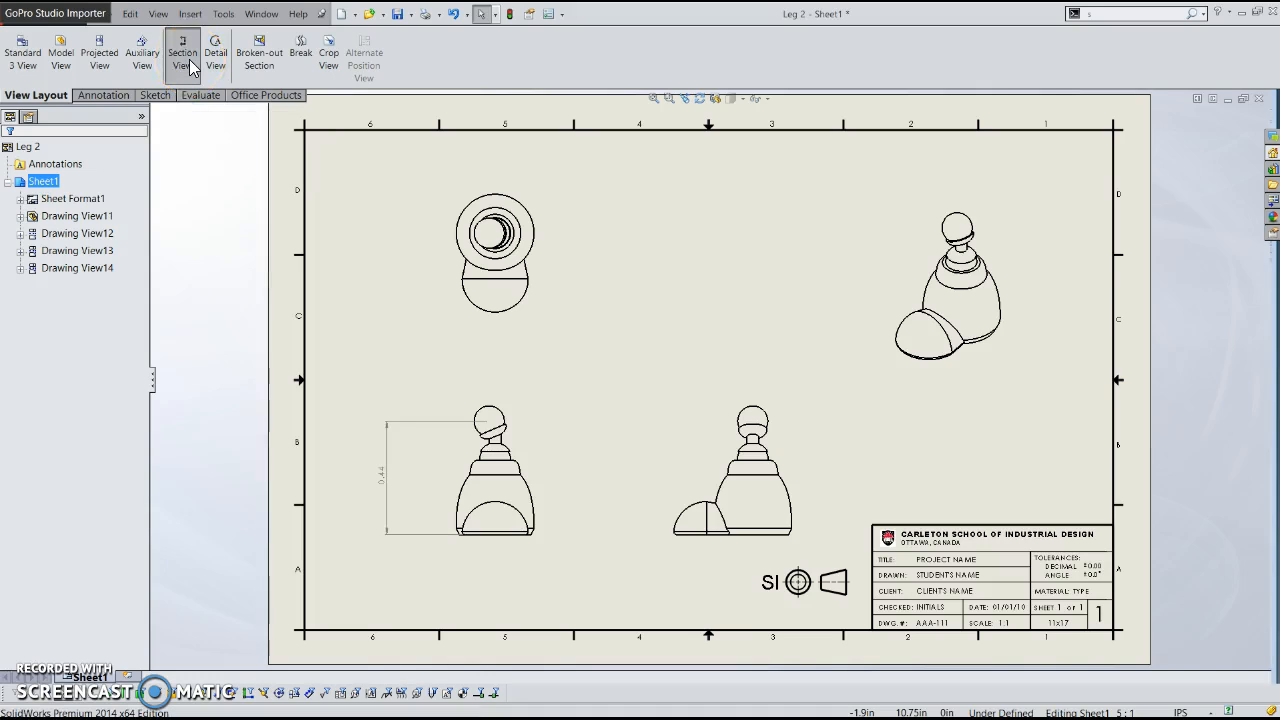
click(182, 50)
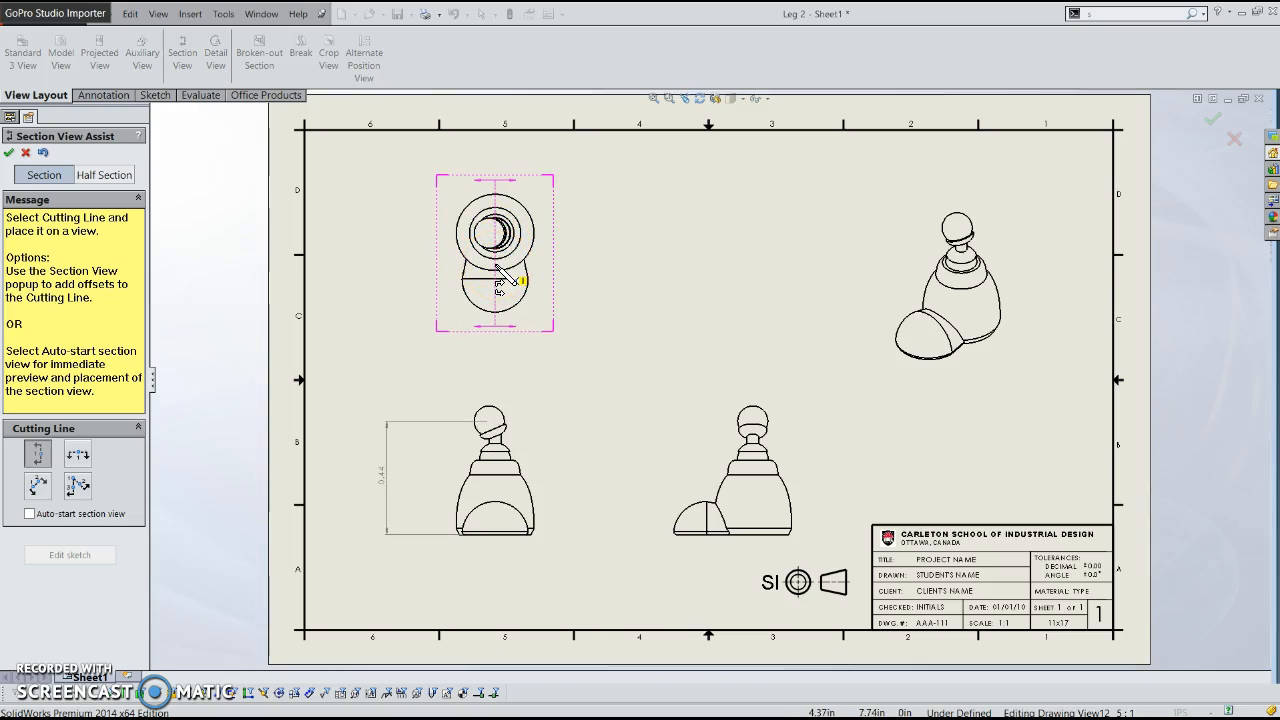
click(500, 280)
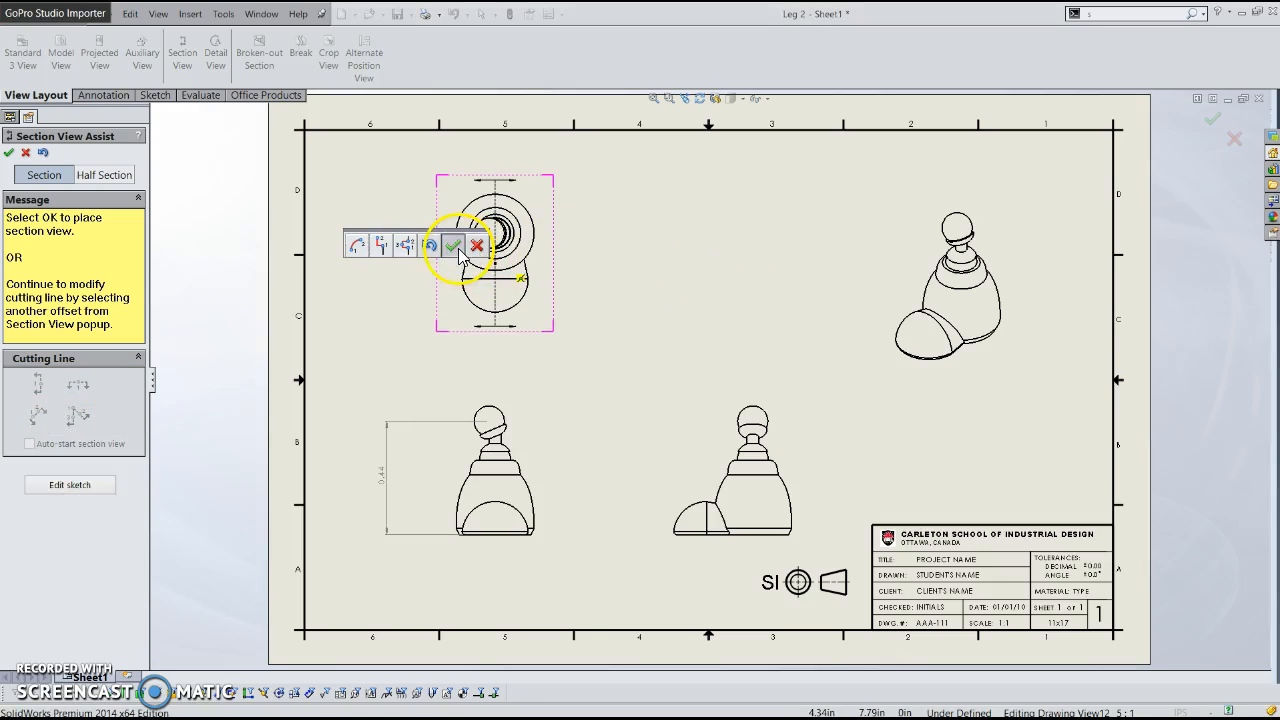
click(456, 246)
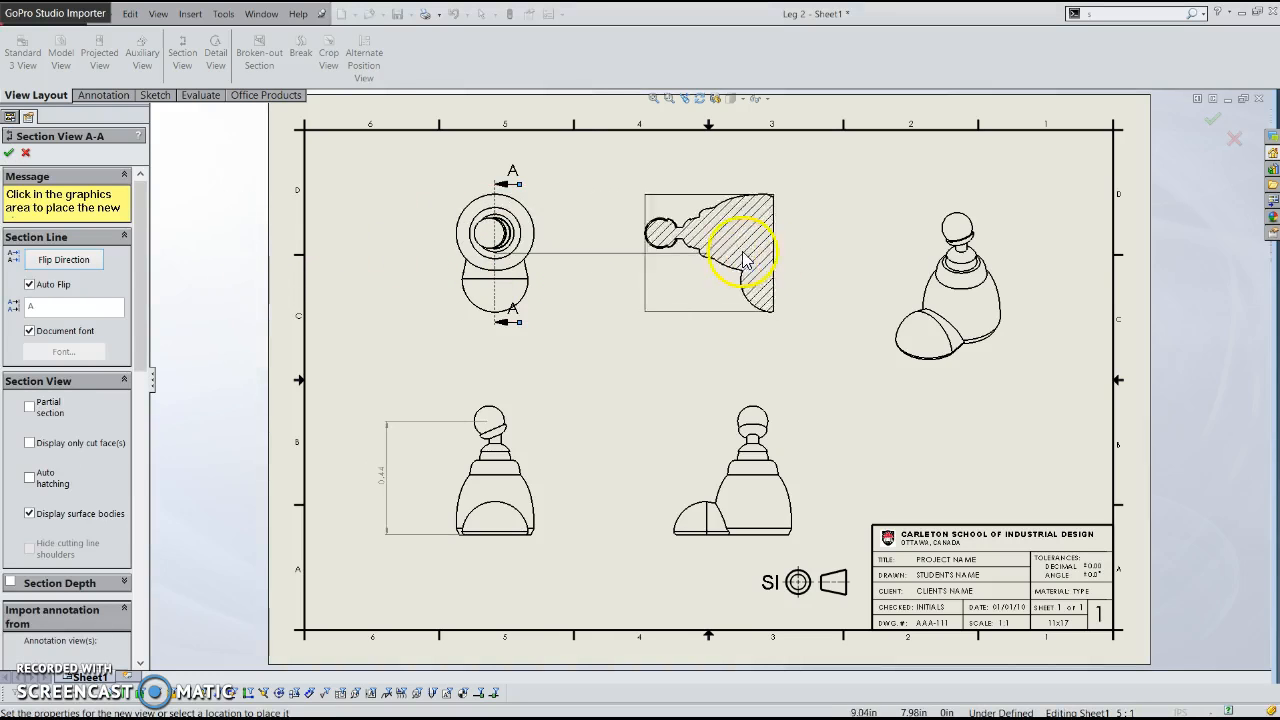
click(730, 256)
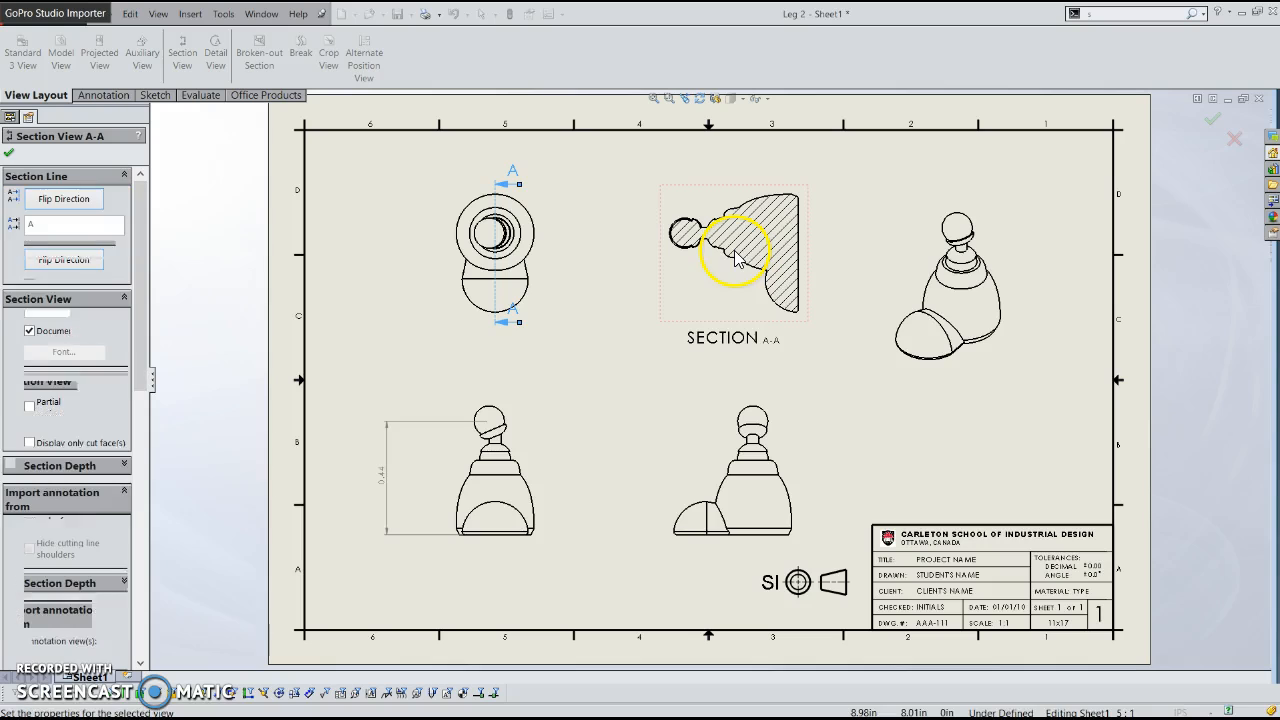
click(1212, 120)
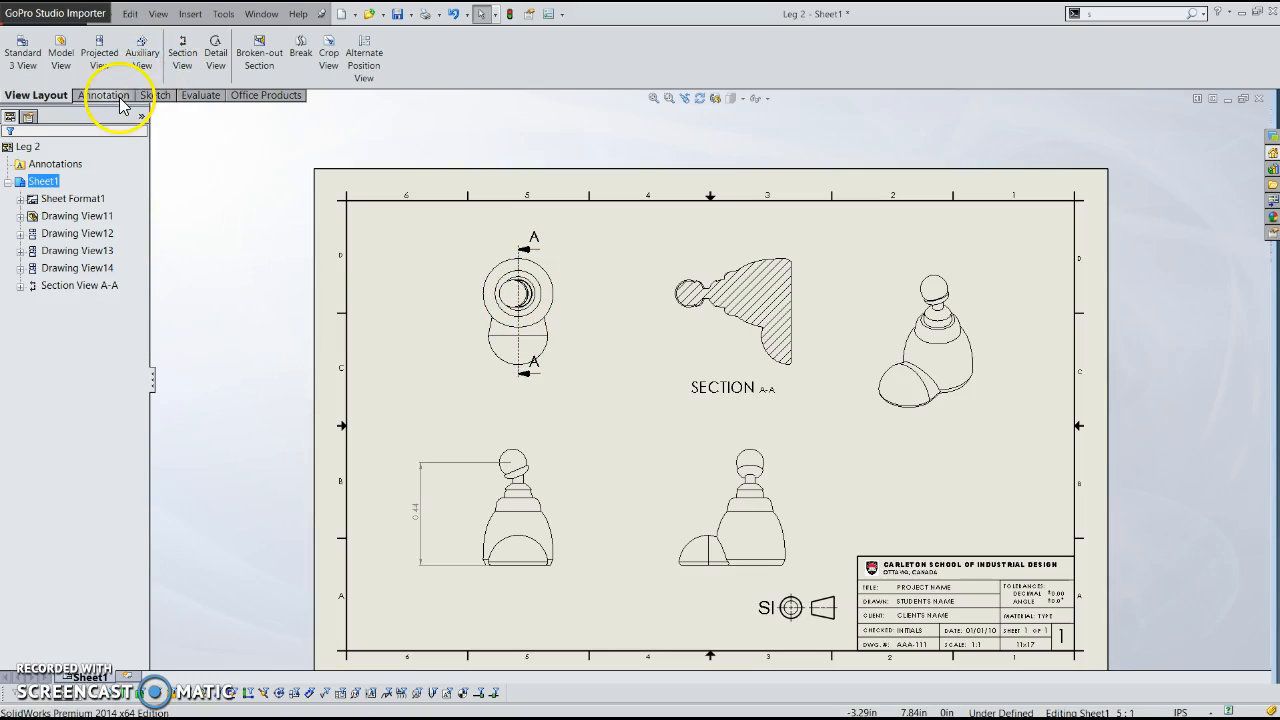
click(152, 96)
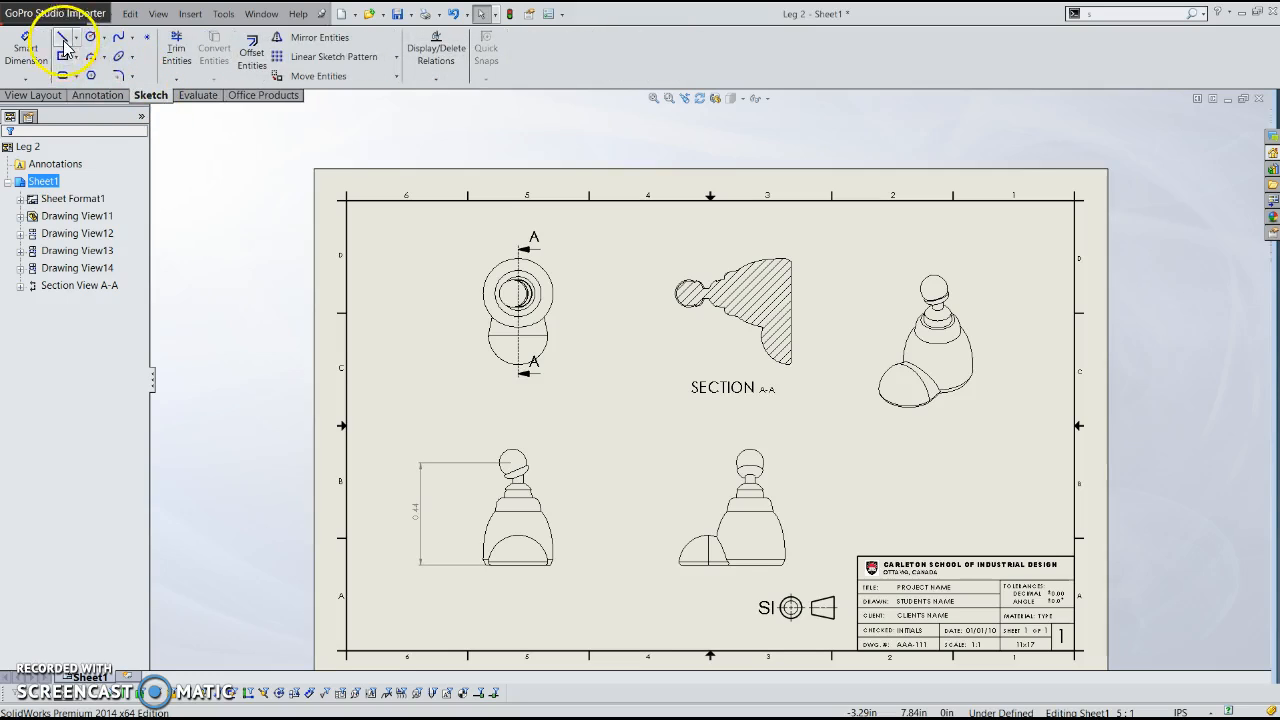
click(72, 36)
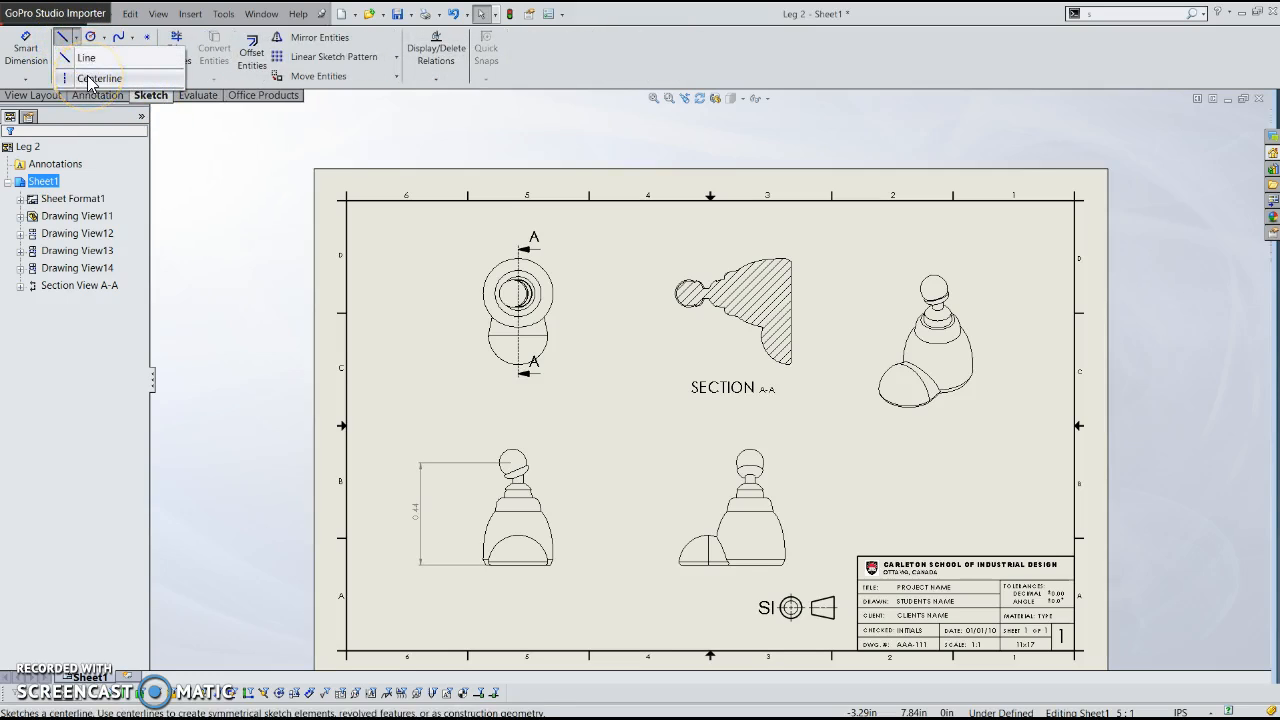
click(100, 78)
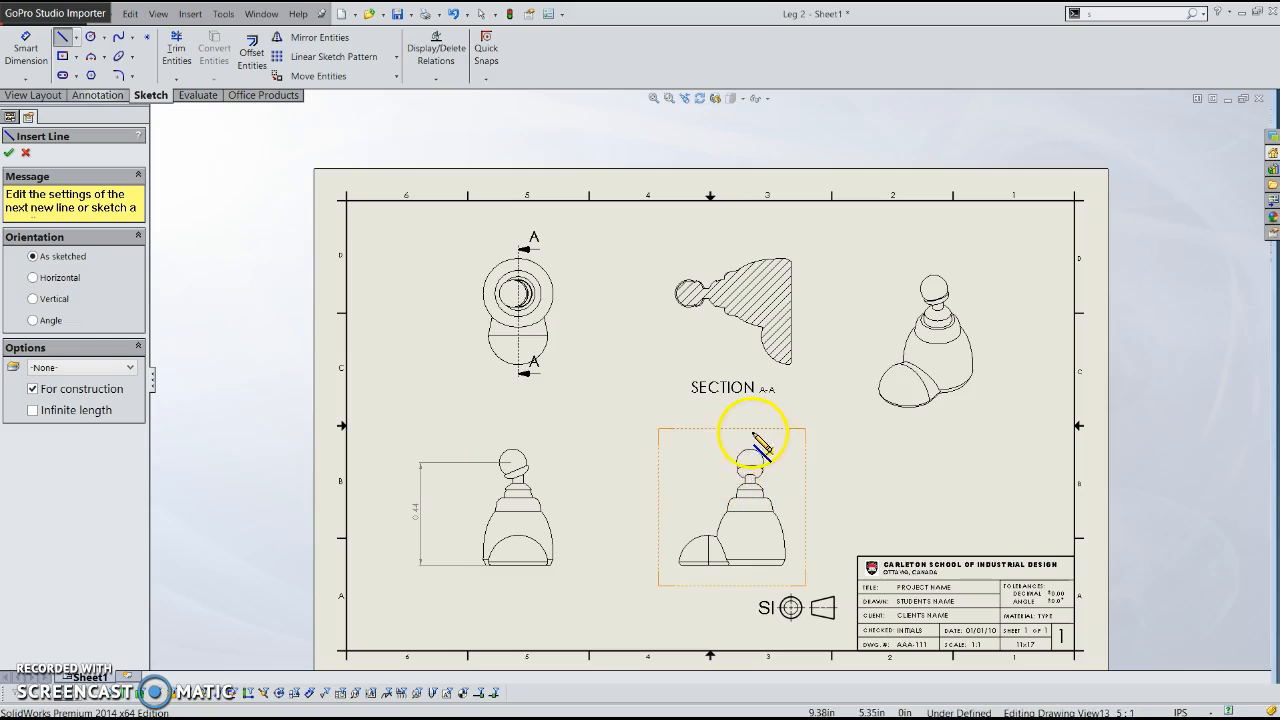
drag(752, 432, 820, 576)
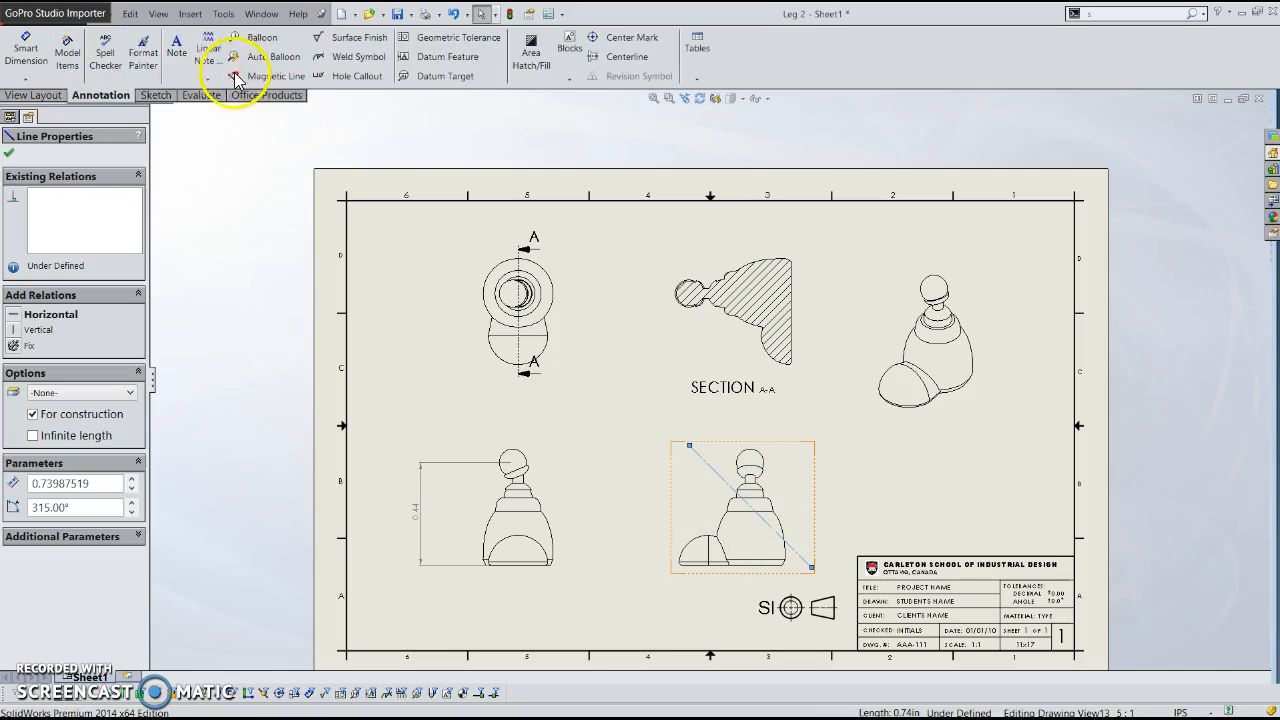
click(36, 96)
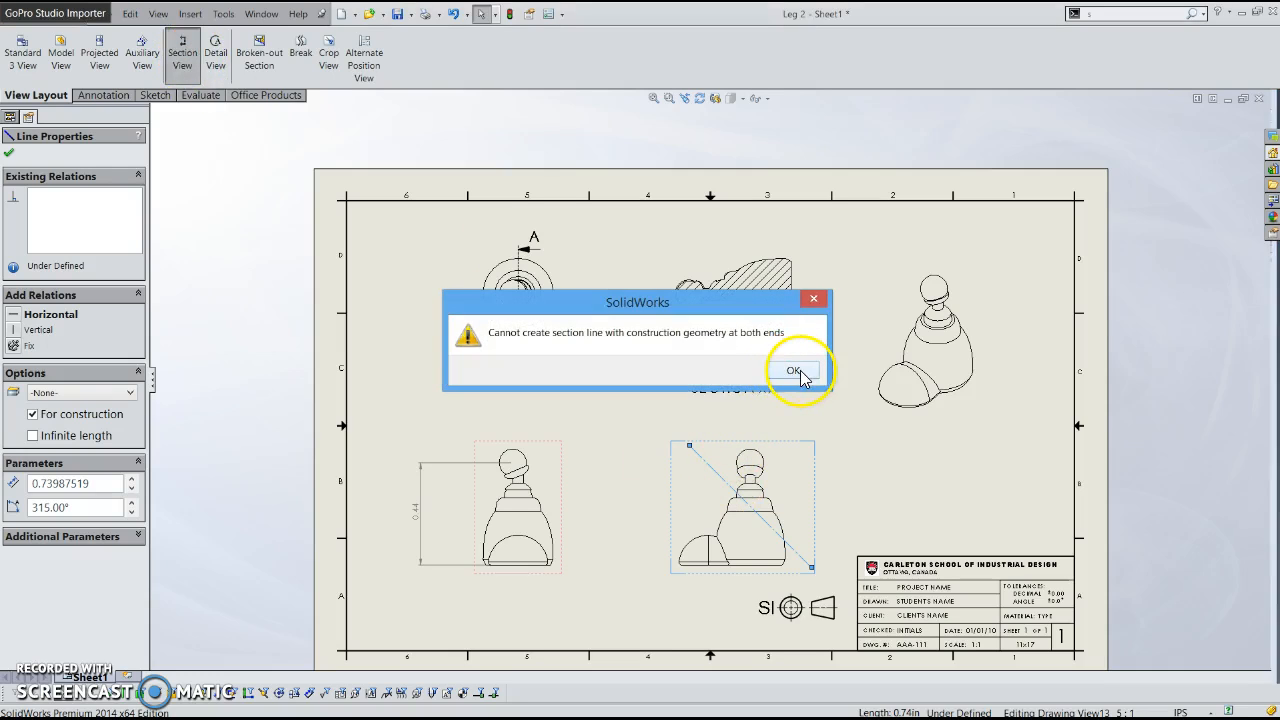
mouse_move(800, 418)
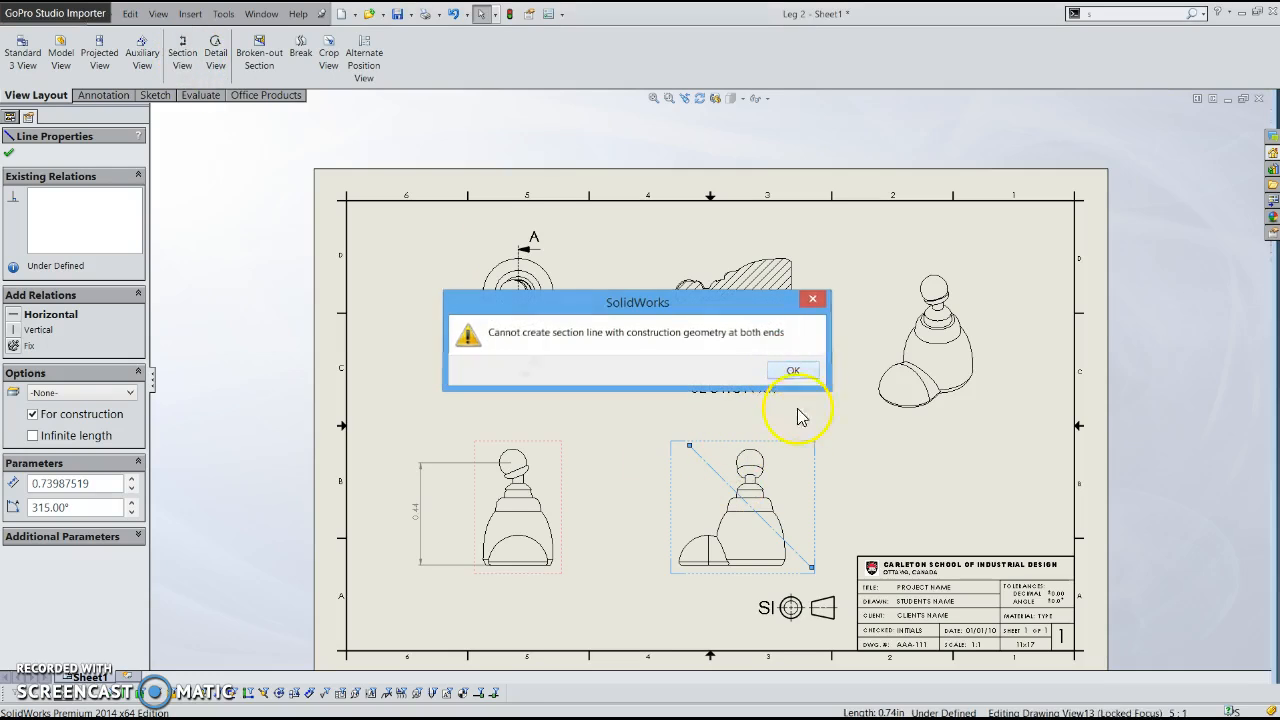
click(792, 370)
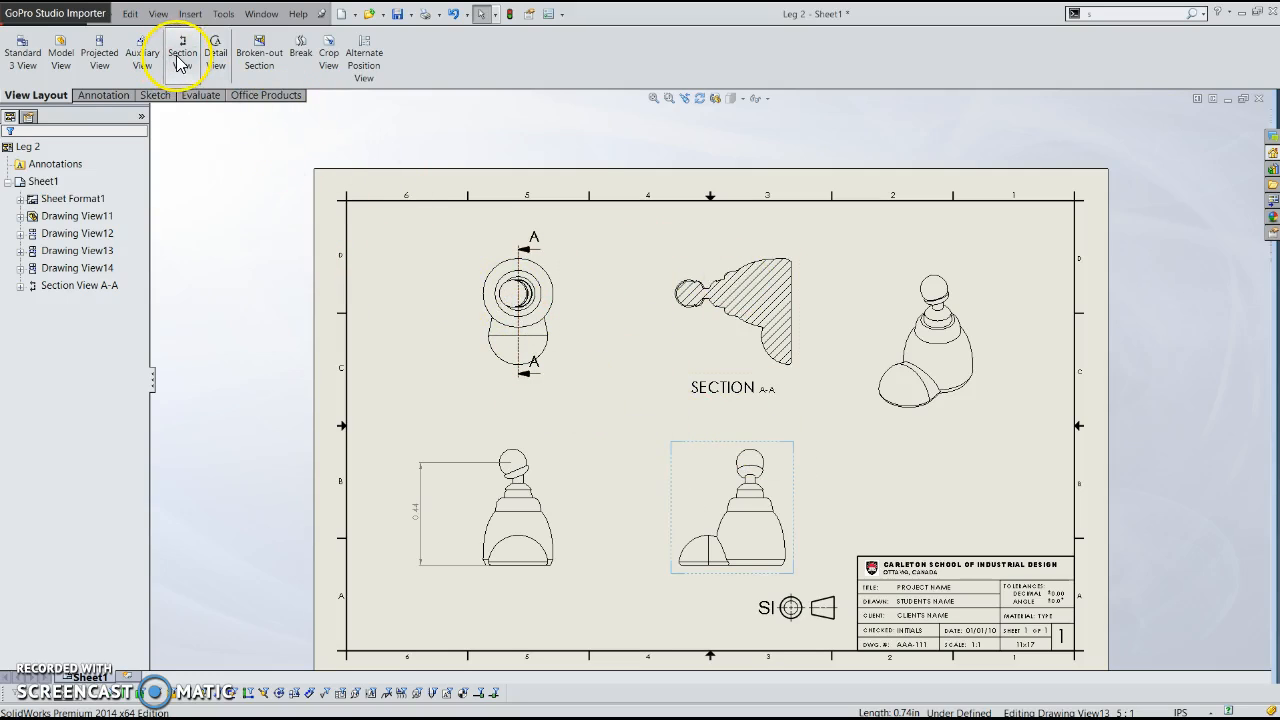
mouse_move(258, 100)
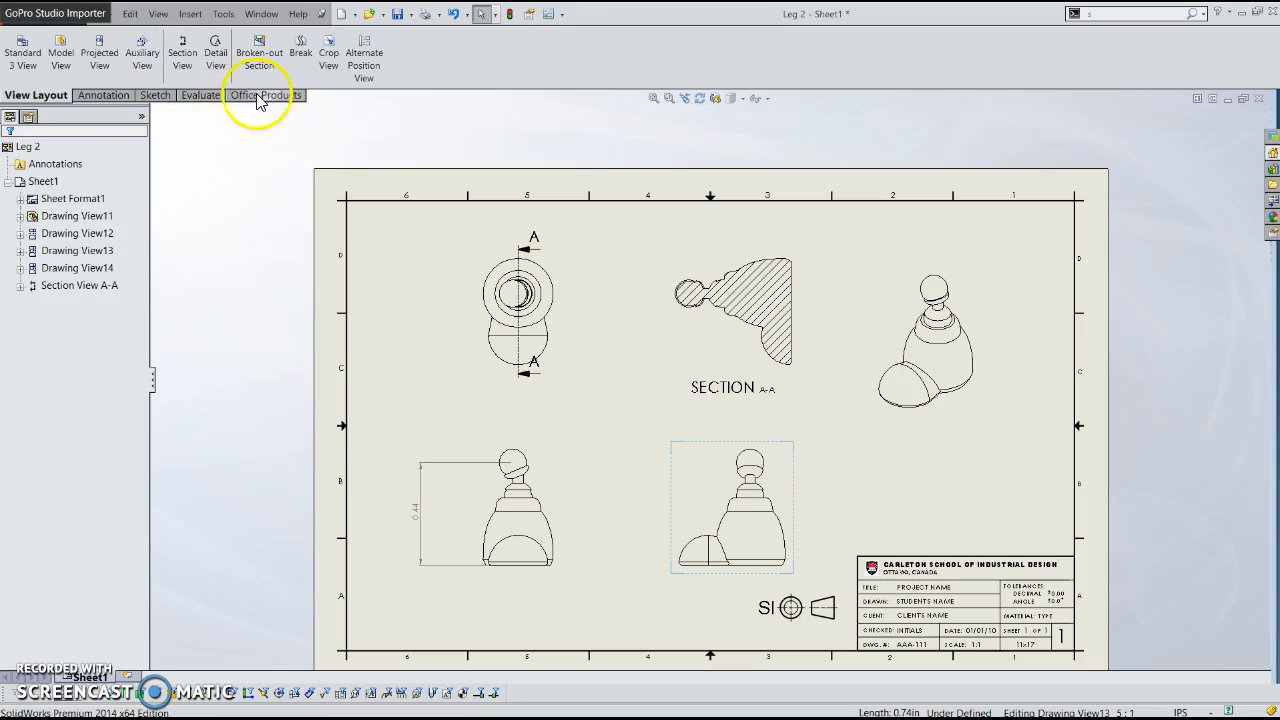
mouse_move(216, 50)
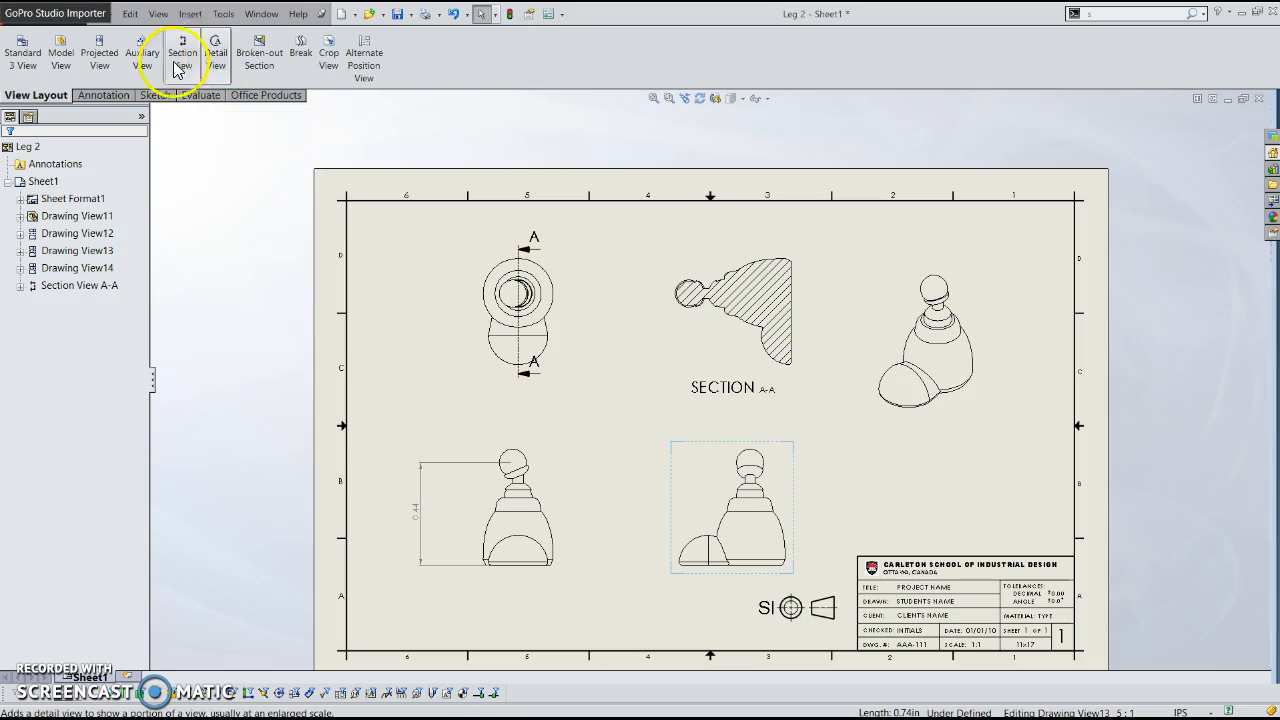
mouse_move(216, 52)
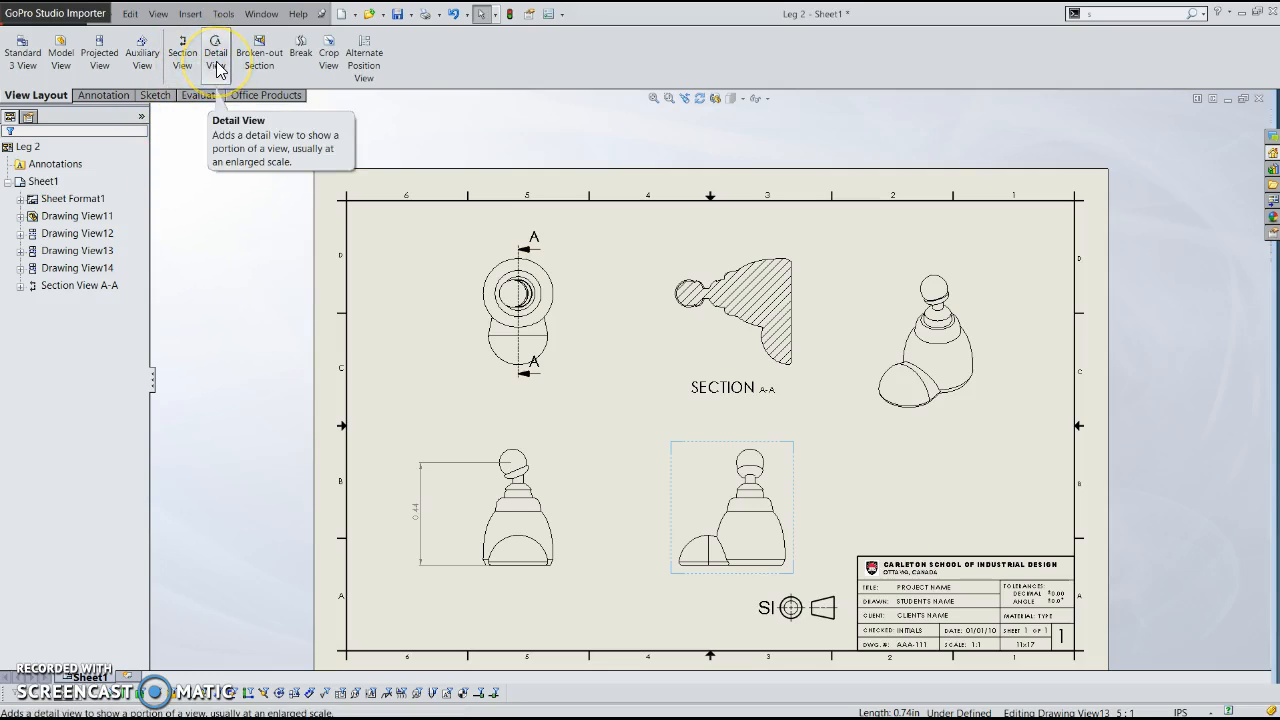
Circle the front view's neck as Detail B, place it below the isometric view with a custom scale
click(216, 48)
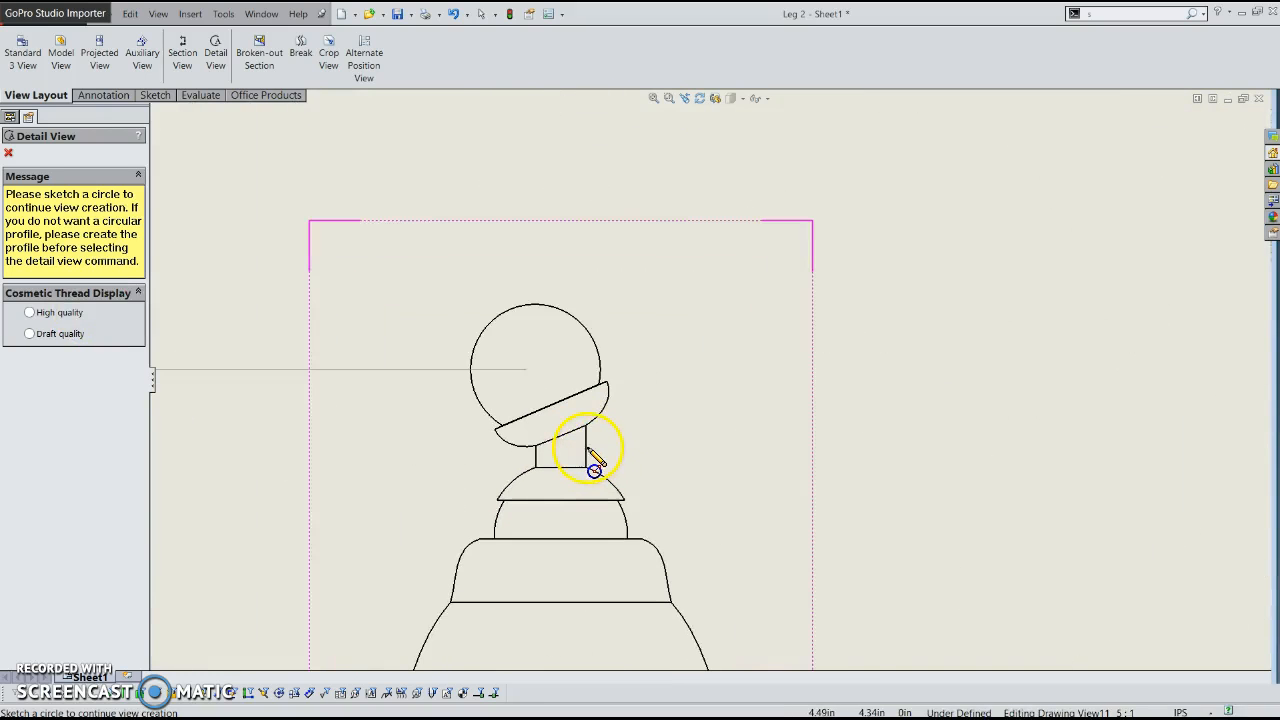
drag(580, 440, 658, 350)
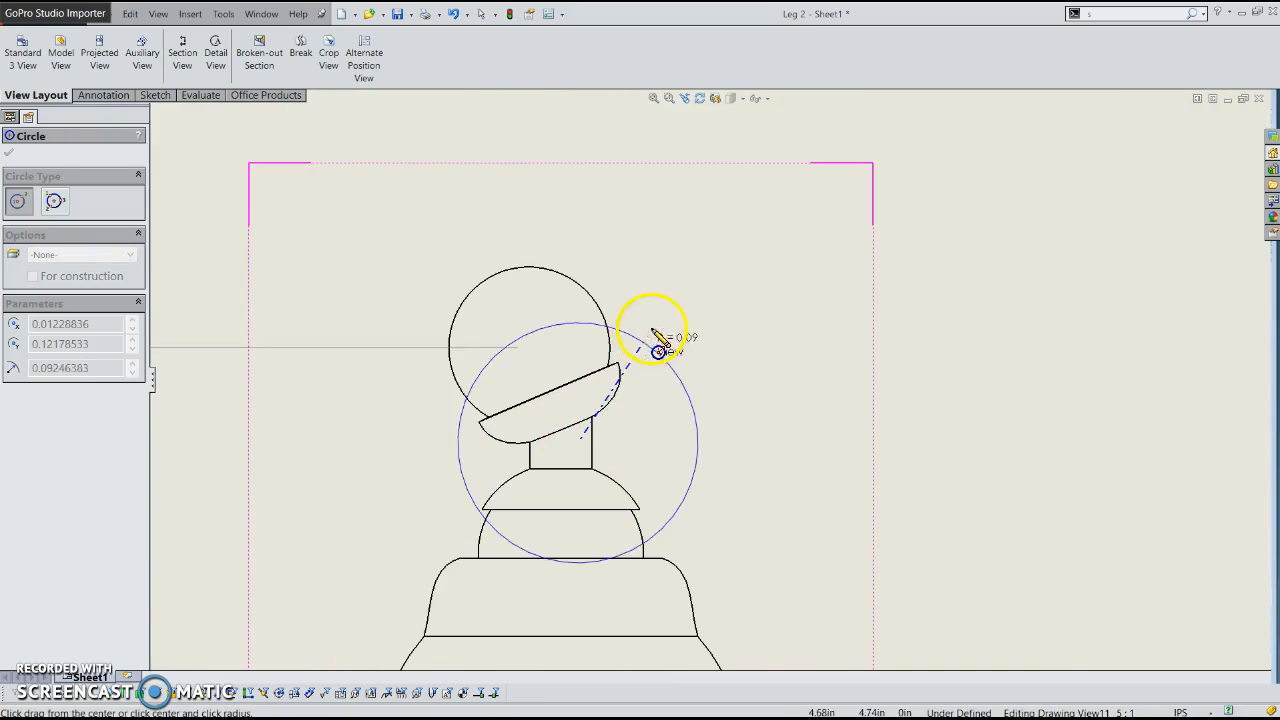
drag(658, 350, 708, 372)
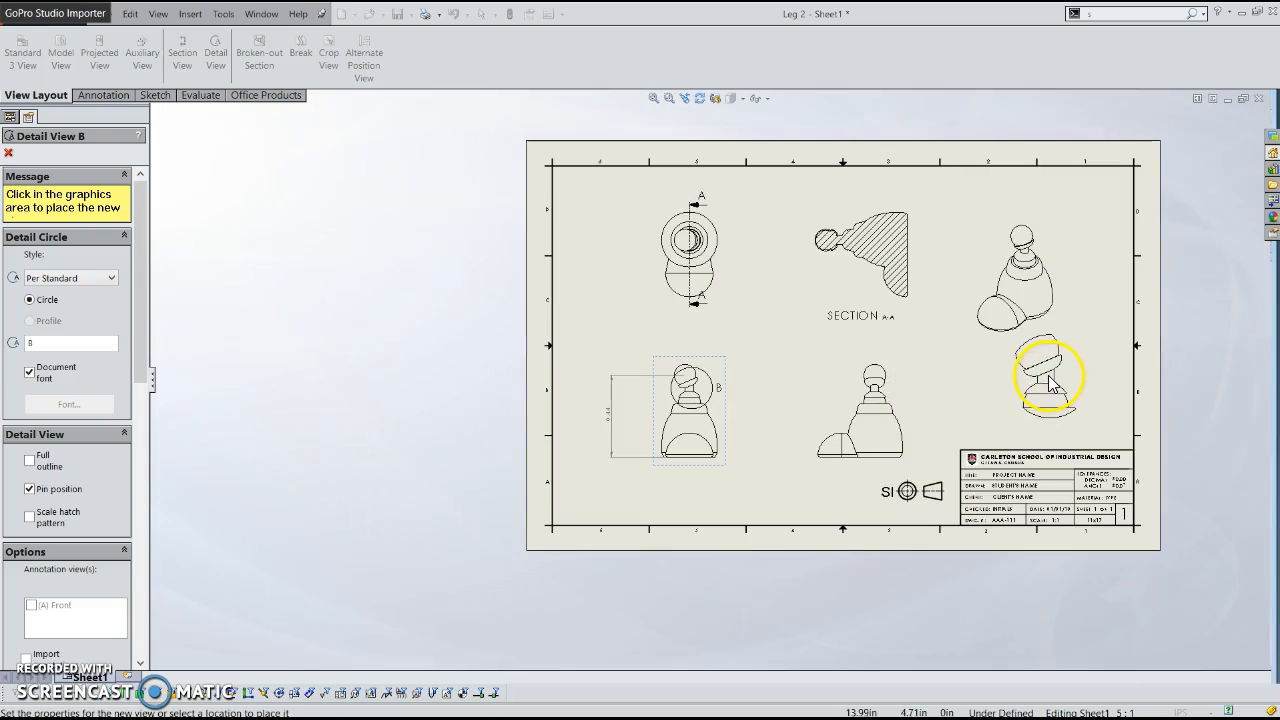
click(1064, 384)
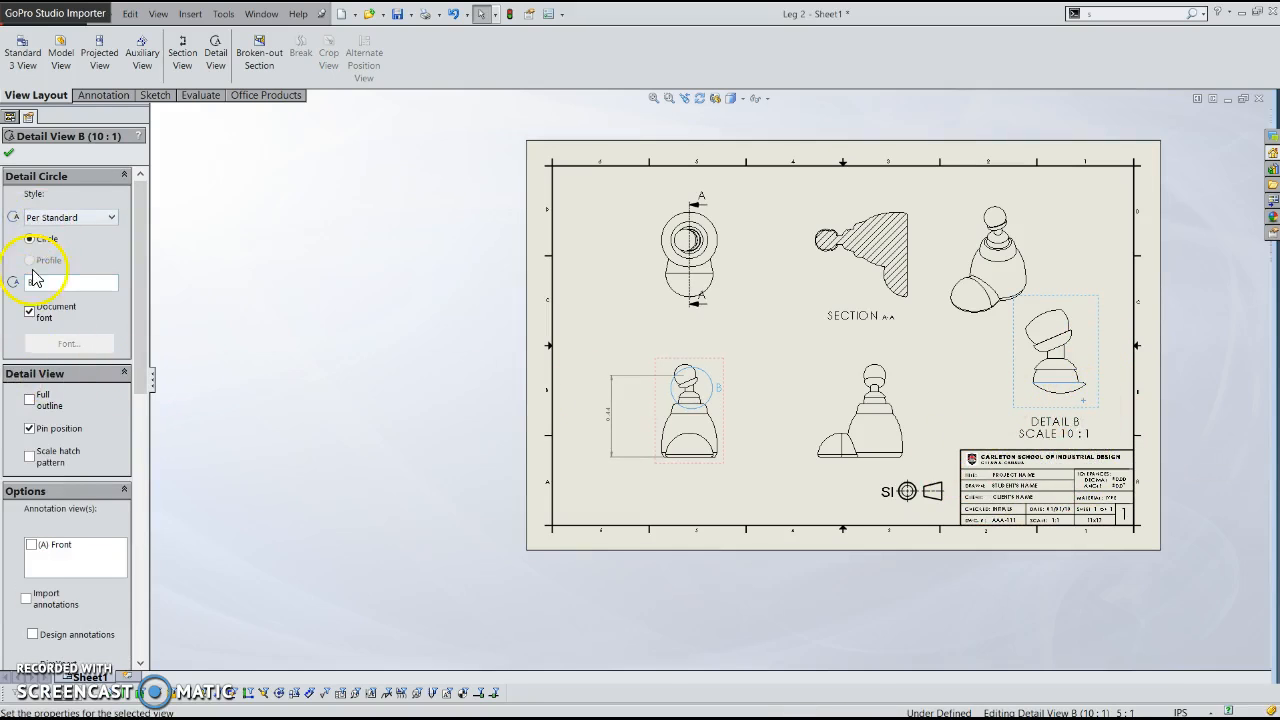
scroll(down, 3)
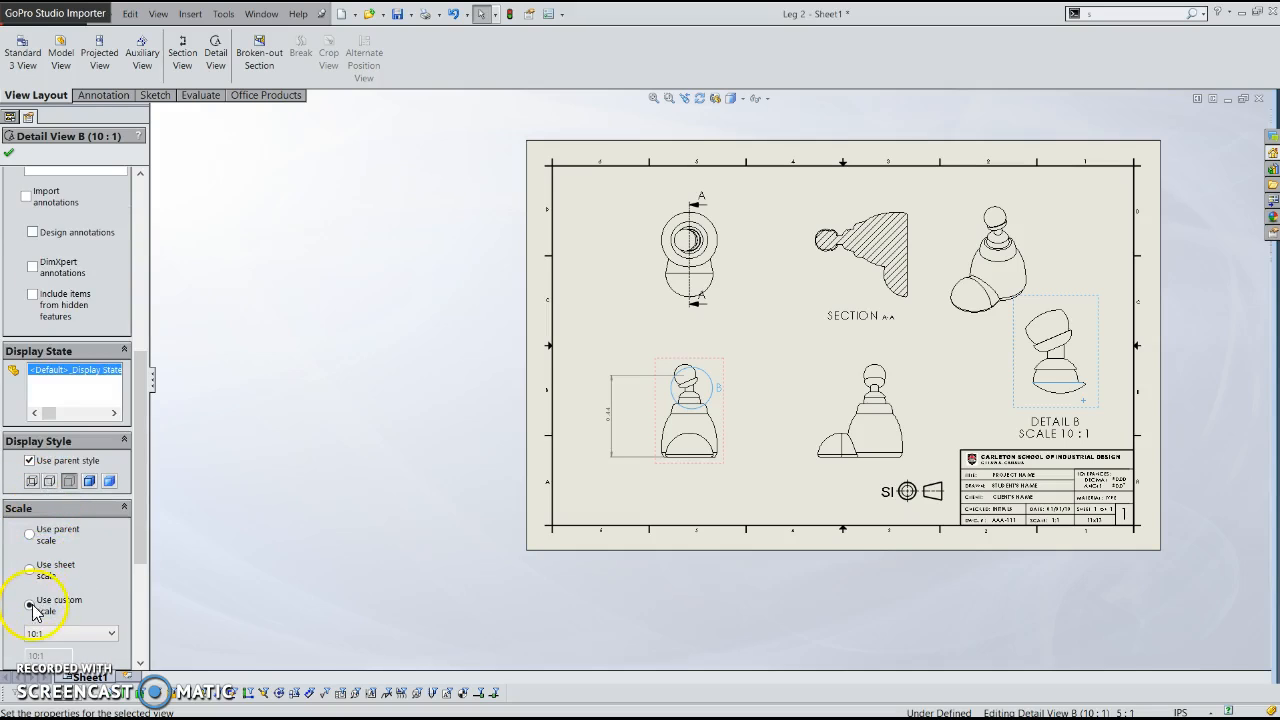
click(28, 604)
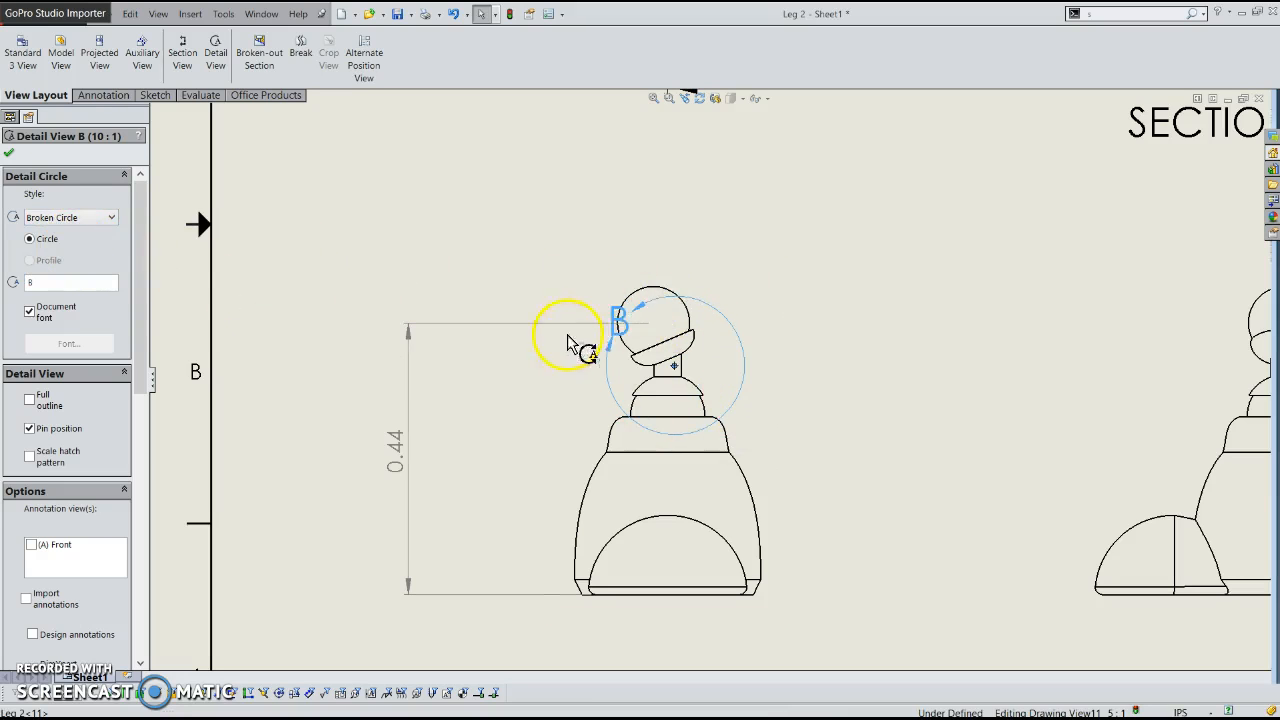
Drag the detail circle's B label clear of the front view
drag(576, 340, 678, 372)
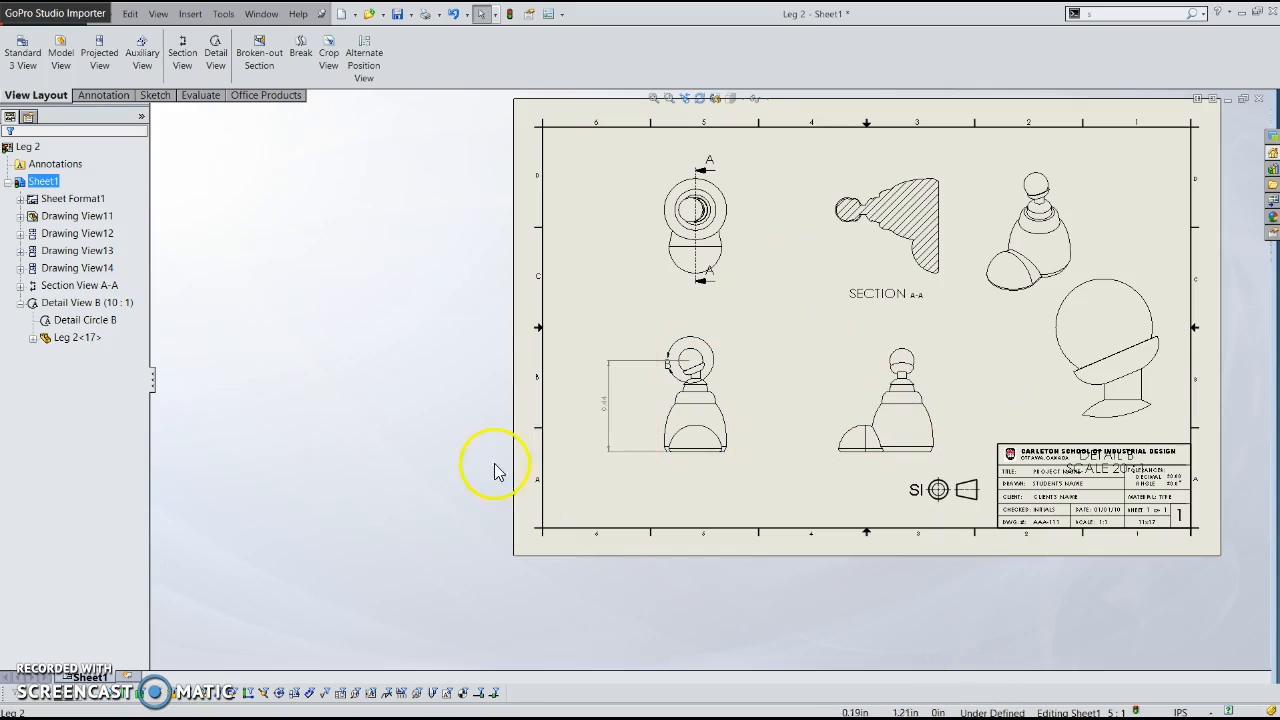
mouse_move(500, 440)
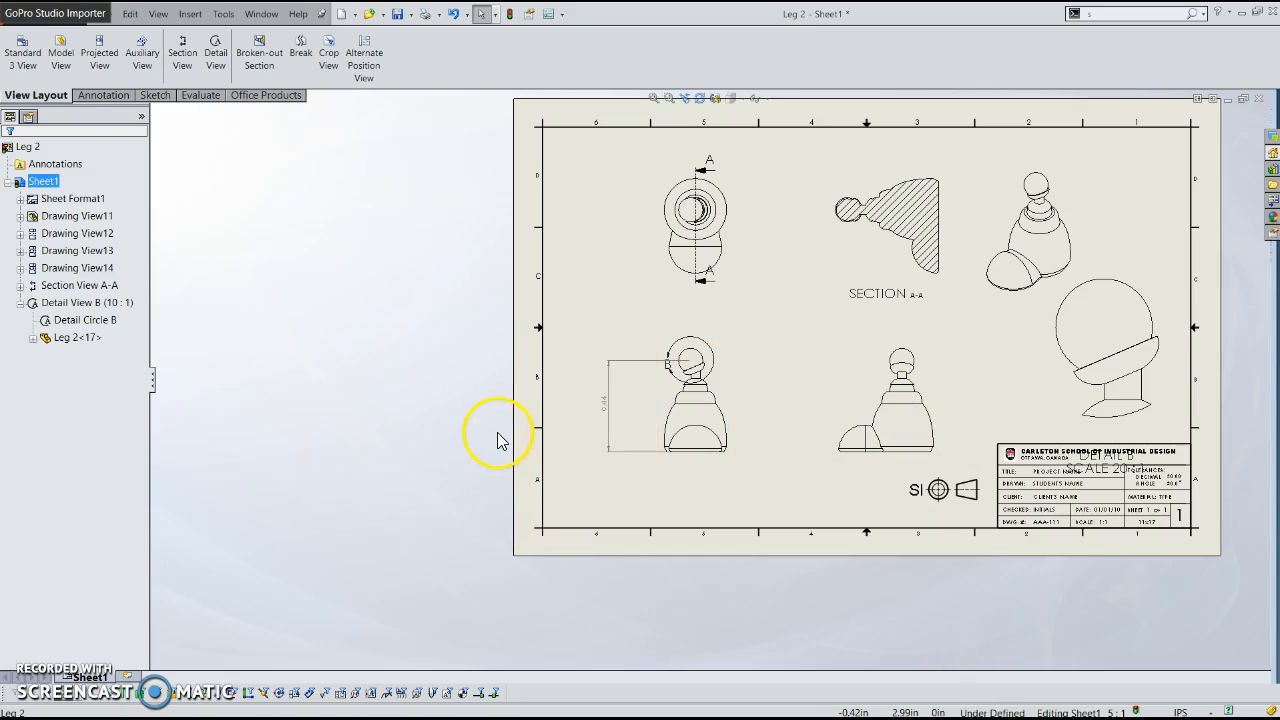
mouse_move(500, 442)
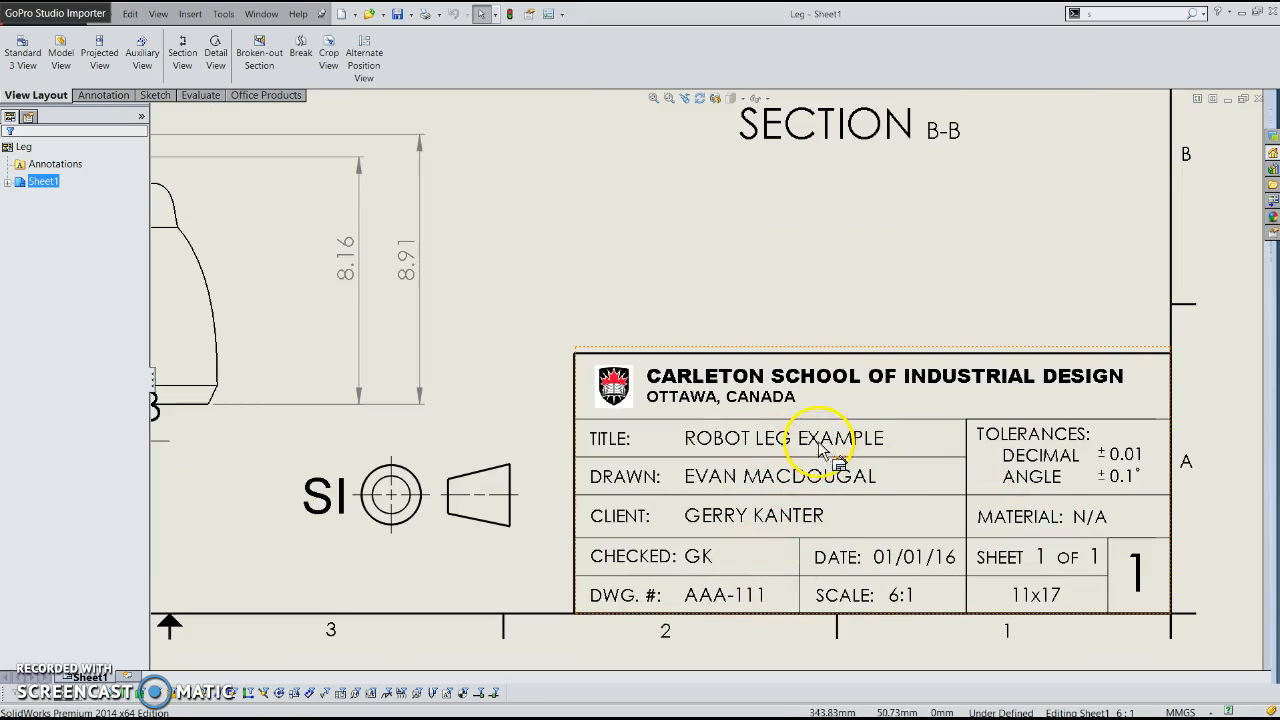
Double-click the Leg drawing's title block to enter Title Block Data editing
double_click(784, 438)
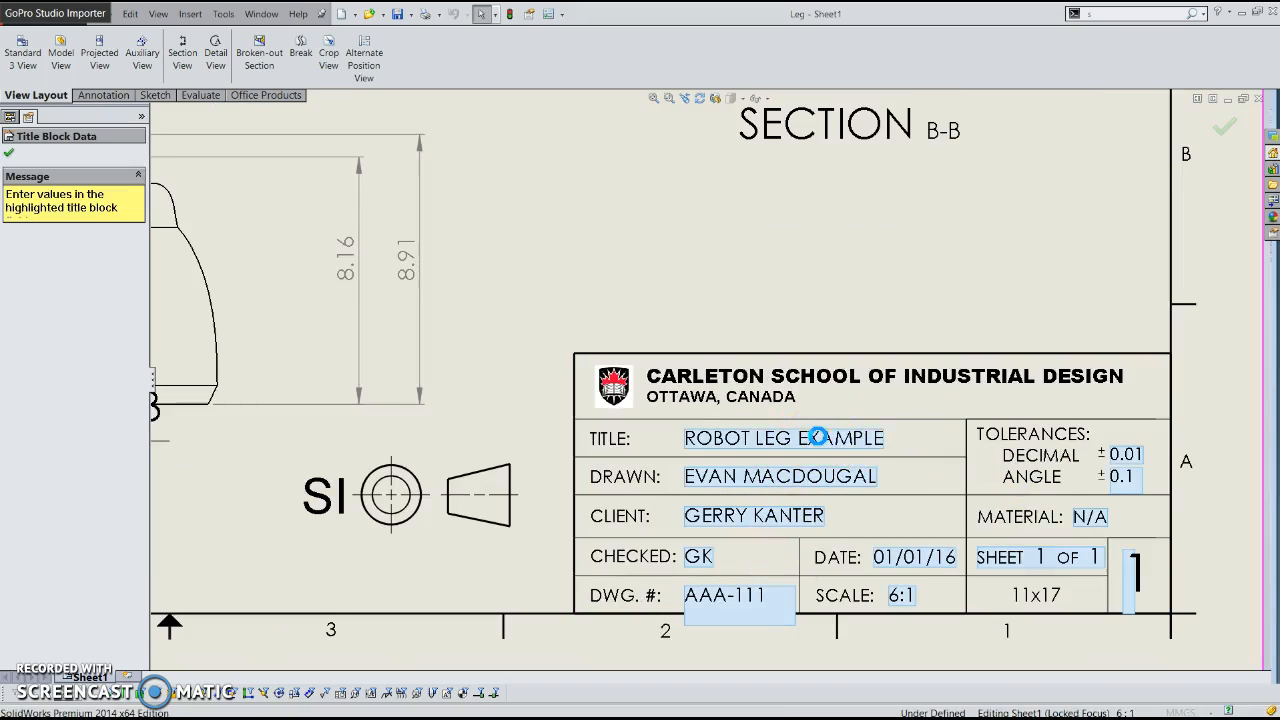